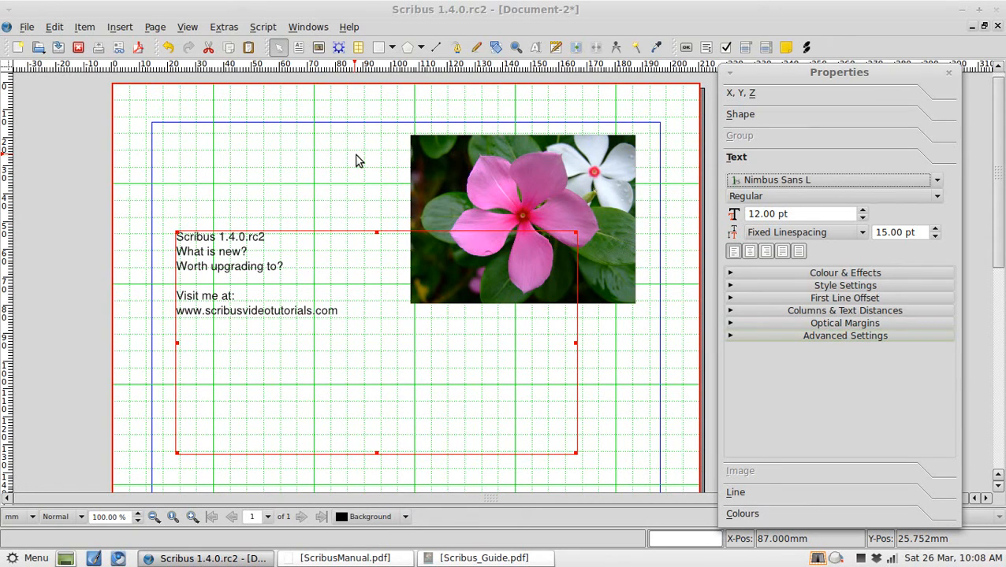
mouse_move(387, 160)
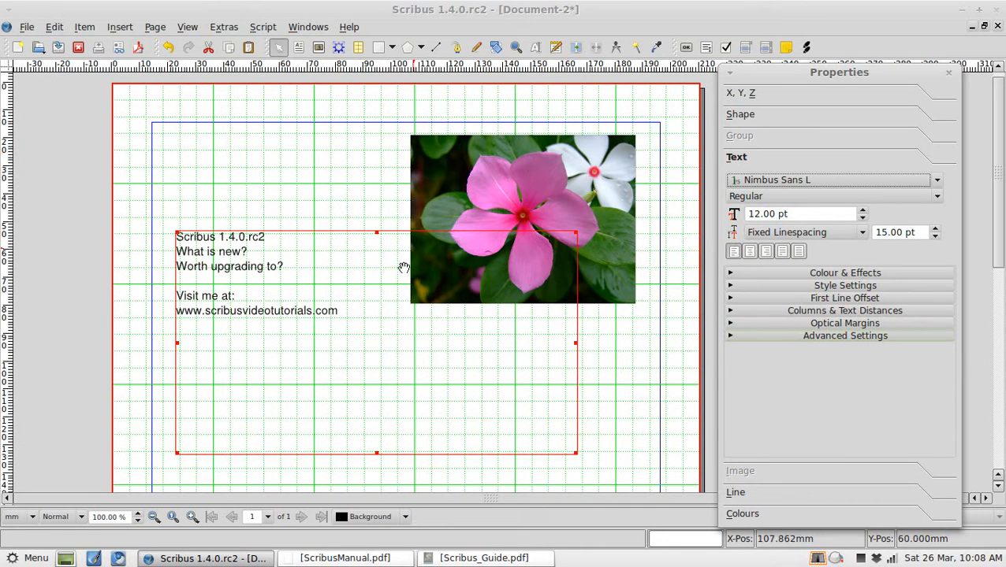
mouse_move(383, 339)
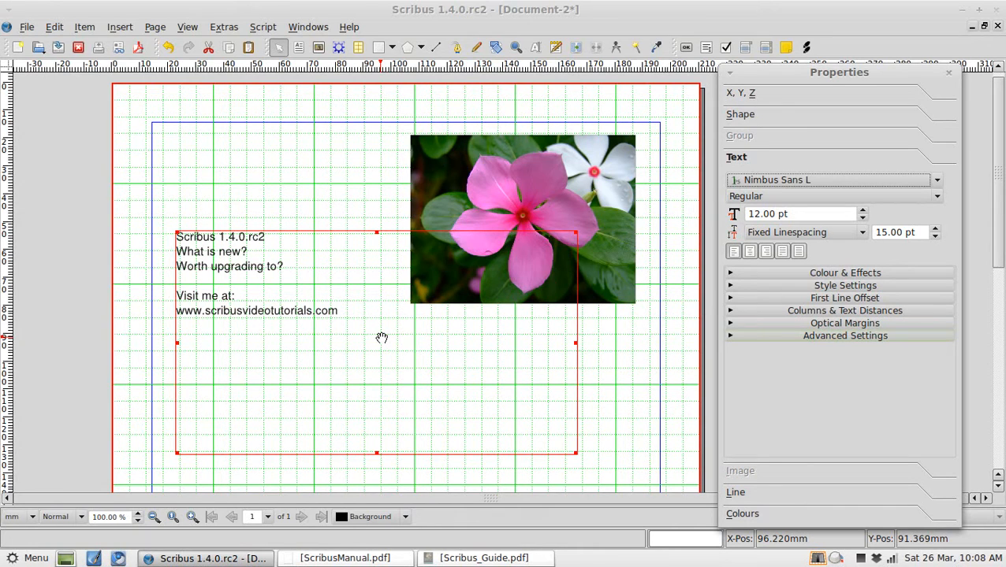
mouse_move(215, 325)
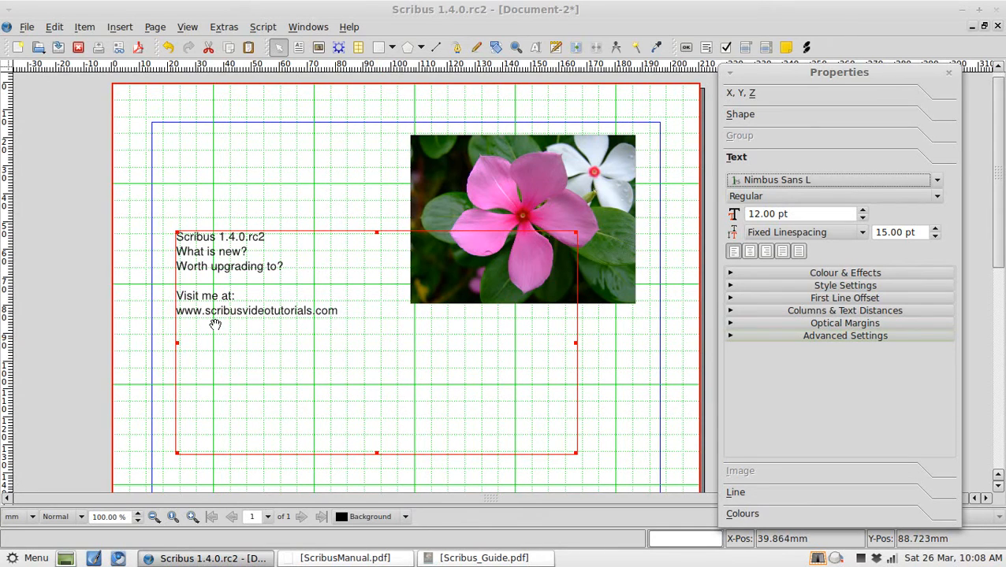
mouse_move(434, 197)
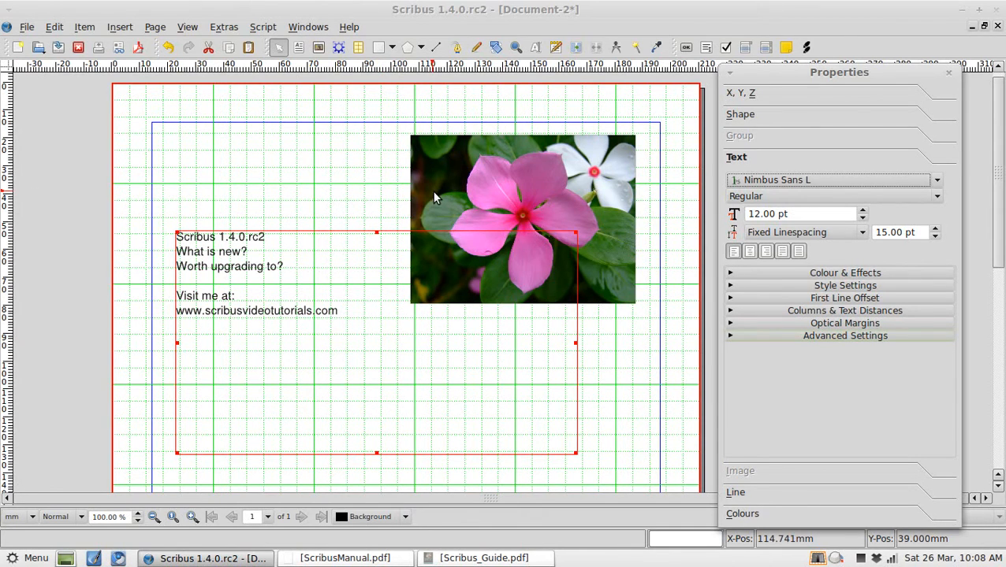
mouse_move(417, 189)
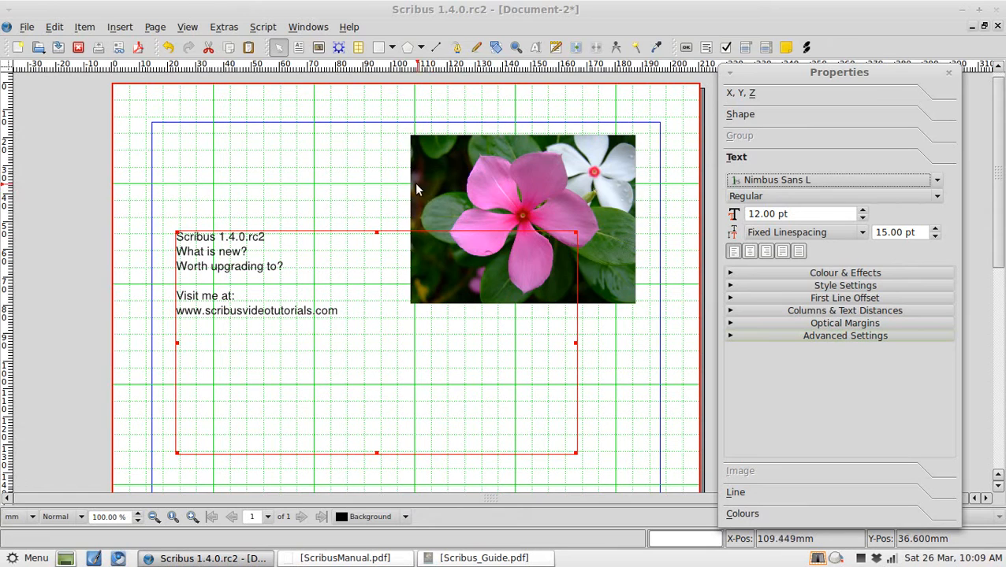
mouse_move(154, 27)
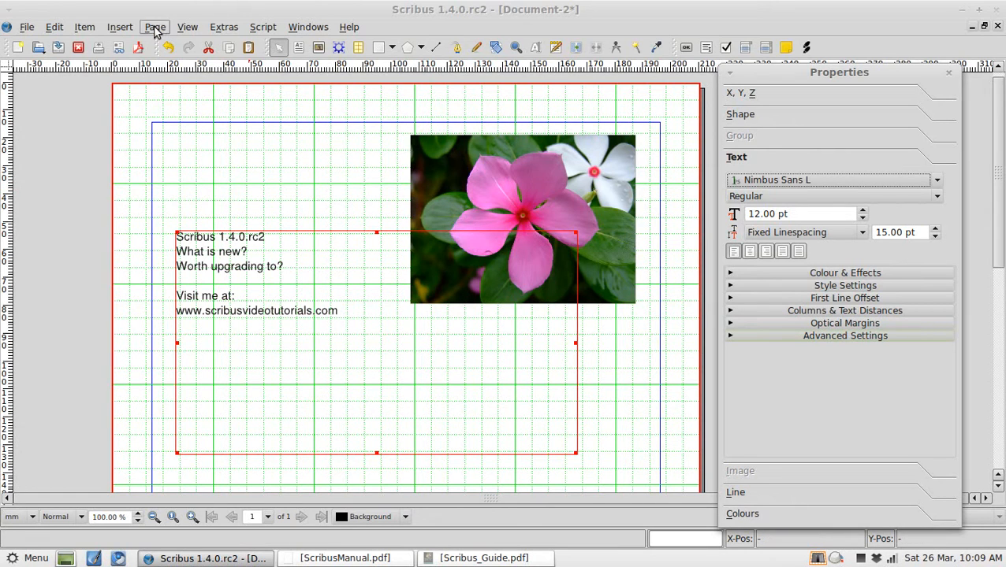
Hide the page rulers with Page > Show Rulers.
click(187, 27)
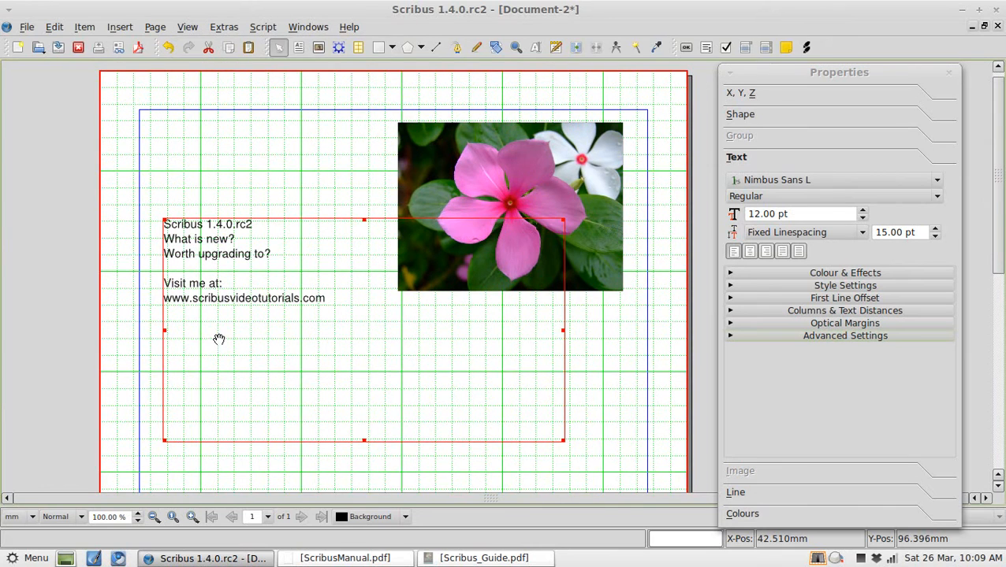
mouse_move(97, 65)
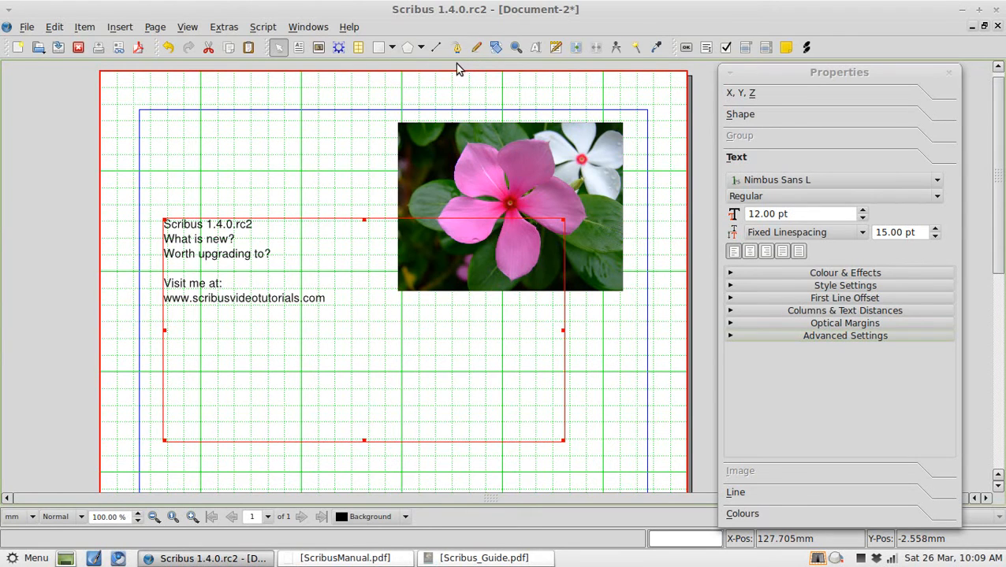
mouse_move(338, 47)
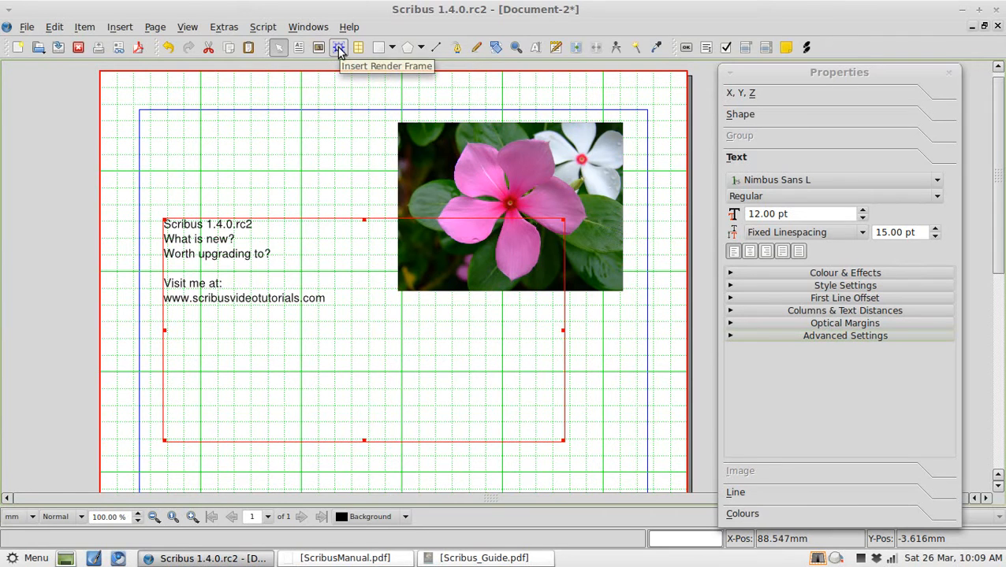
Draw a LaTeX render frame (Render3) near the top of the page and right-click it.
click(739, 93)
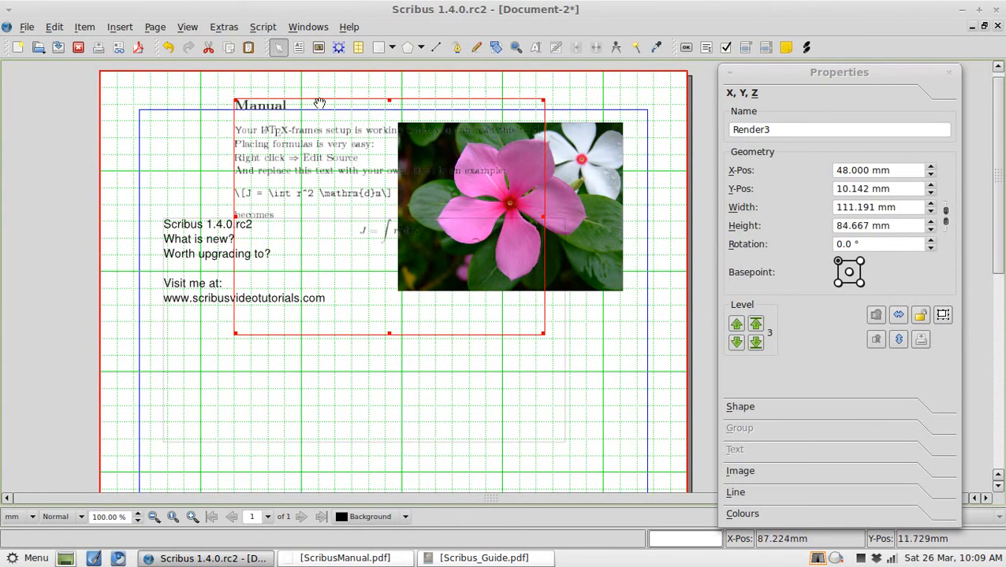
mouse_move(311, 158)
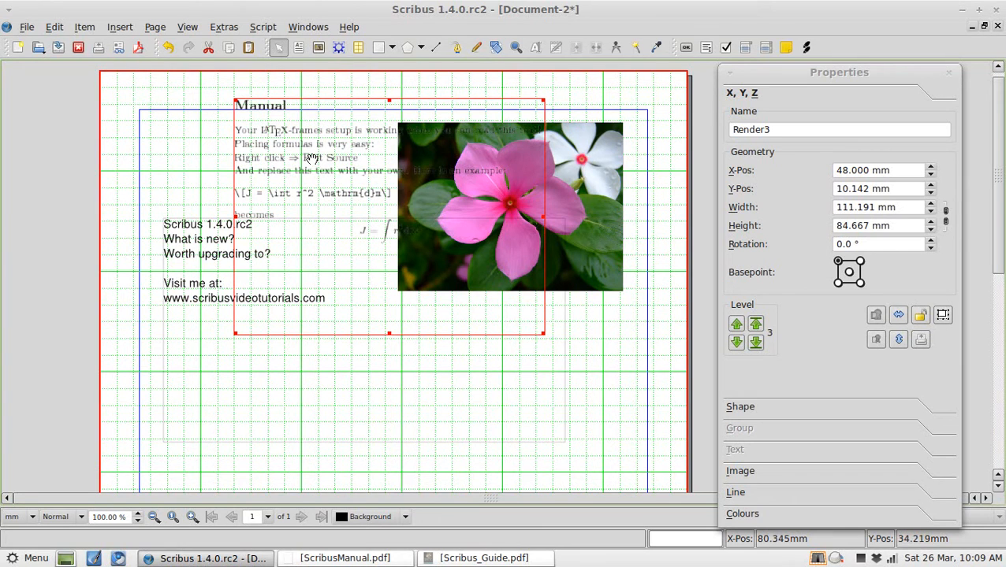
right_click(320, 162)
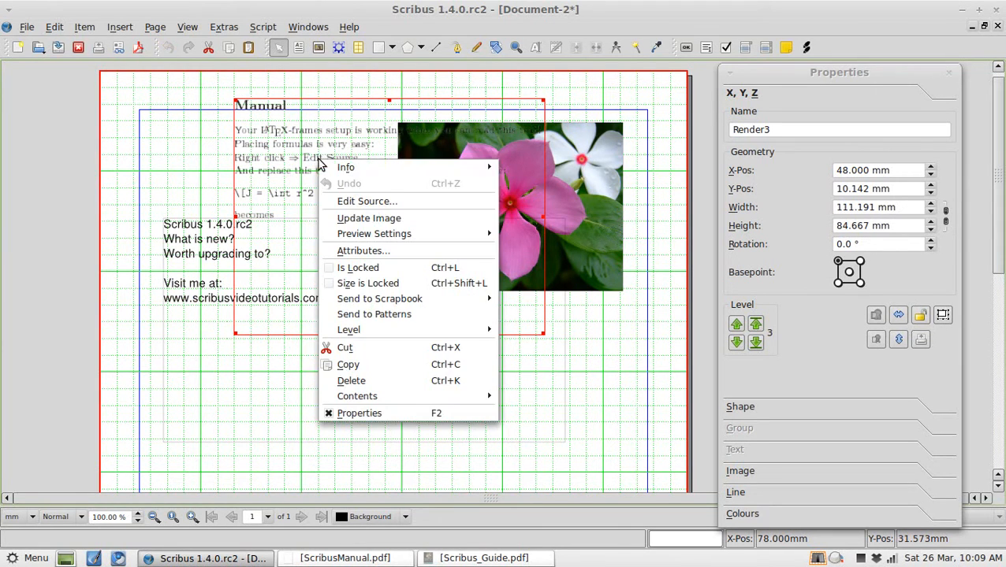
click(366, 201)
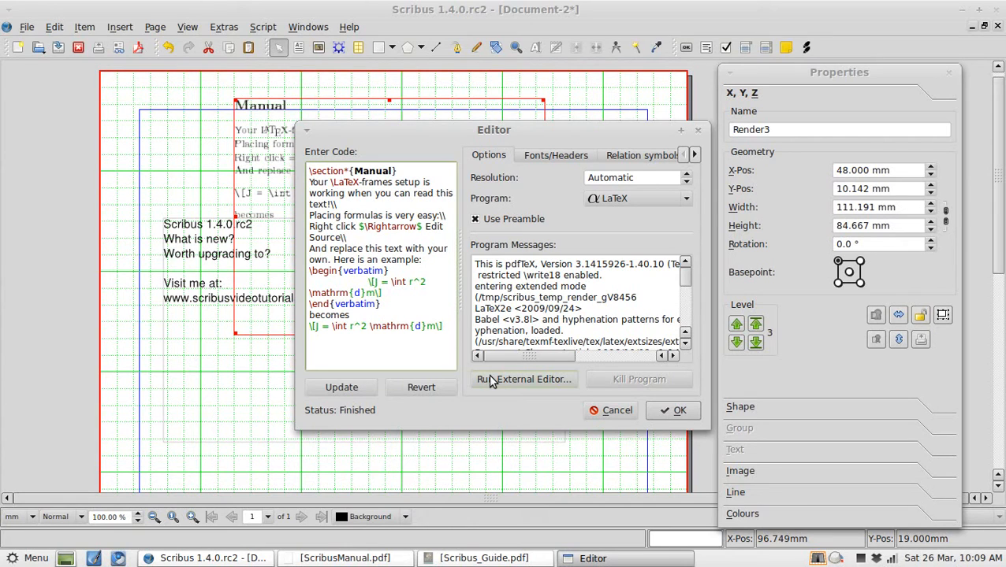
mouse_move(668, 411)
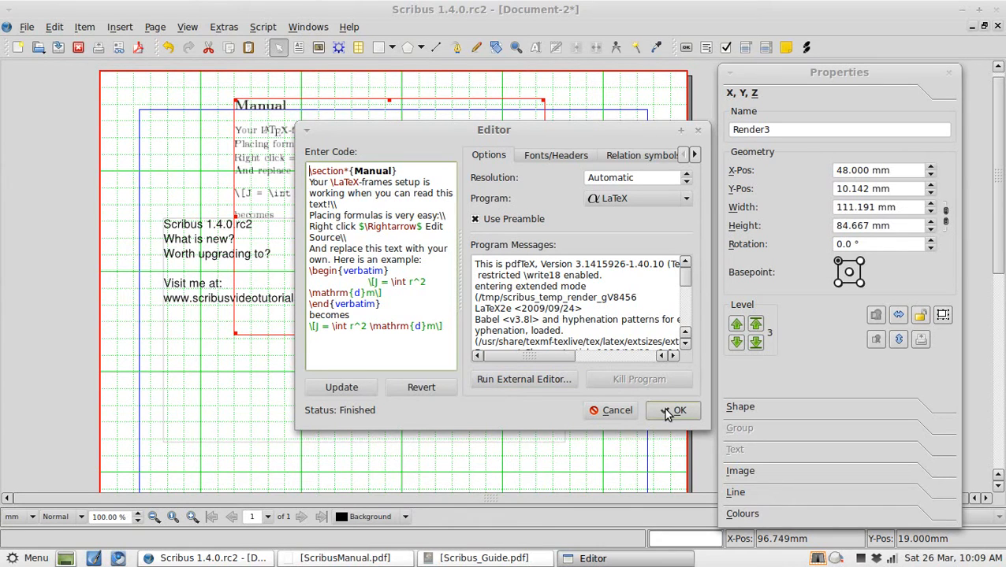
mouse_move(616, 410)
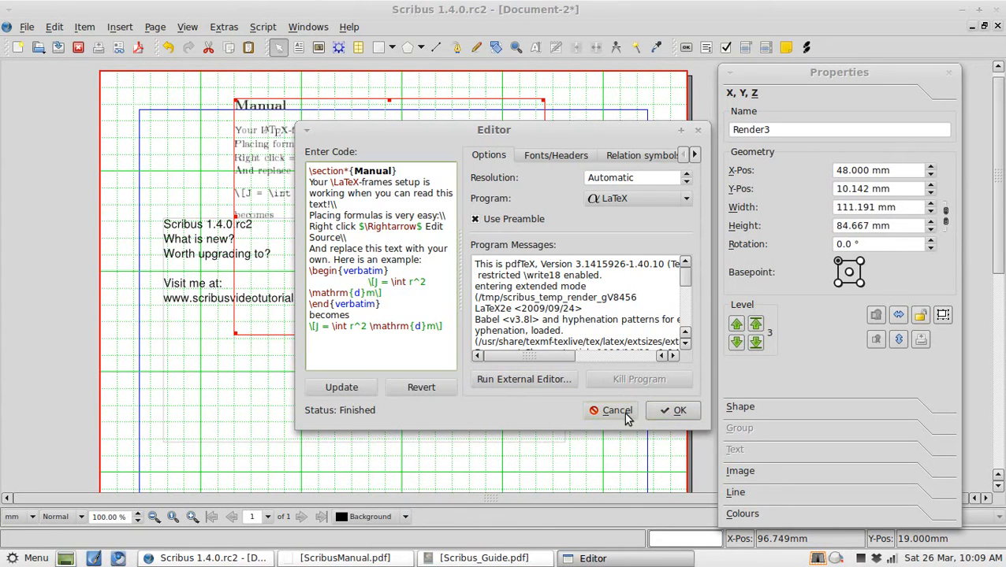
click(672, 410)
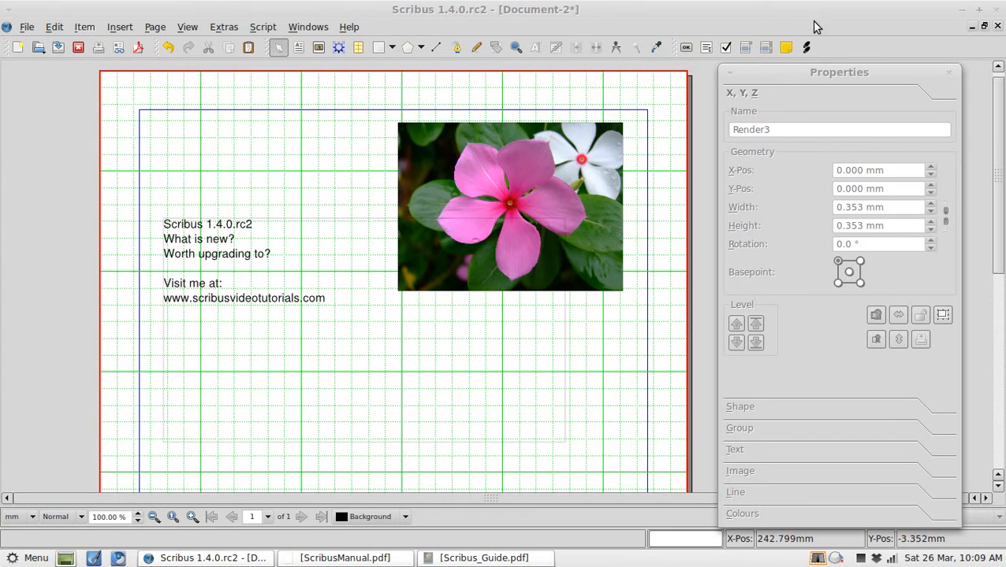
mouse_move(804, 49)
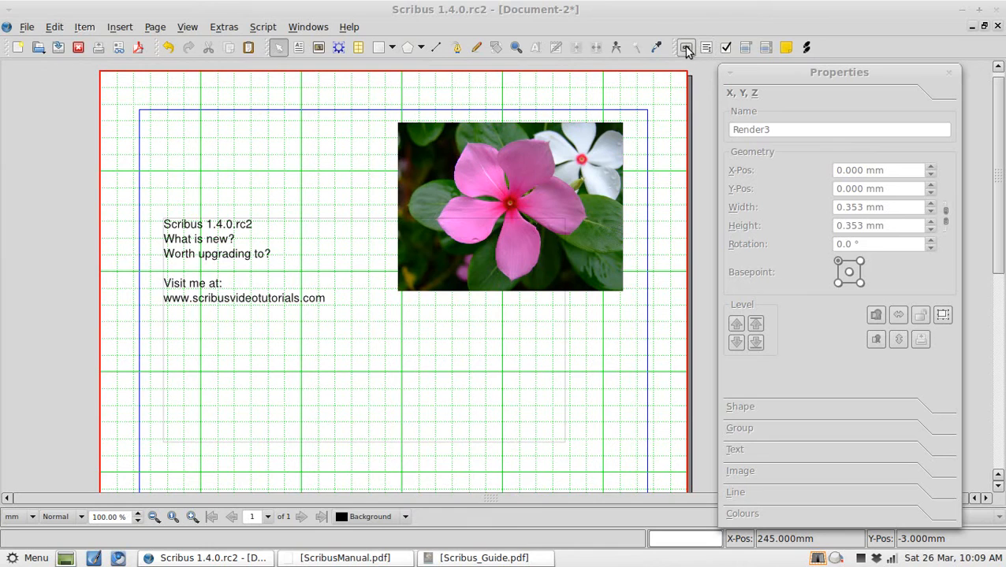
mouse_move(693, 73)
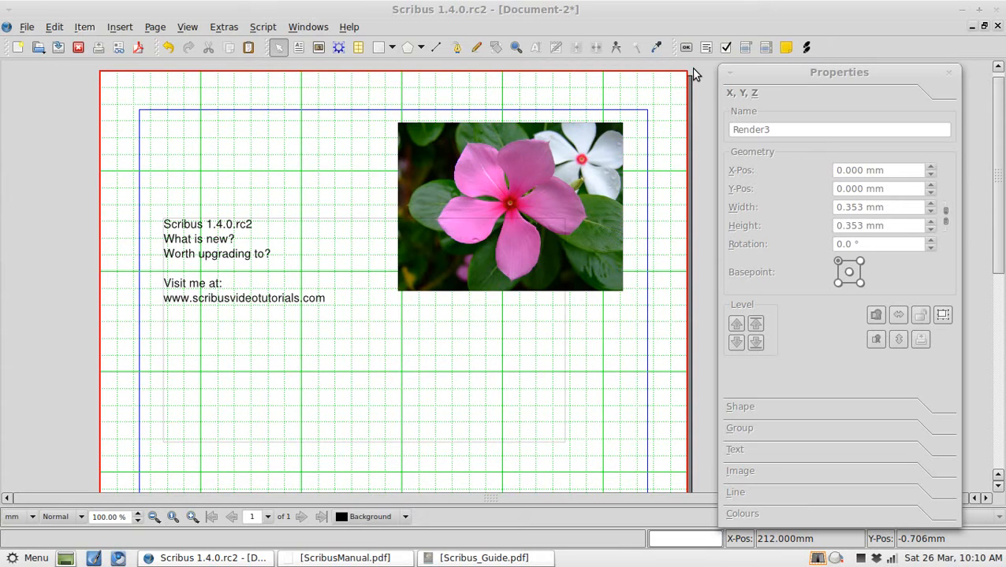
mouse_move(687, 76)
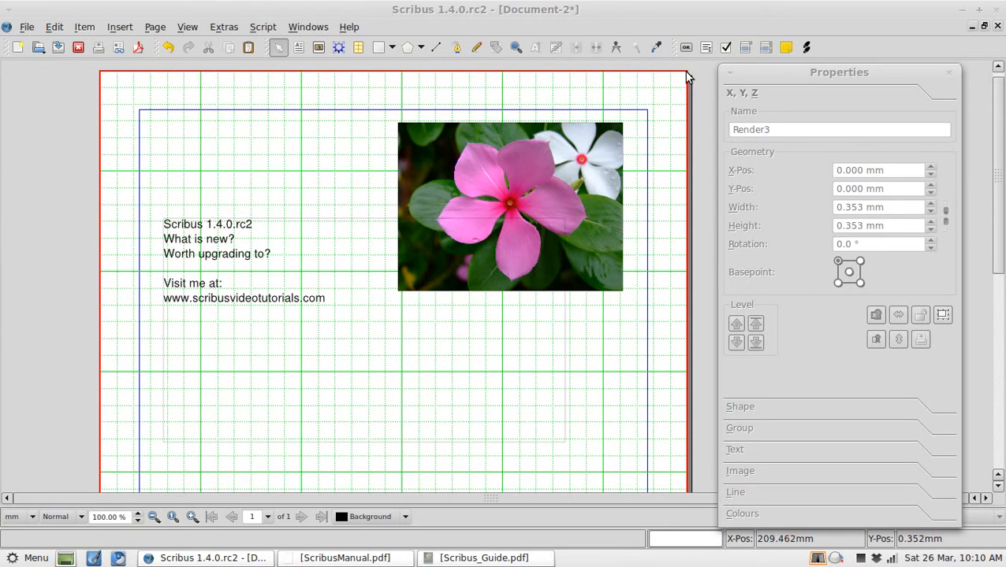
mouse_move(785, 77)
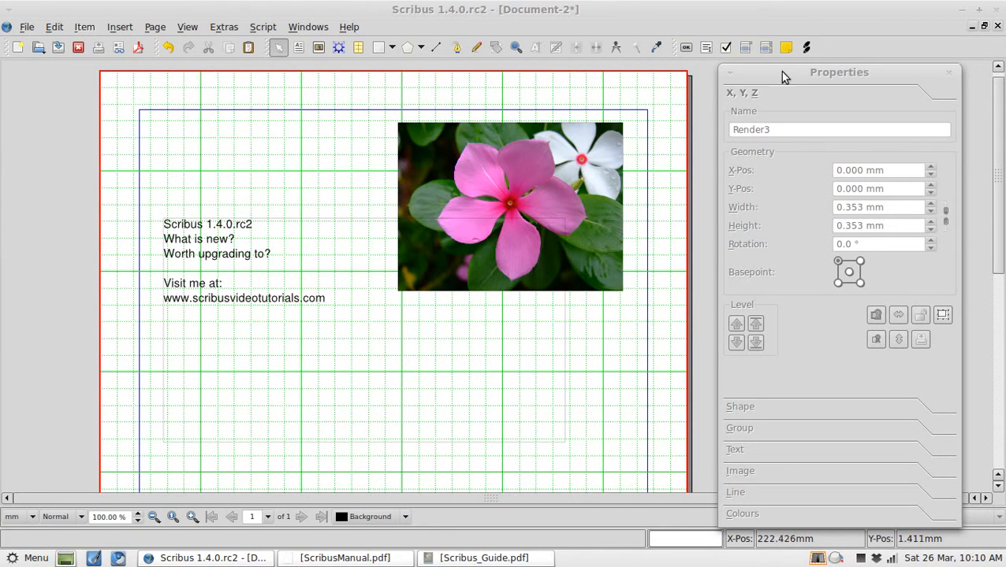
mouse_move(569, 83)
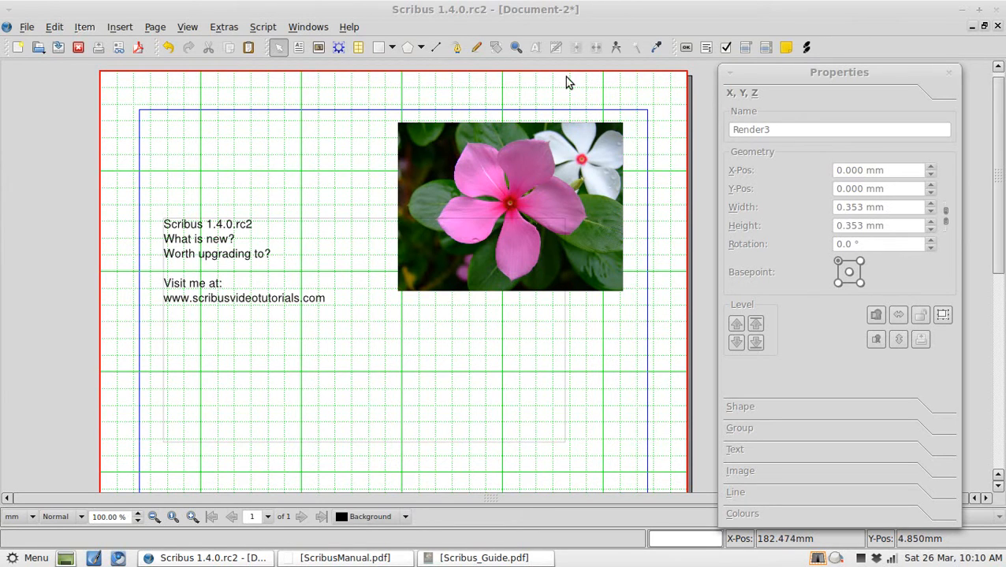
Delete the Render3 render frame, leaving only the photo and intro text.
click(392, 47)
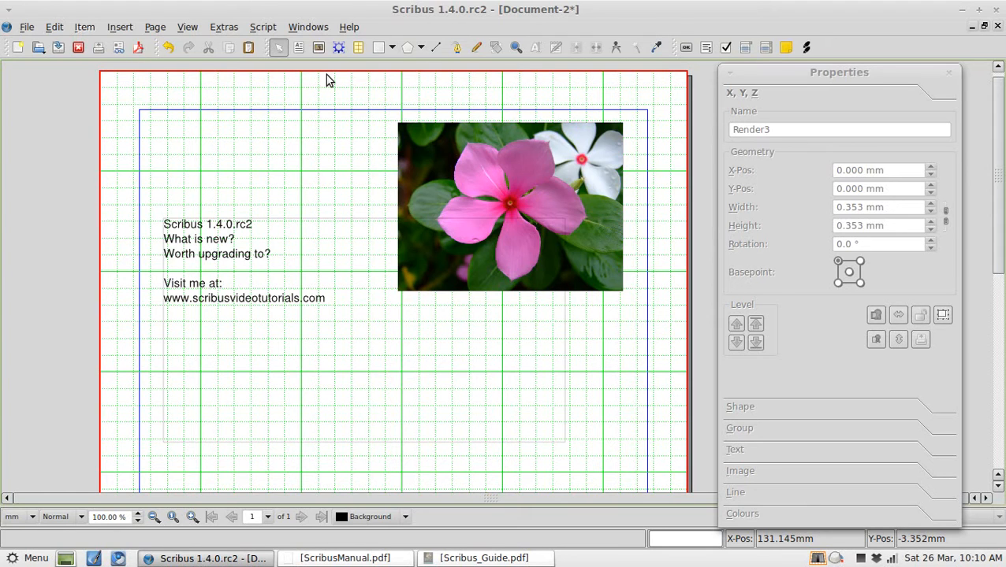
mouse_move(321, 115)
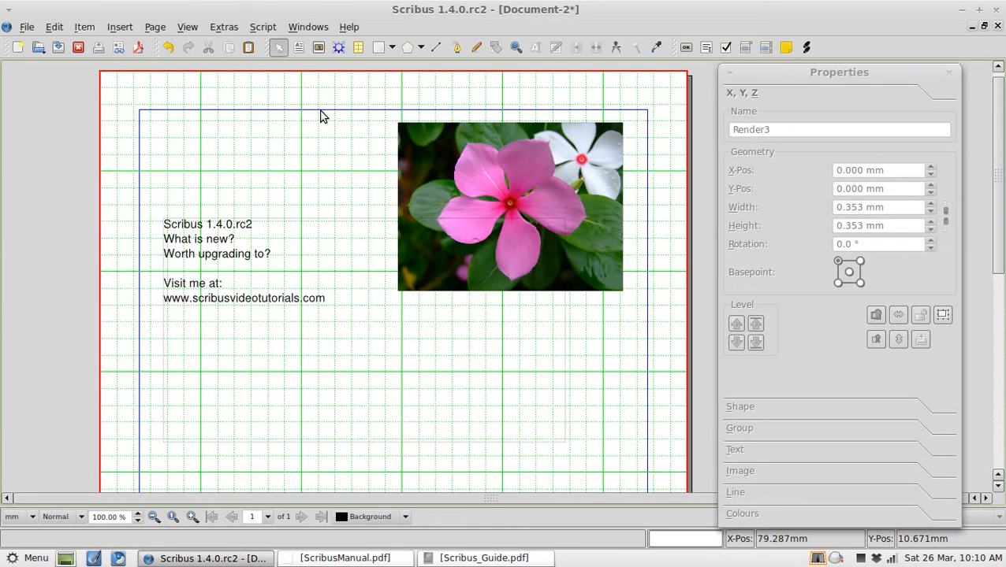
mouse_move(306, 211)
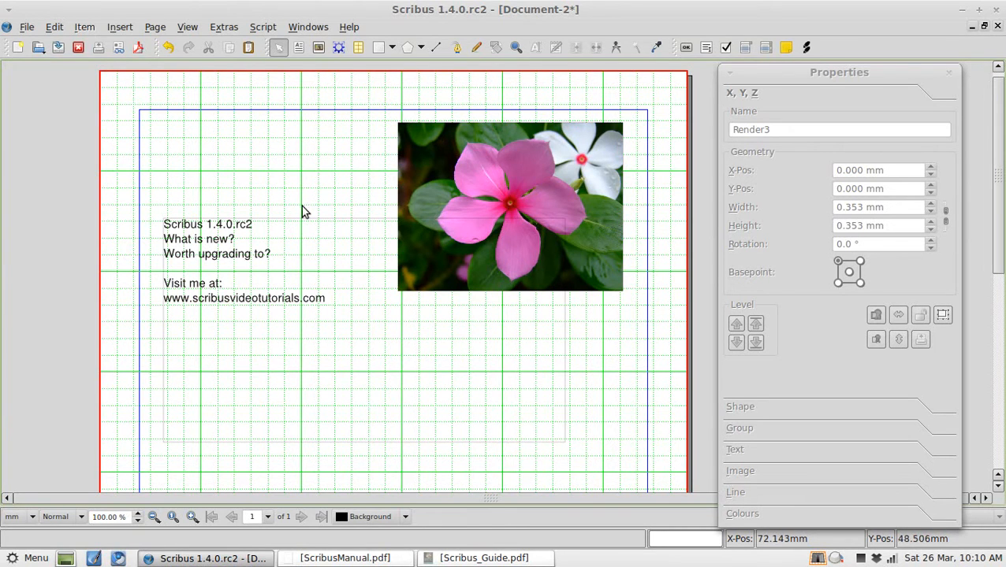
mouse_move(299, 251)
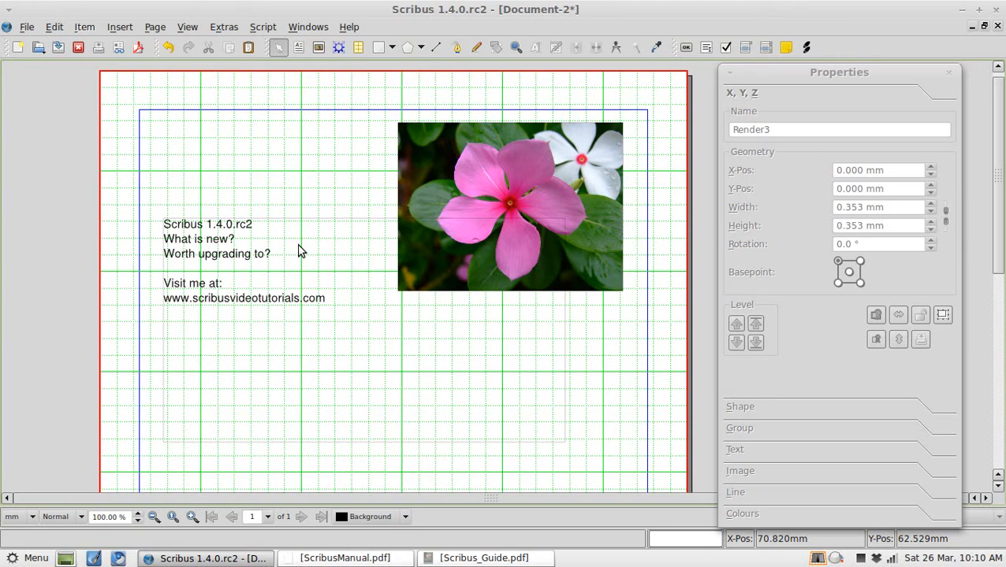
mouse_move(529, 52)
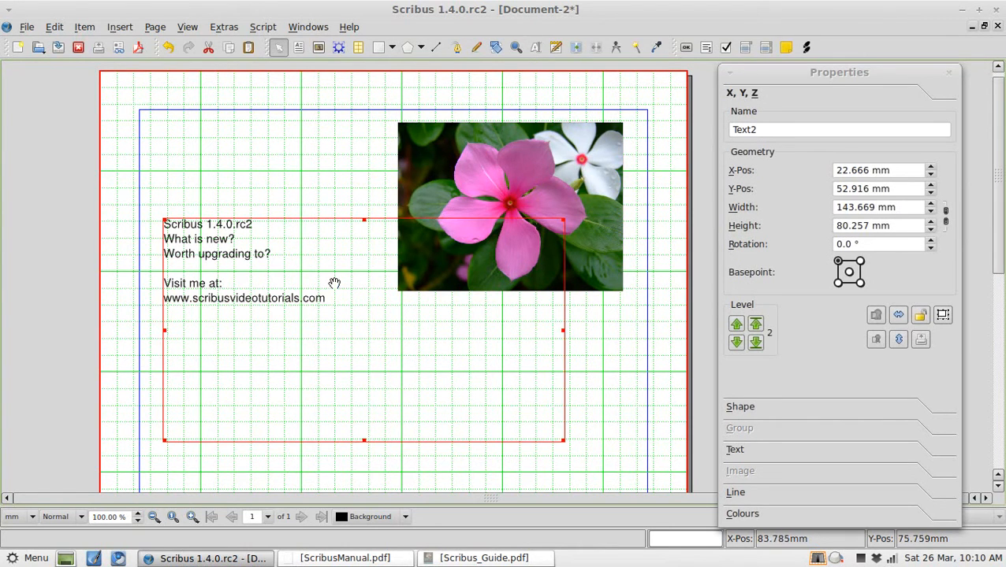
Open the intro text frame in the Story Editor.
double_click(244, 298)
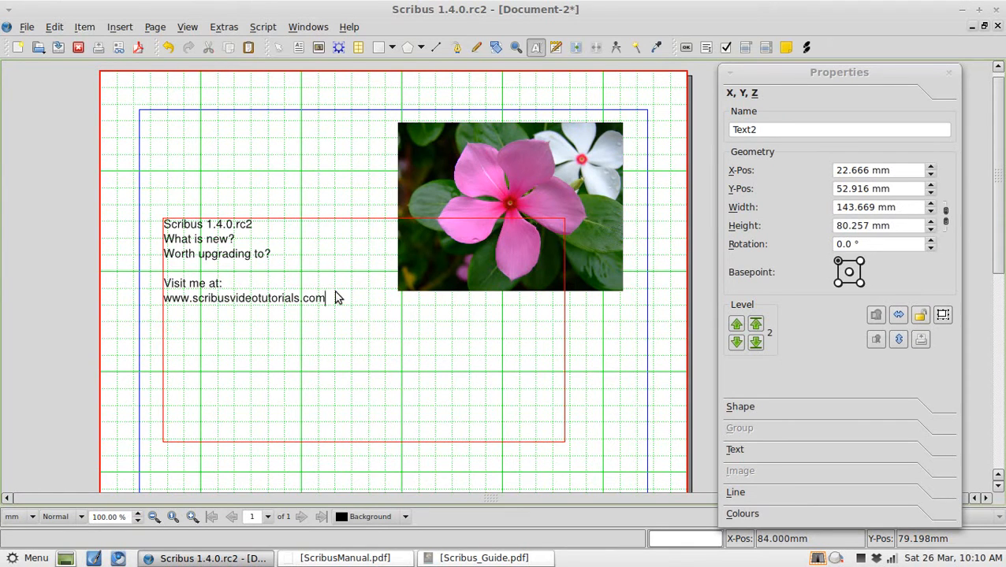
mouse_move(549, 67)
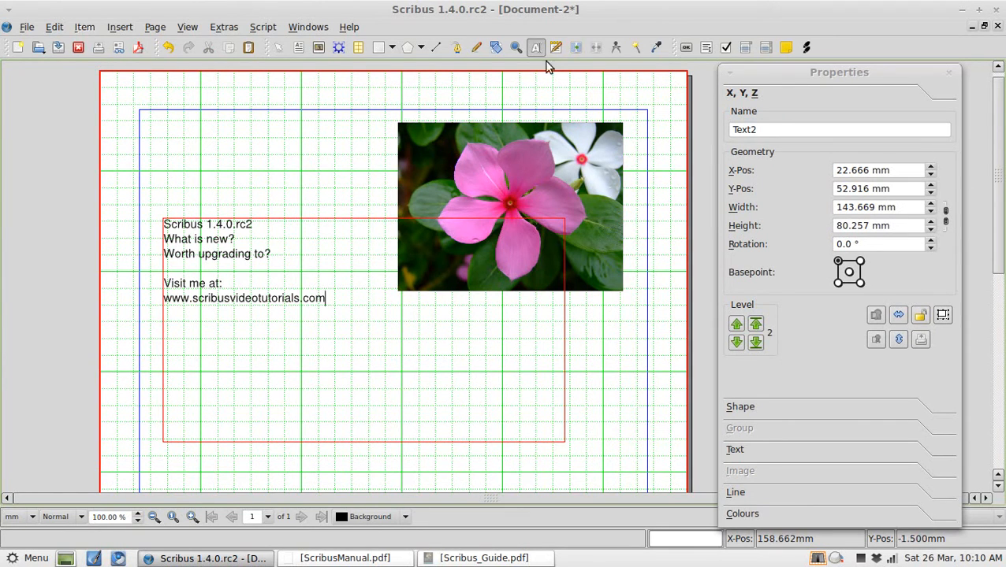
mouse_move(556, 48)
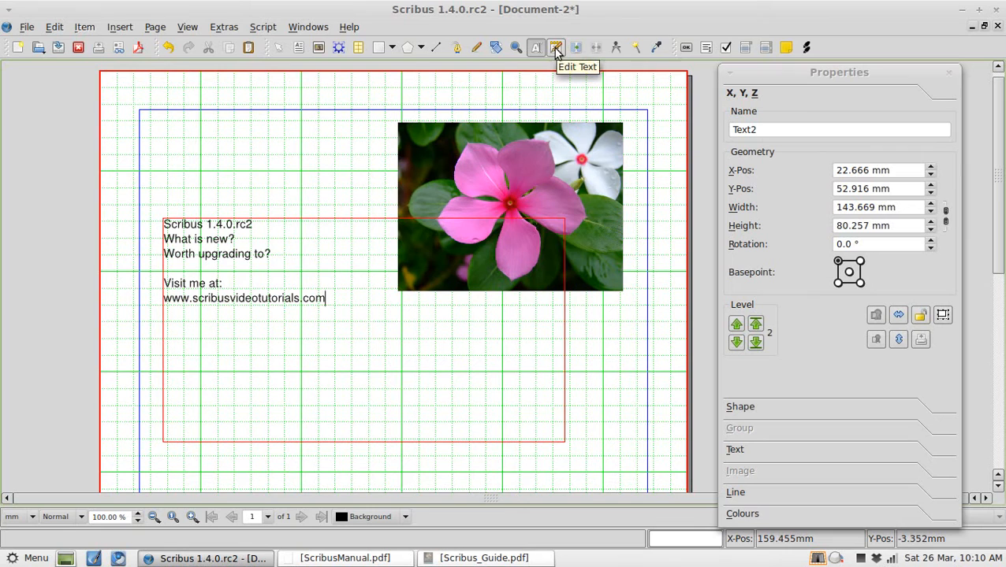
click(555, 47)
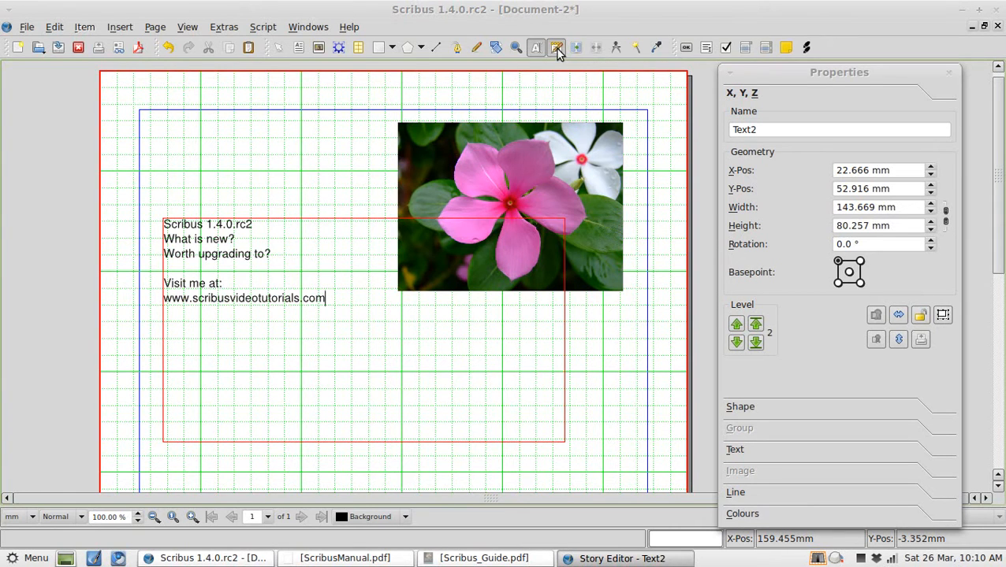
Close the Story Editor without changing the intro text.
click(555, 47)
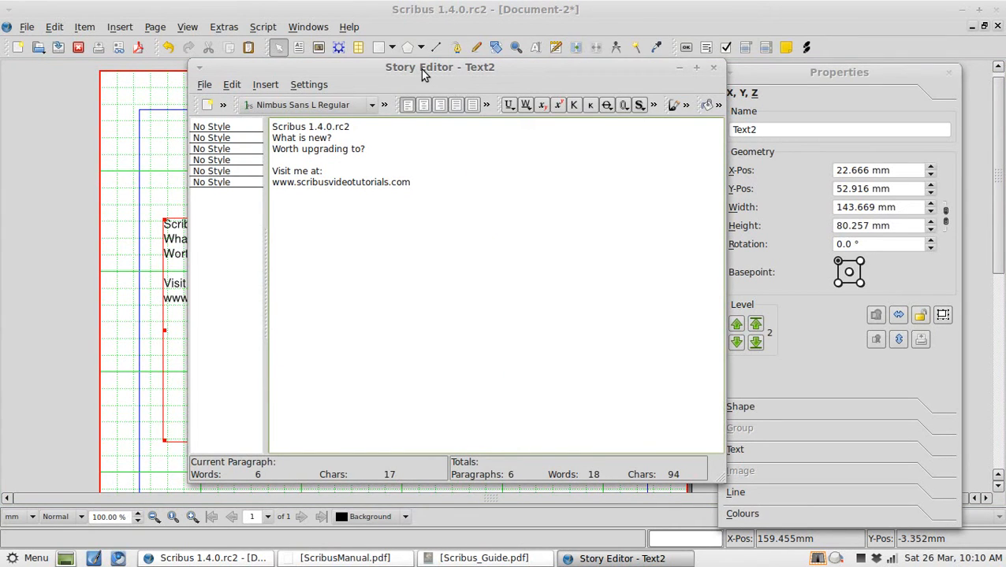
mouse_move(308, 84)
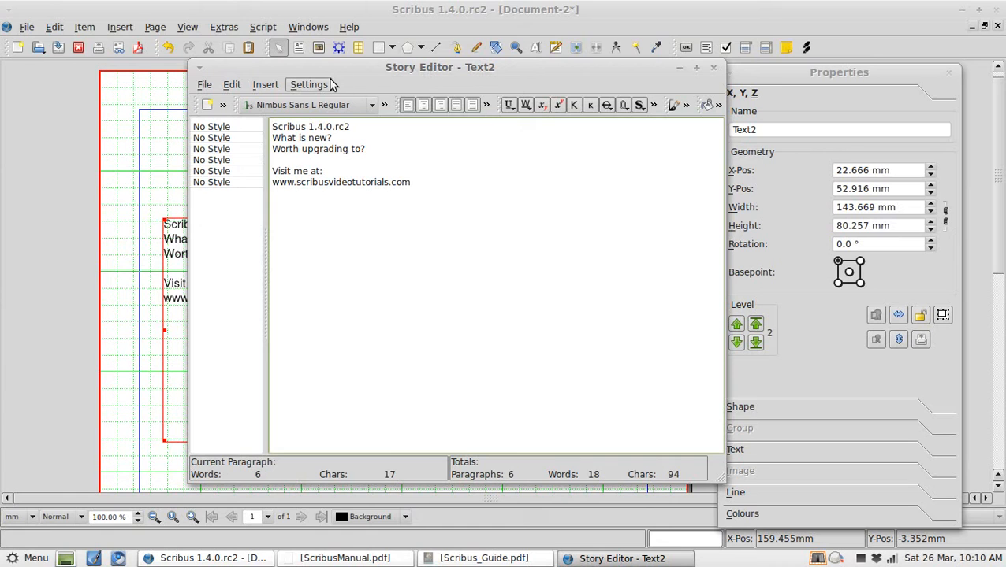
mouse_move(536, 214)
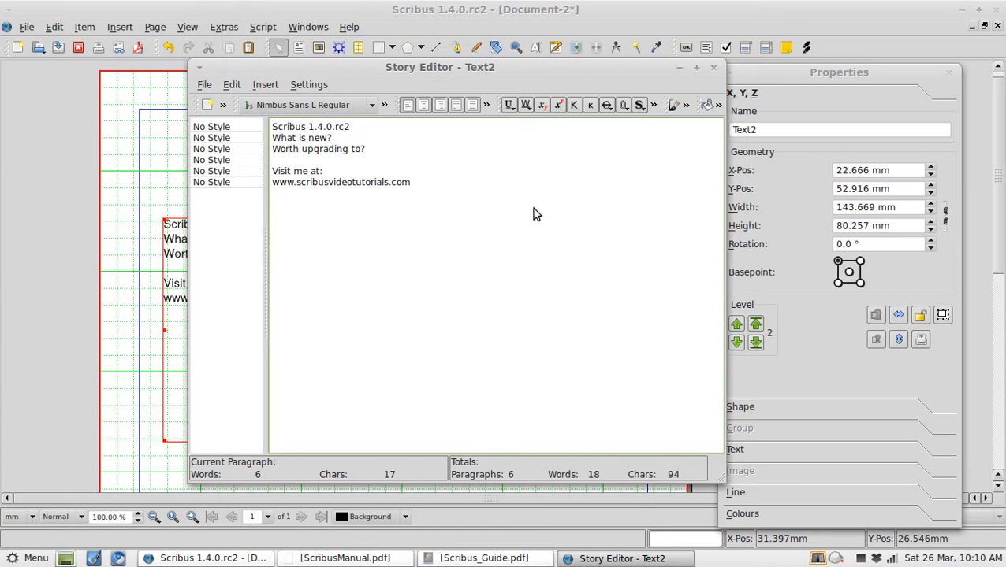
mouse_move(173, 132)
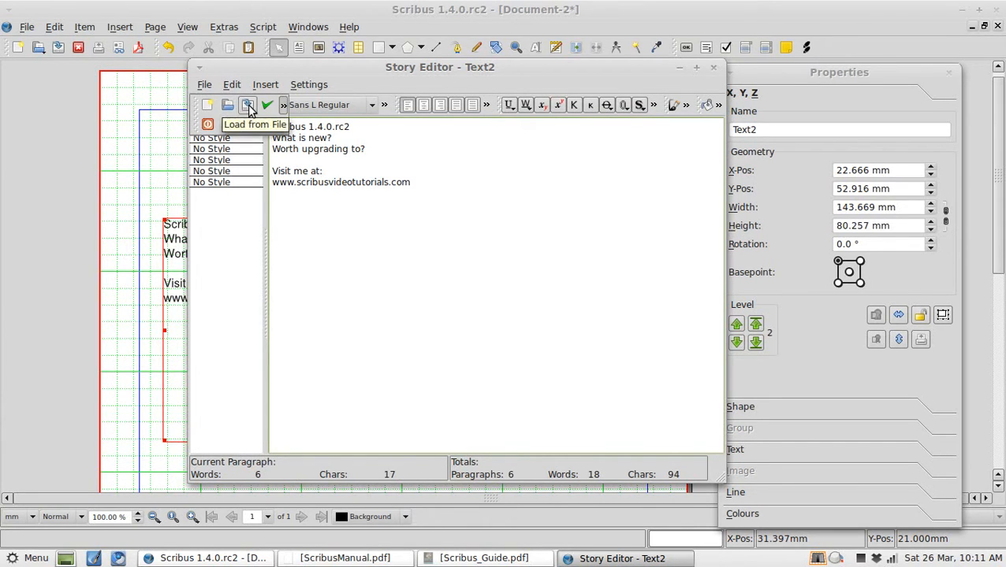
mouse_move(267, 124)
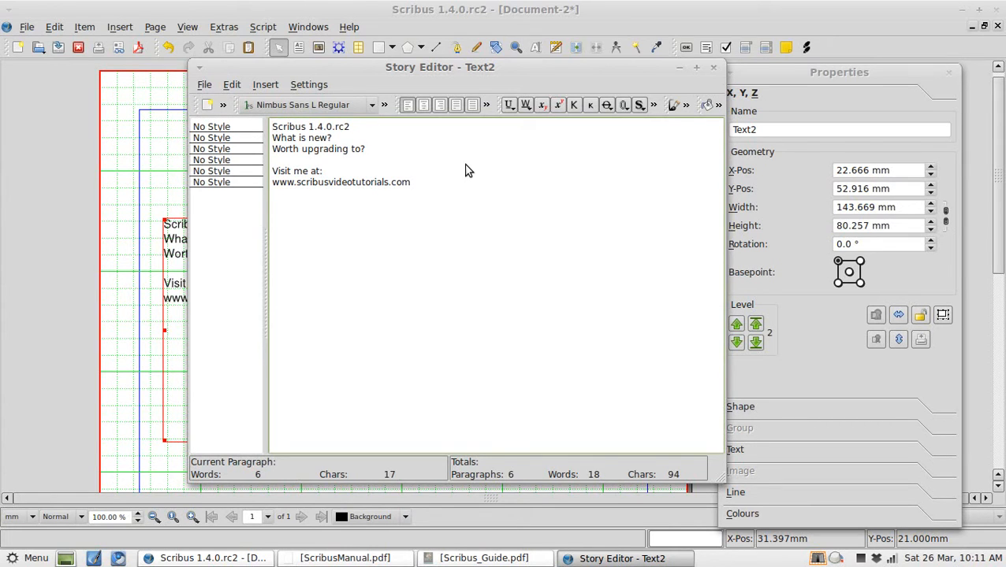
click(273, 126)
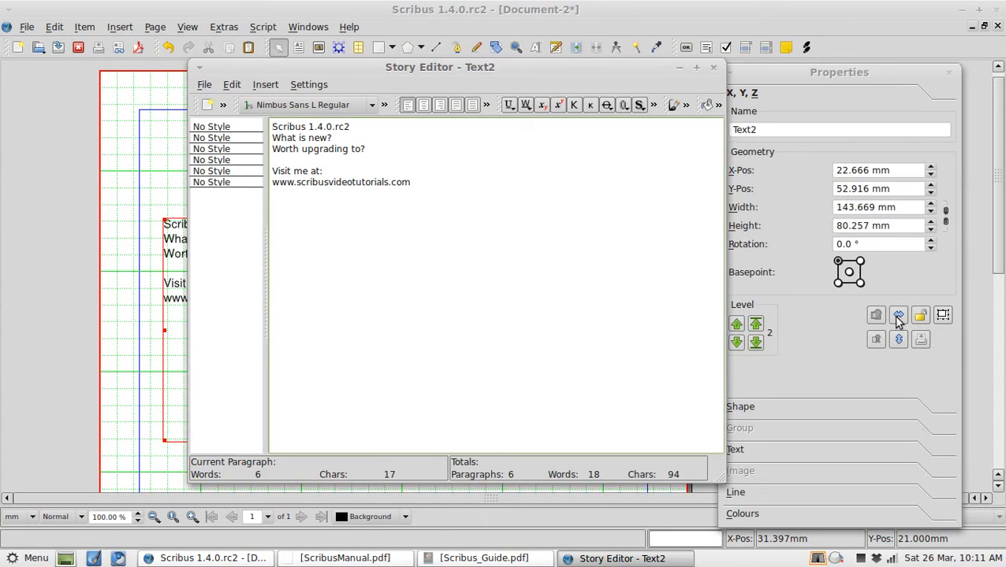
mouse_move(483, 266)
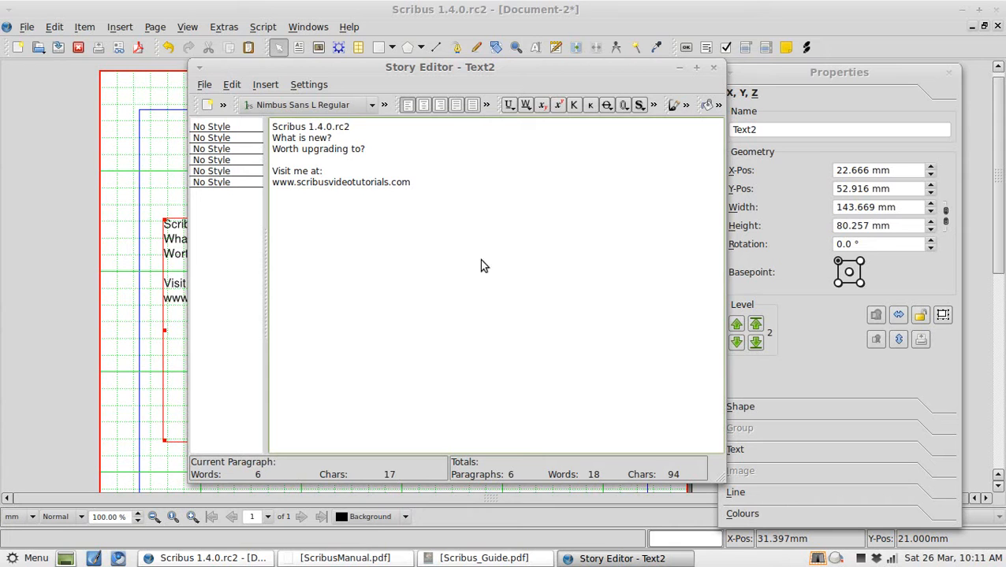
mouse_move(713, 70)
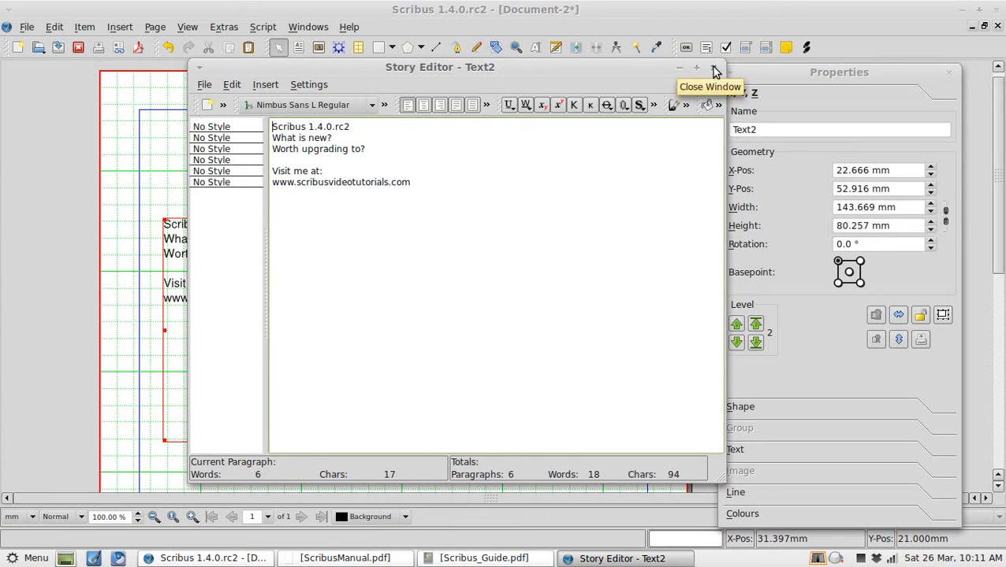
click(714, 69)
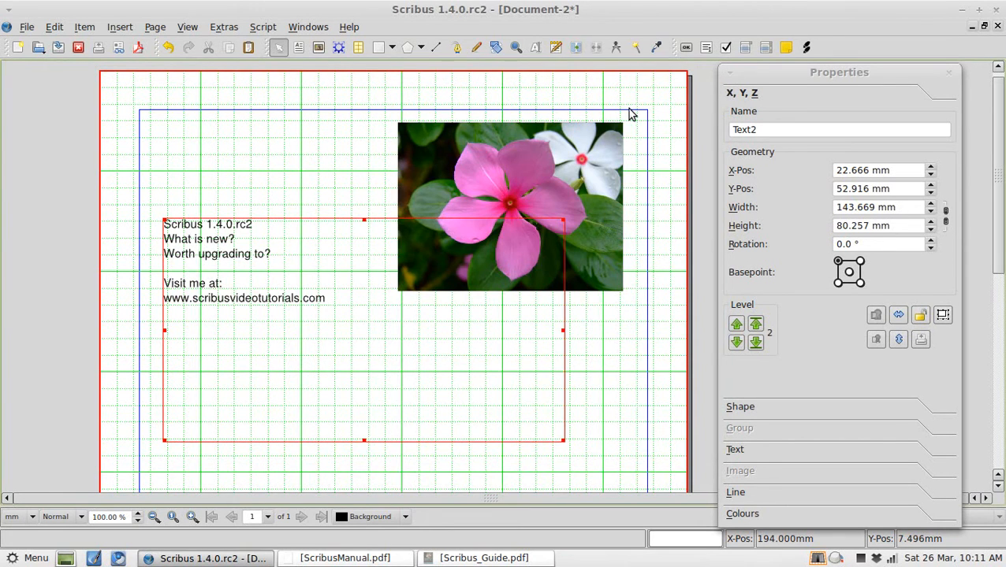
mouse_move(394, 361)
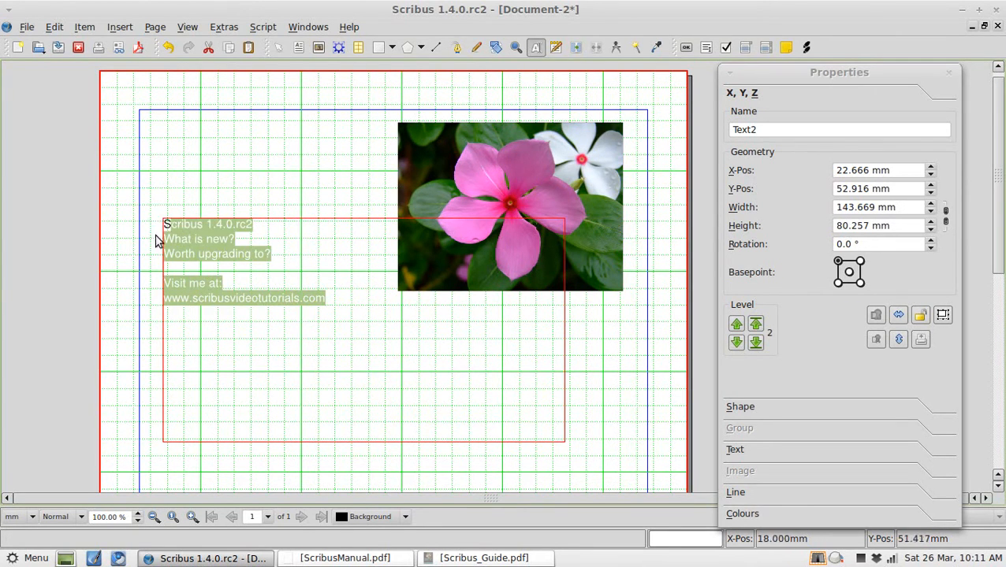
mouse_move(683, 345)
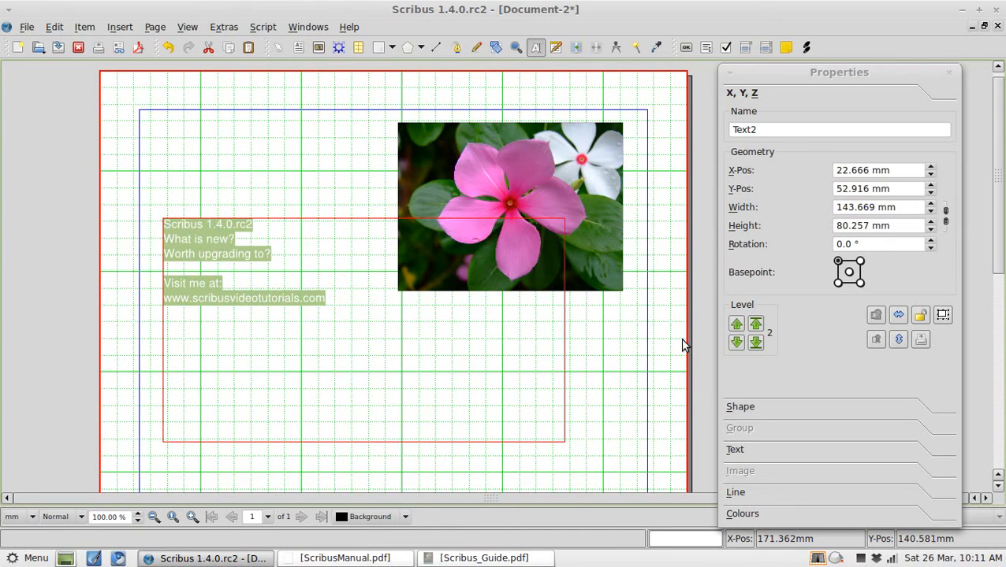
mouse_move(840, 518)
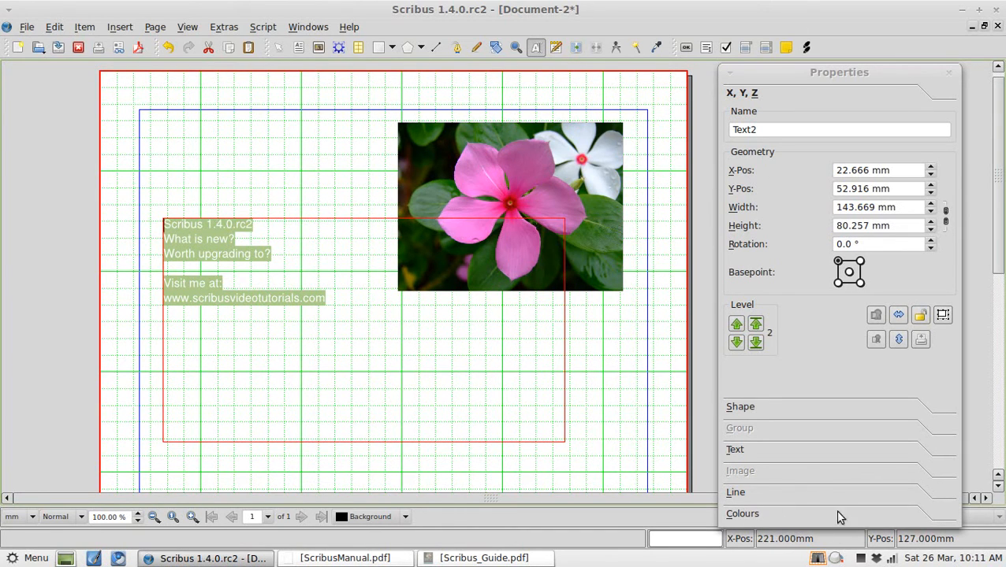
Set the intro text to 26 pt with Automatic linespacing in Properties > Text.
click(735, 449)
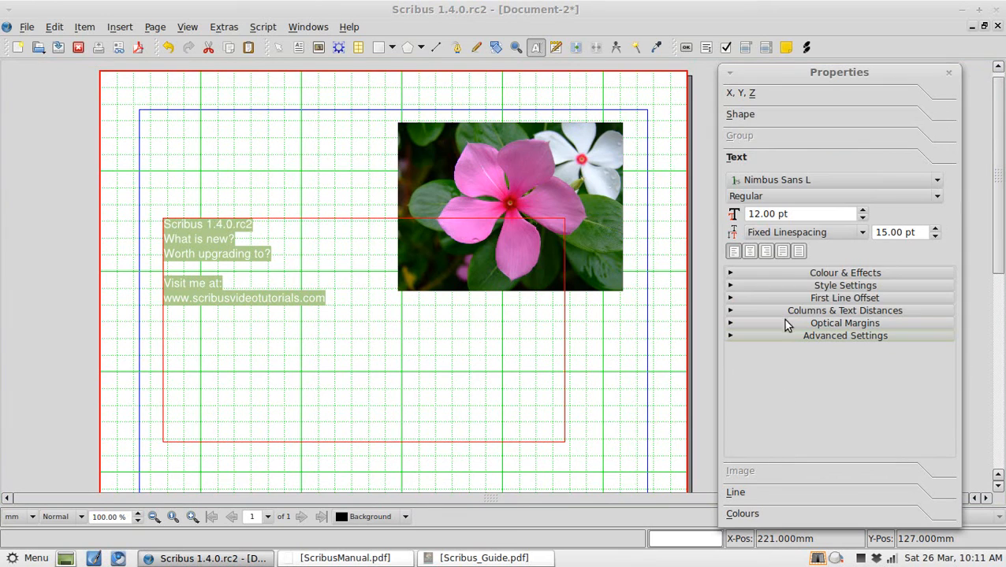
mouse_move(913, 400)
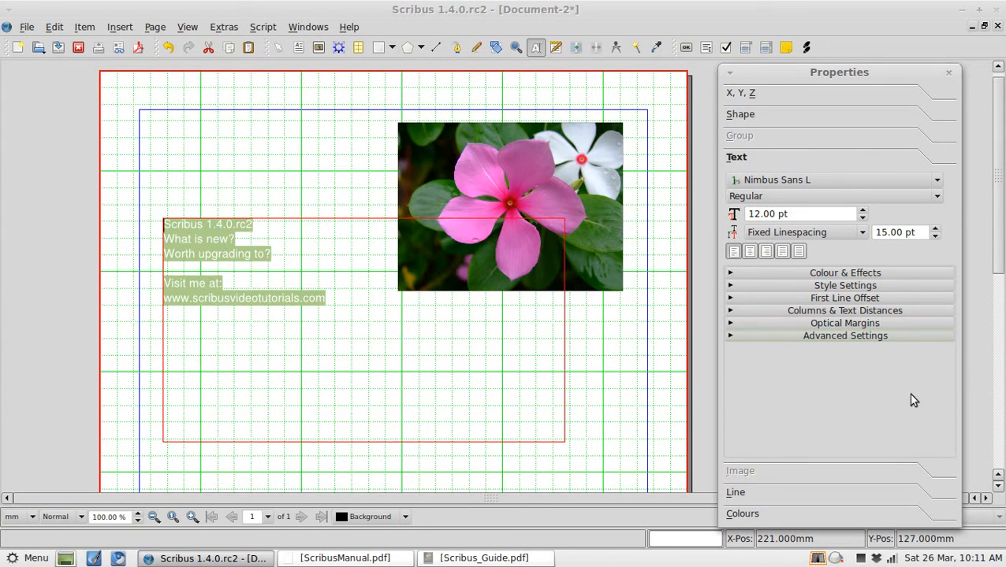
mouse_move(961, 257)
text(30)
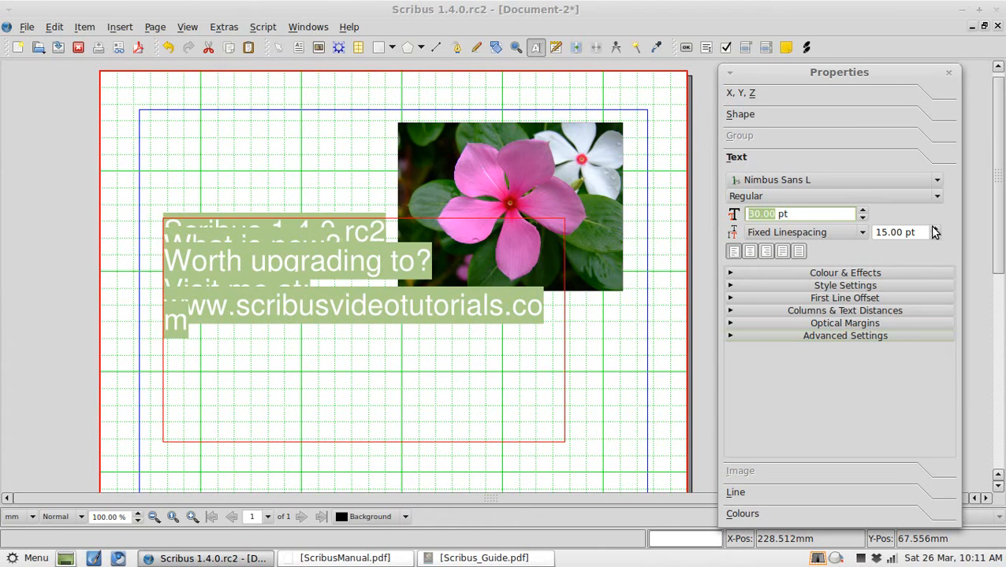
triple_click(898, 232)
text(32)
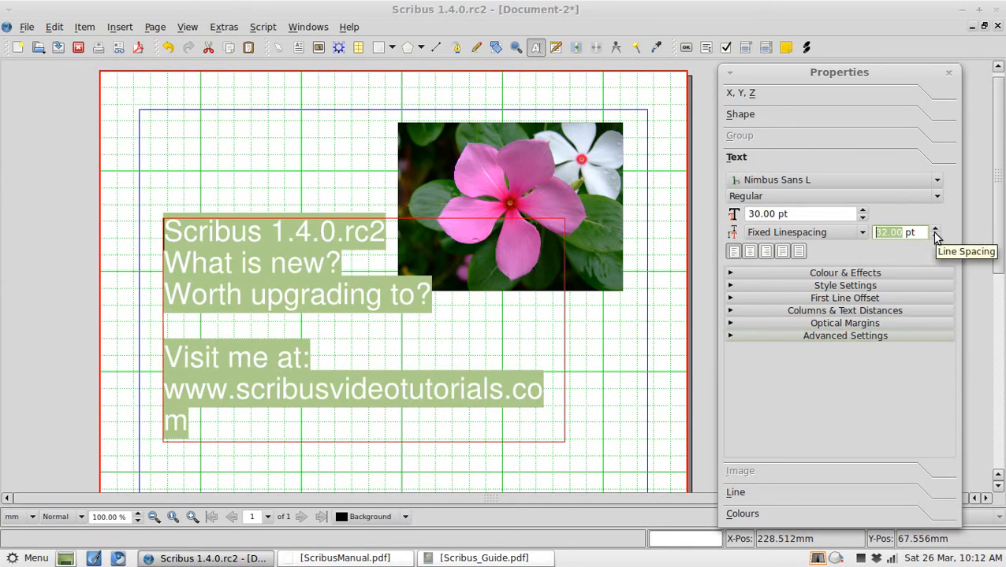
mouse_move(912, 213)
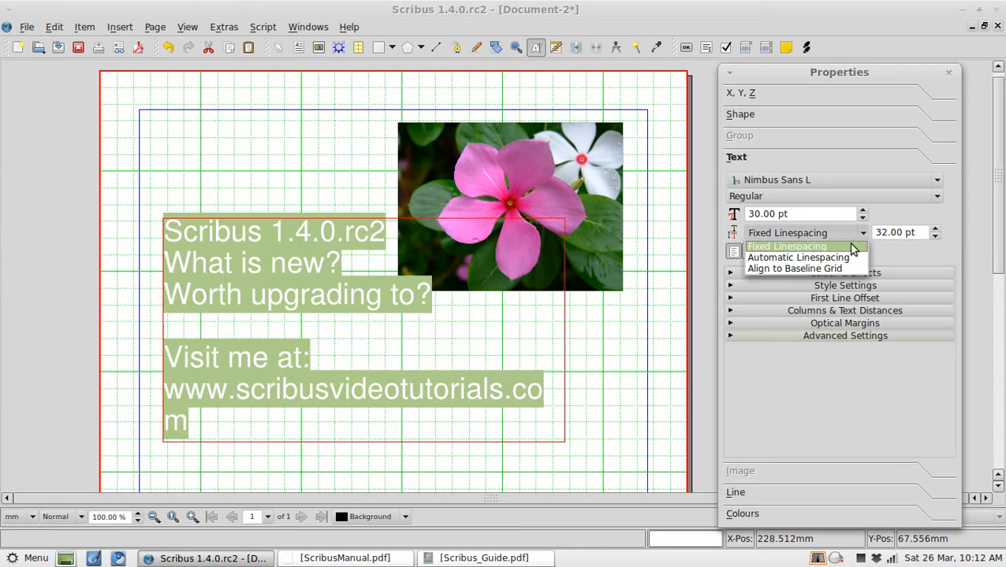
click(797, 257)
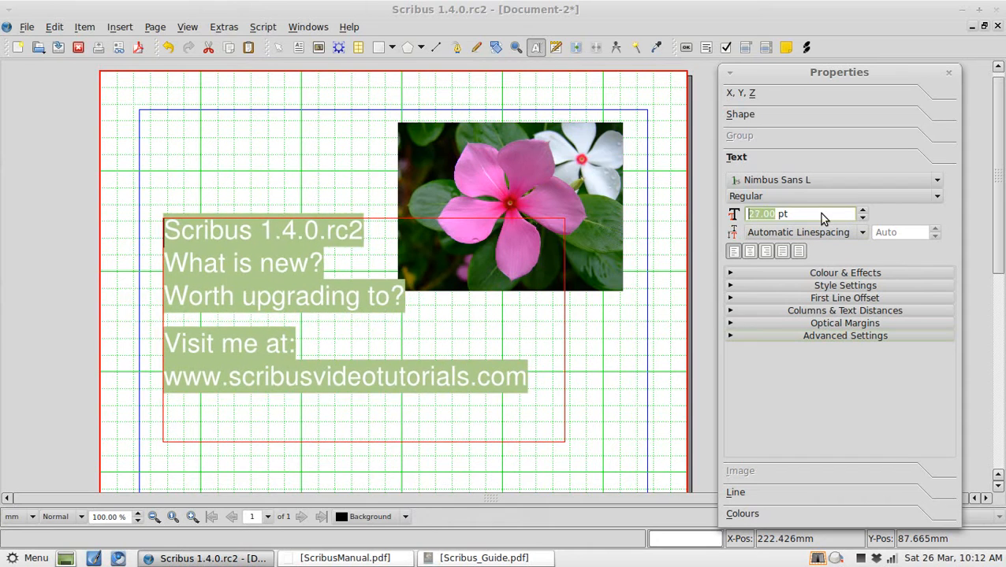
click(861, 218)
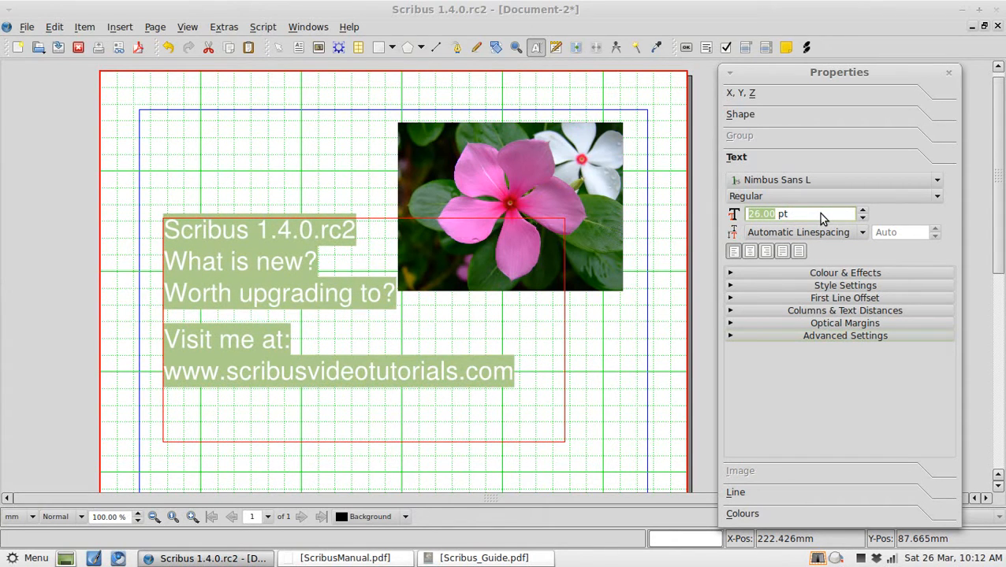
mouse_move(806, 232)
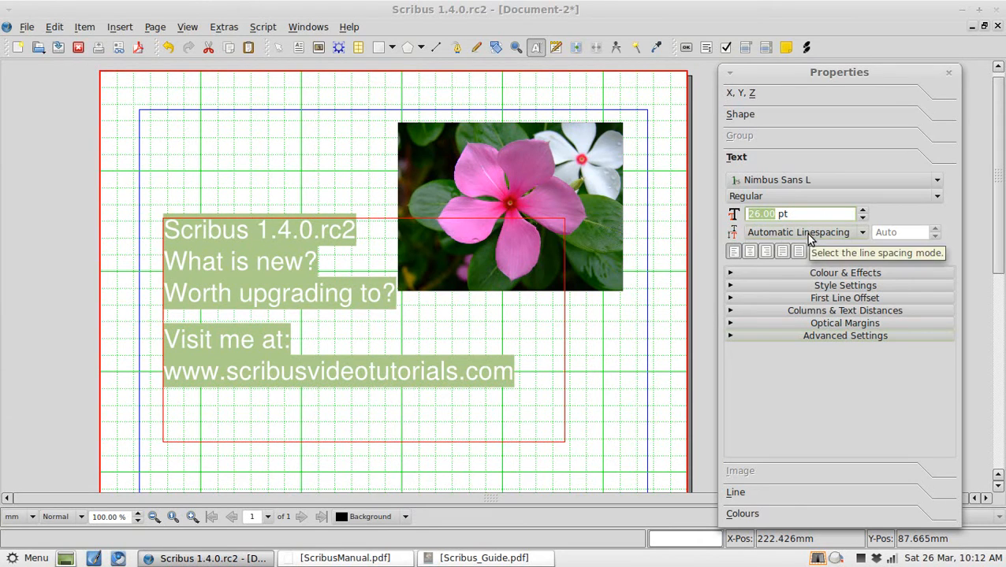
mouse_move(842, 338)
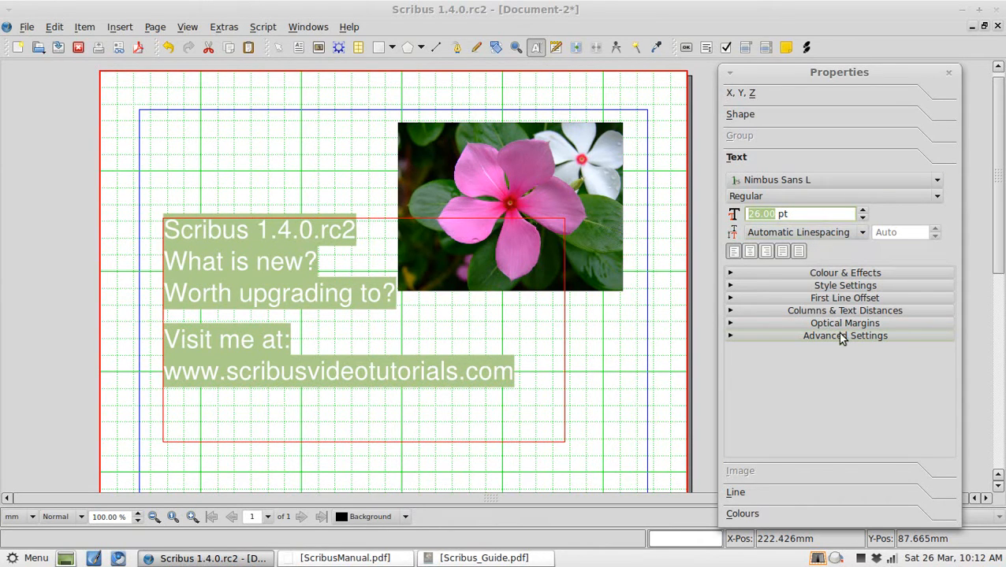
click(844, 273)
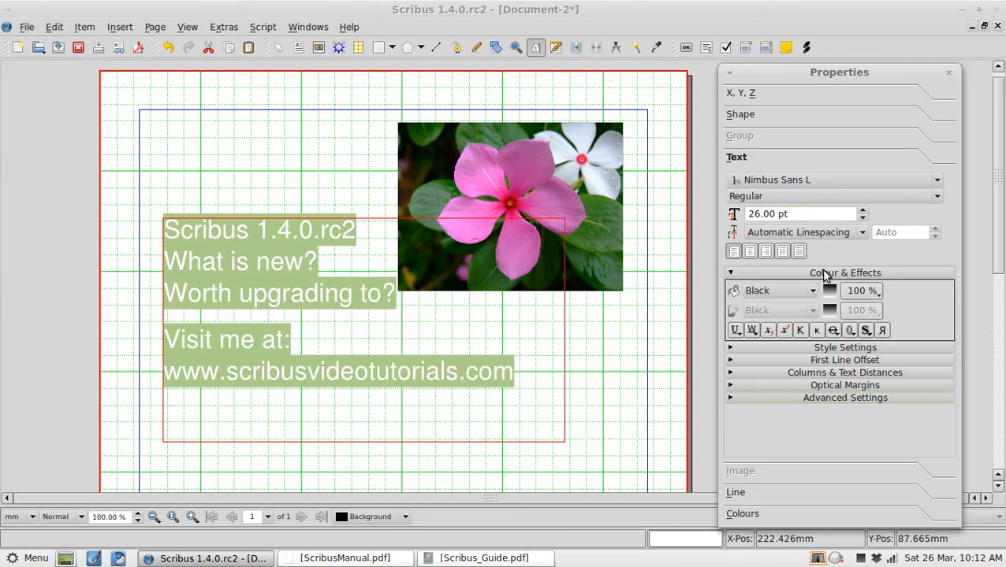
mouse_move(830, 313)
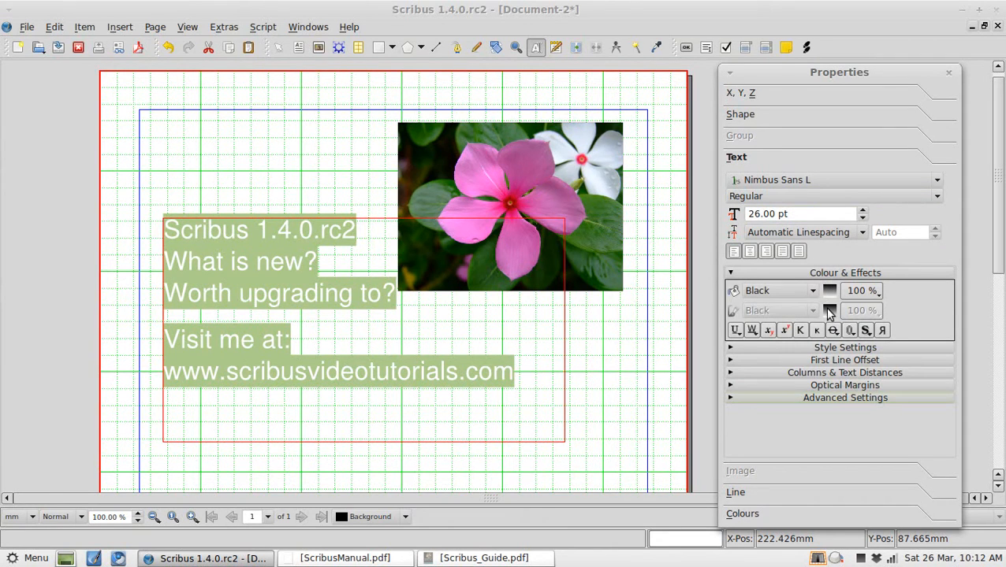
click(844, 347)
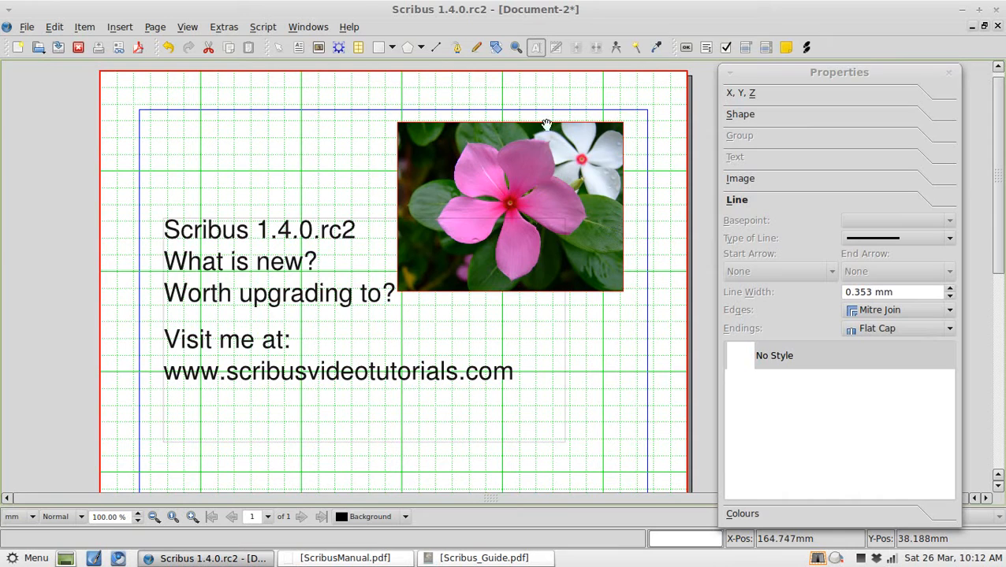
Open the Image Effects dialog for the flower photo from Properties > Image.
click(741, 178)
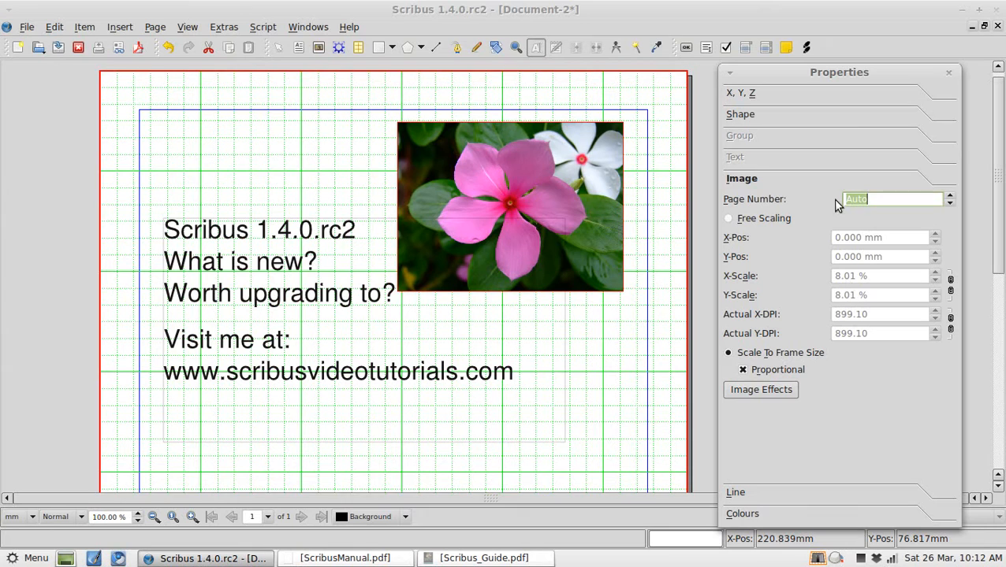
mouse_move(754, 398)
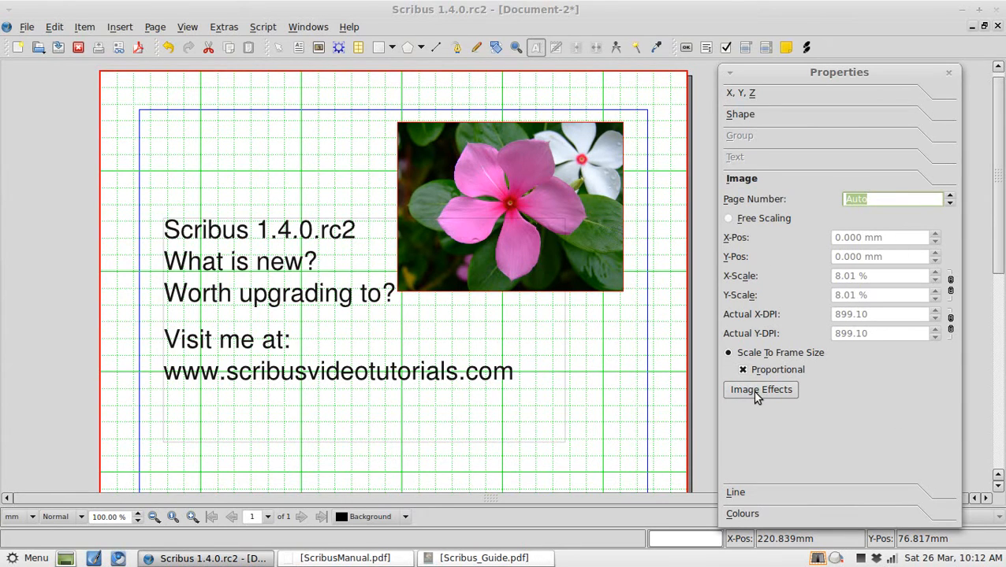
click(760, 389)
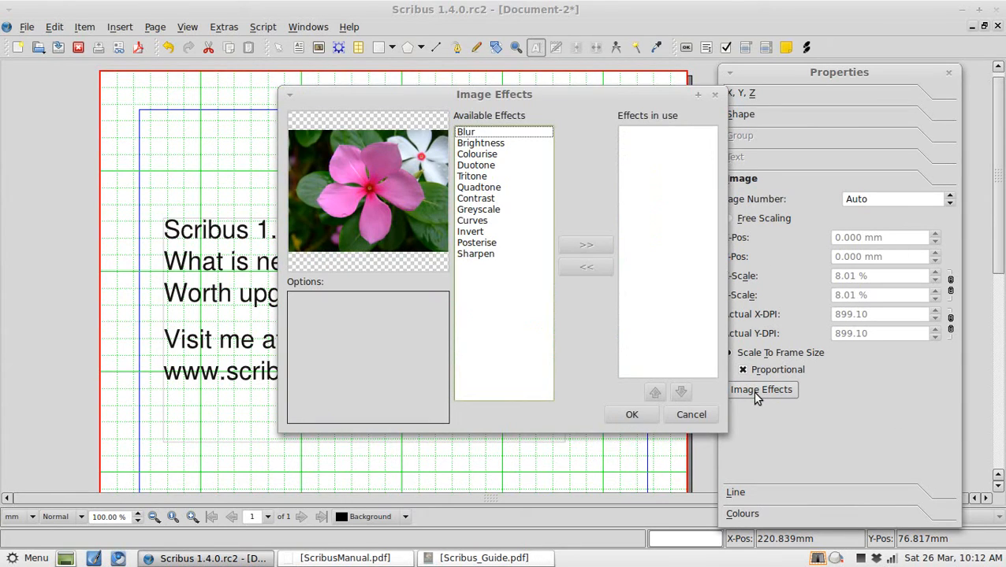
mouse_move(449, 166)
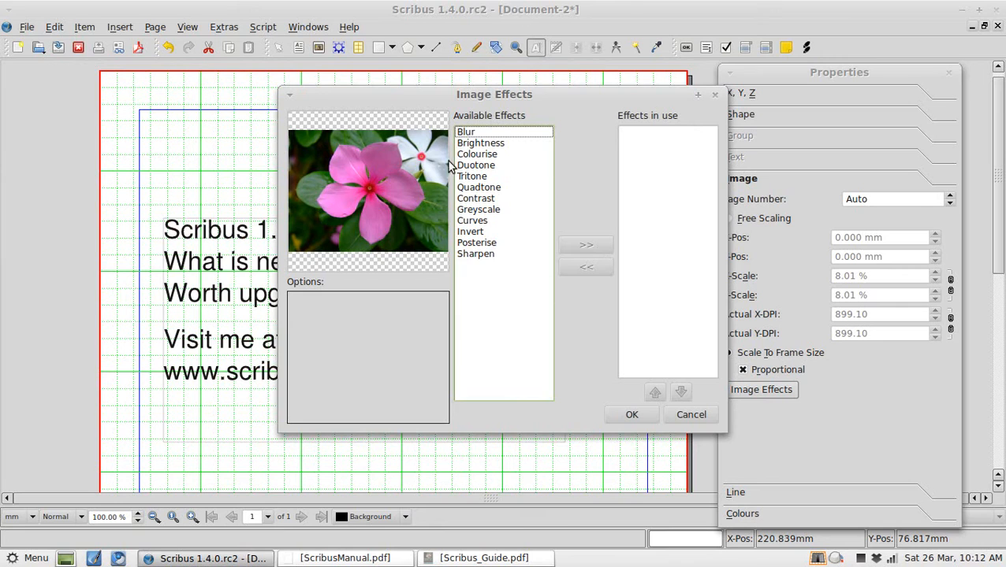
Apply Posterise at level 9 and Blur to the flower photo.
click(476, 242)
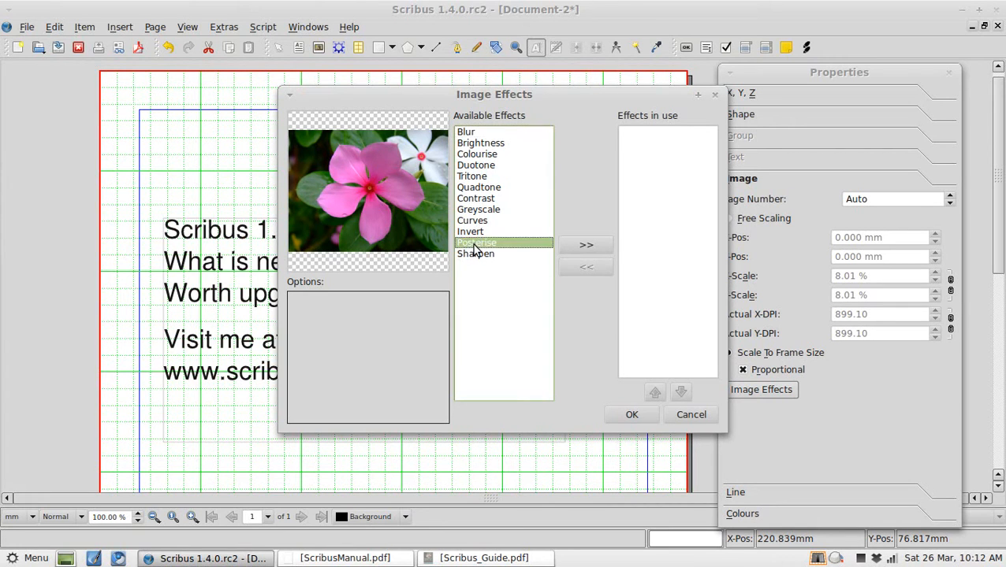
click(587, 245)
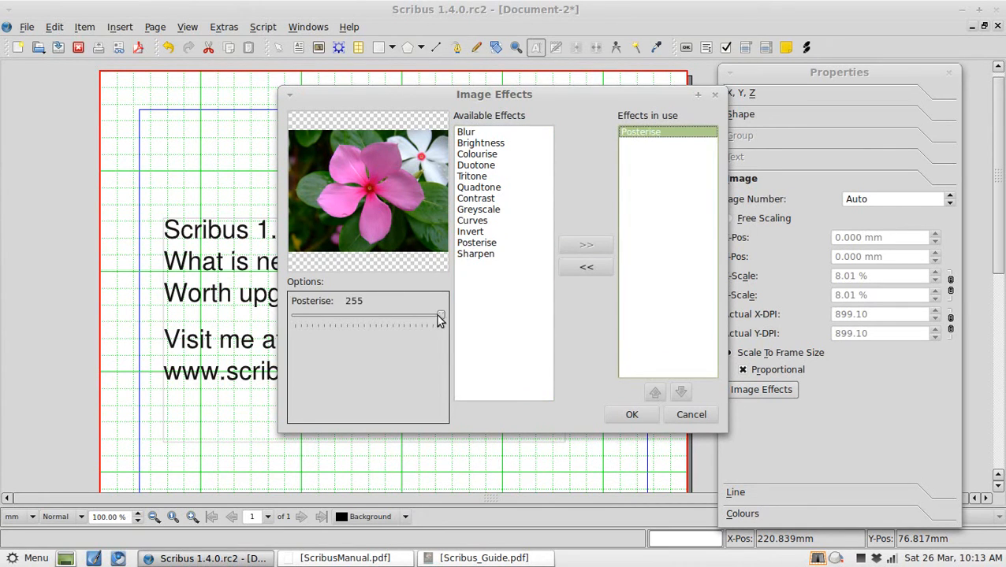
drag(440, 319, 298, 319)
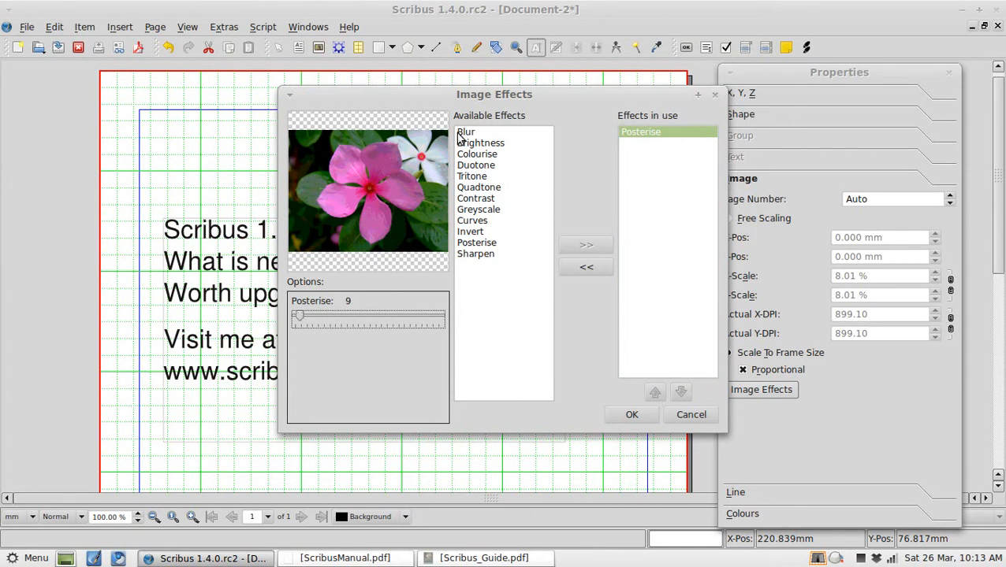
click(585, 244)
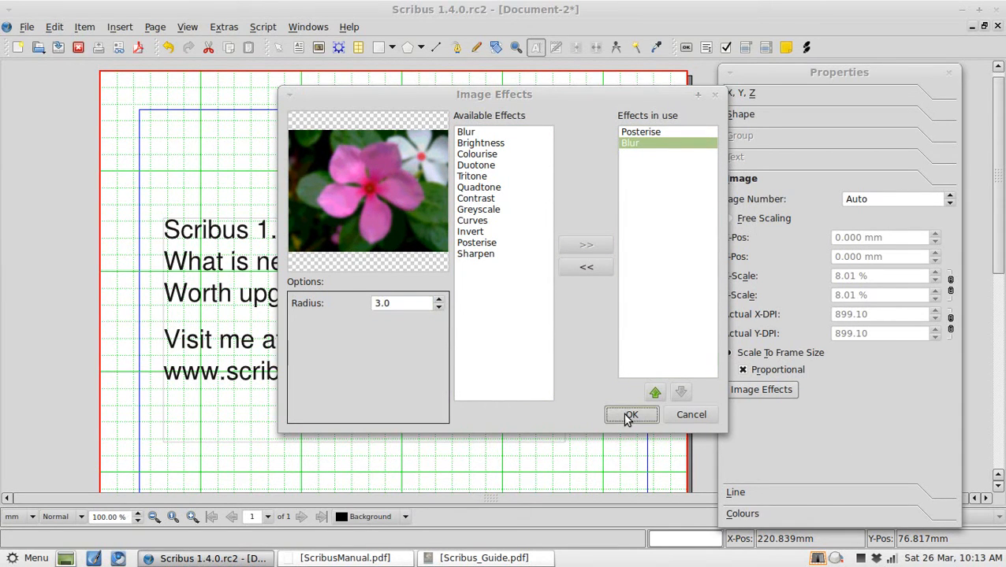
click(631, 416)
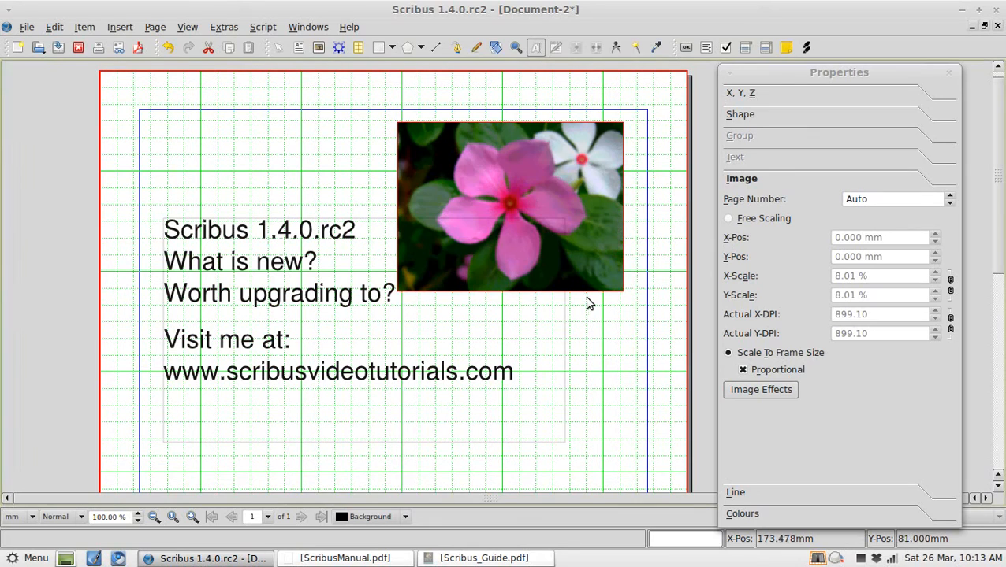
mouse_move(682, 371)
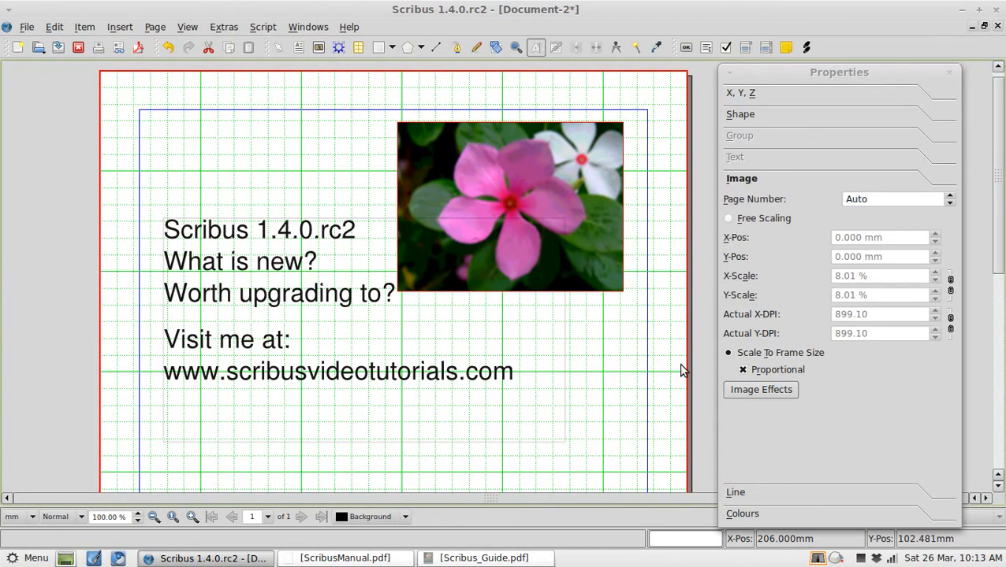
mouse_move(620, 409)
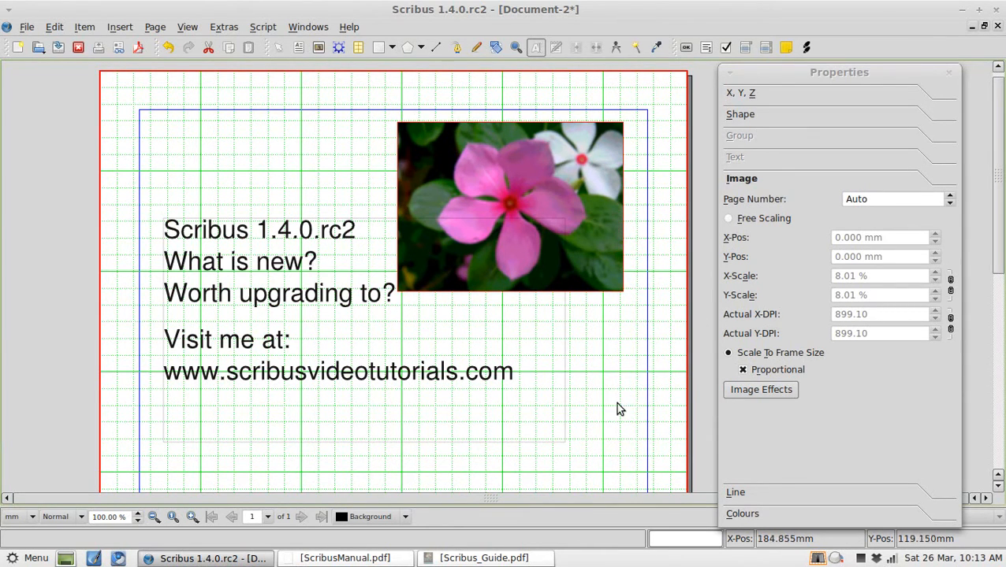
Reshape the flower photo frame into a jigsaw piece, review its nodes, then deselect.
click(741, 114)
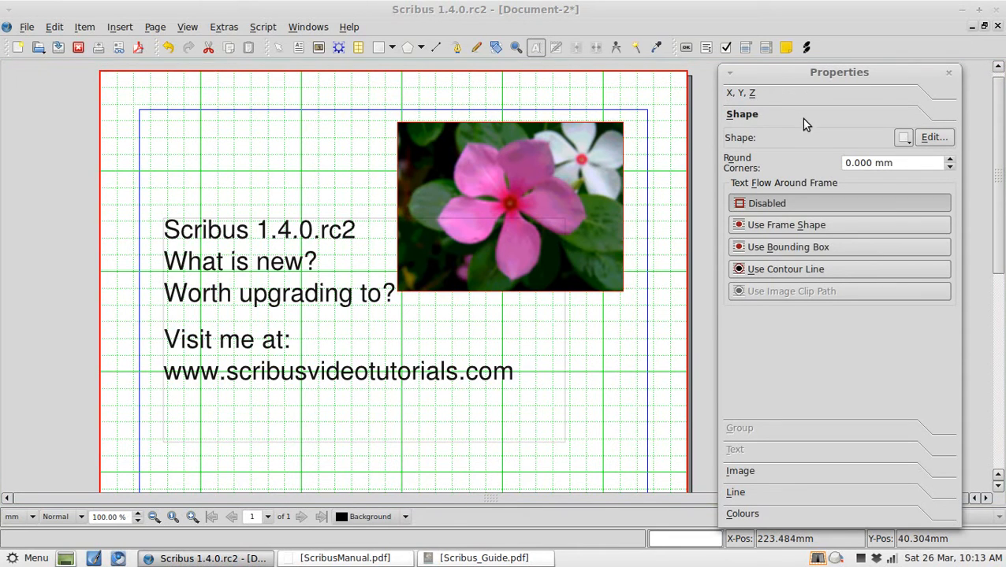
mouse_move(904, 137)
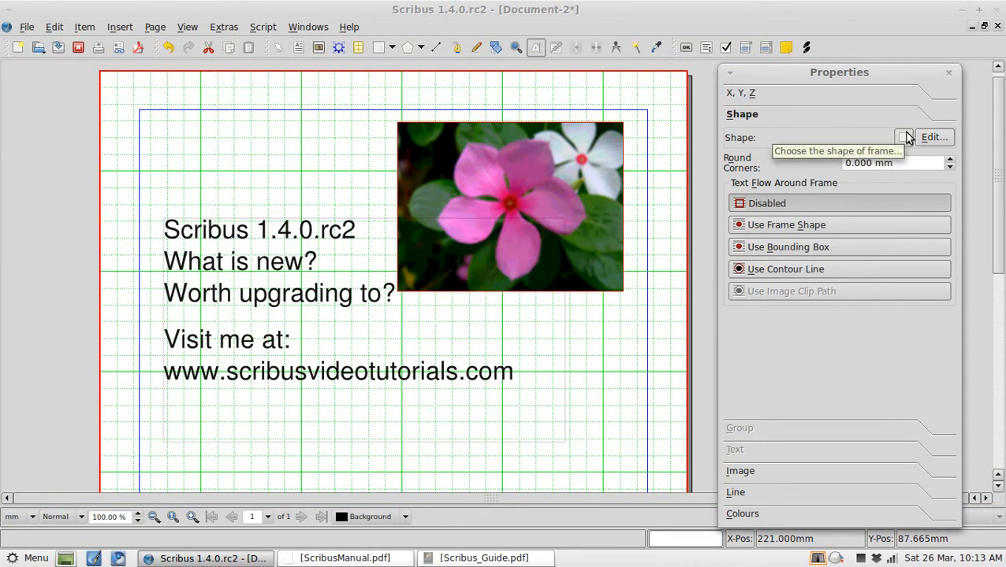
click(904, 137)
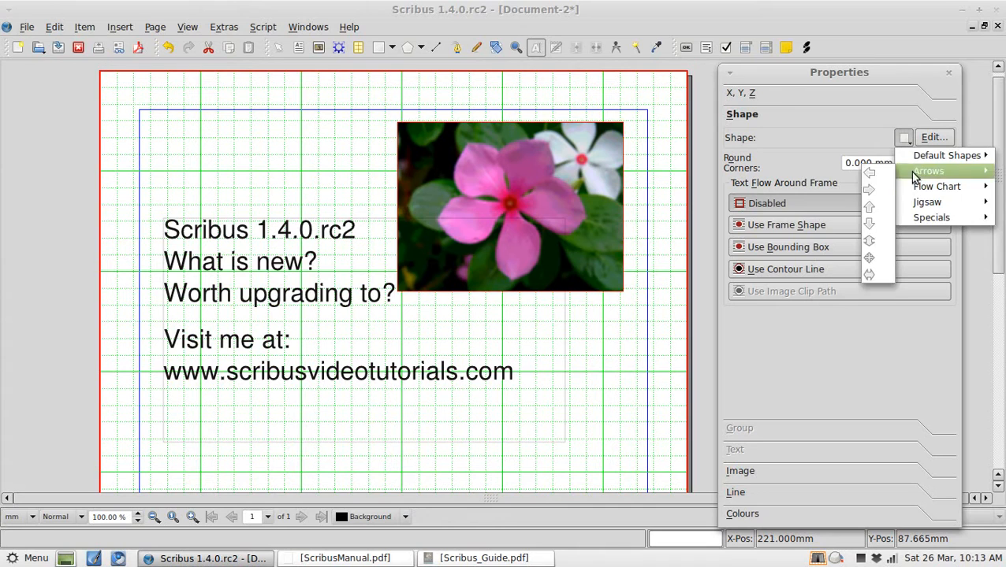
mouse_move(927, 201)
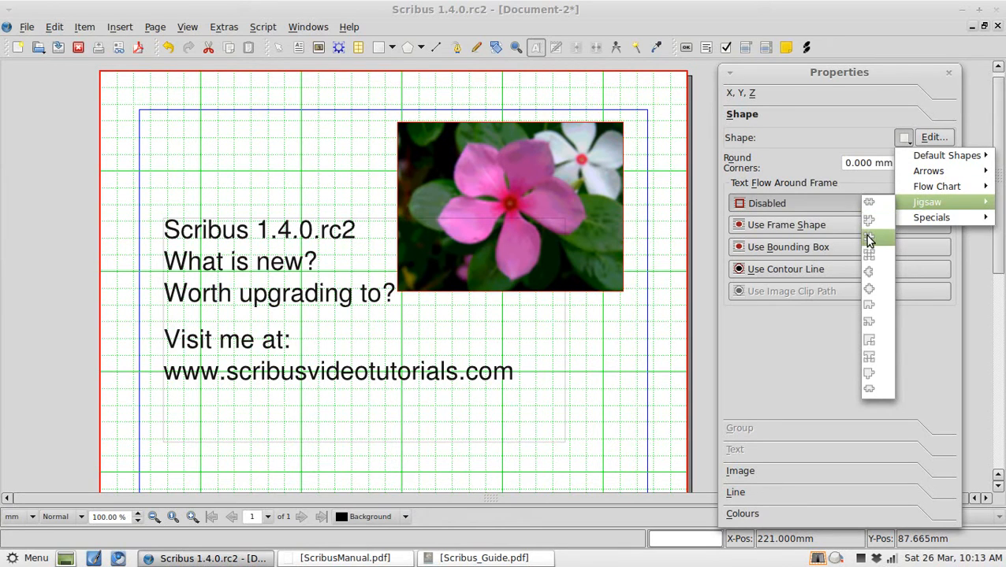
click(927, 202)
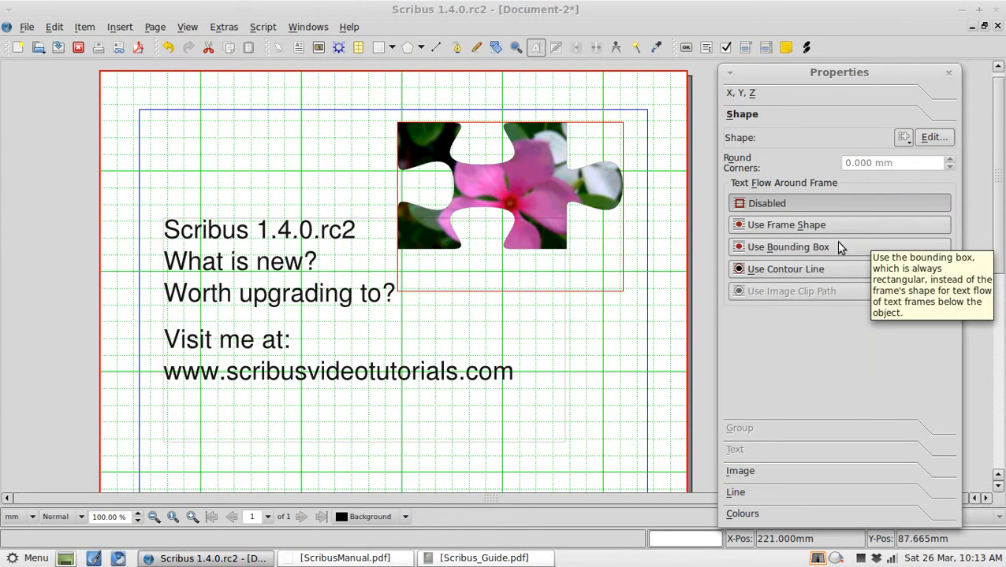
mouse_move(934, 137)
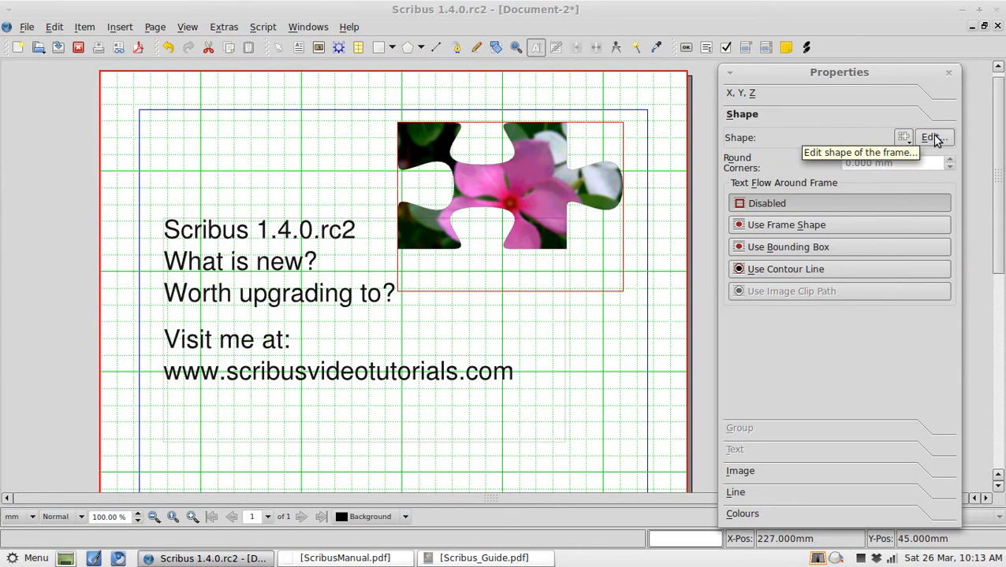
click(933, 137)
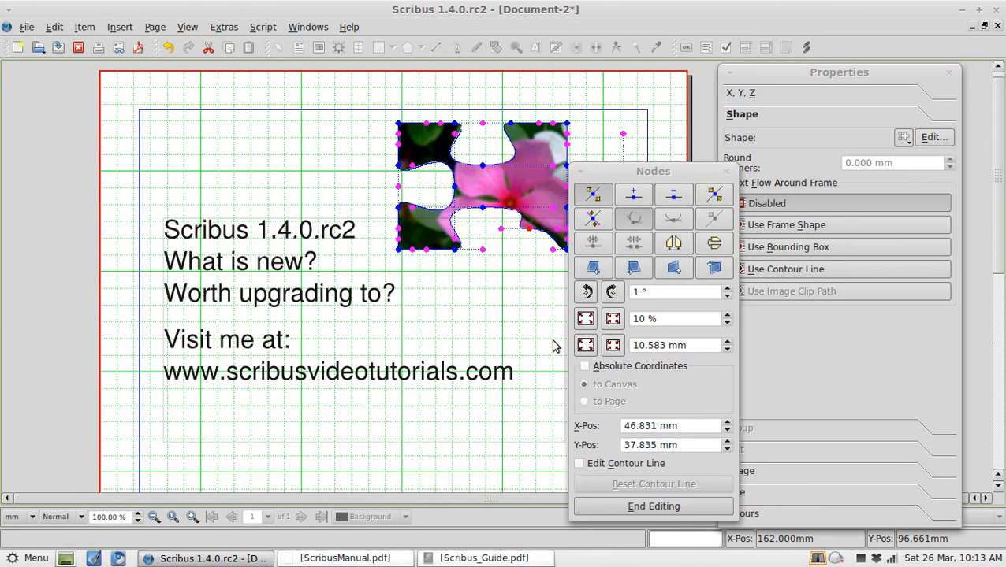
click(652, 506)
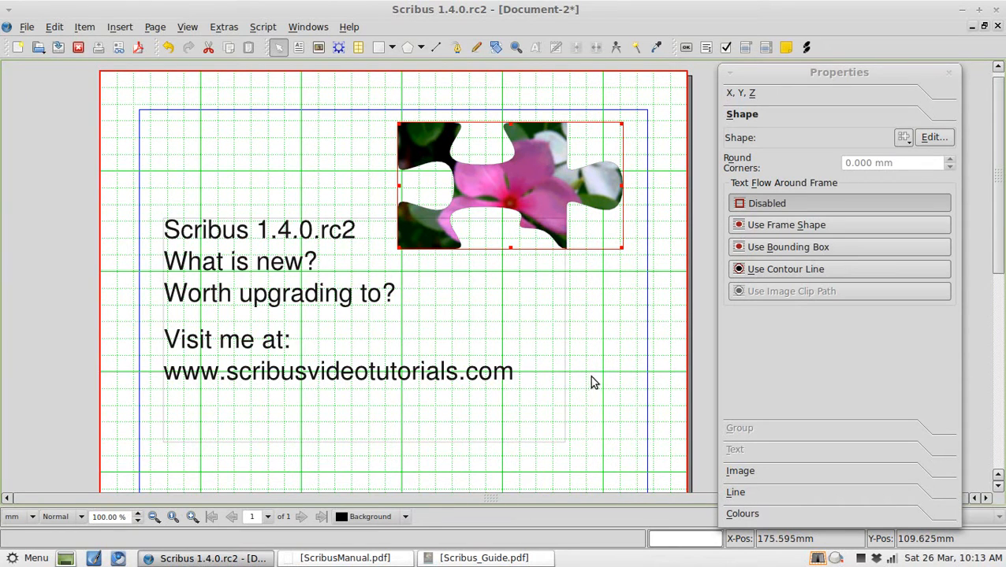
mouse_move(708, 259)
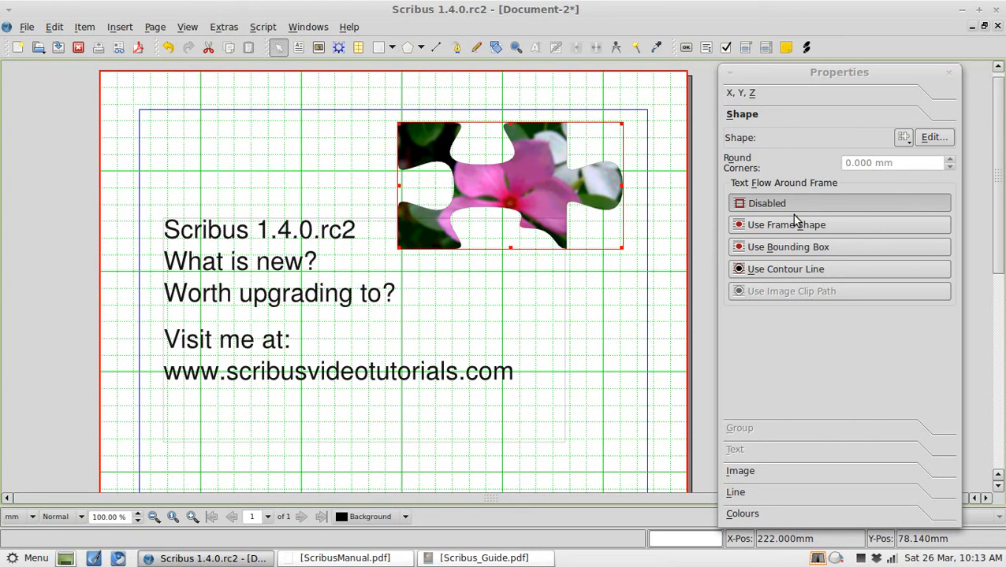
mouse_move(829, 344)
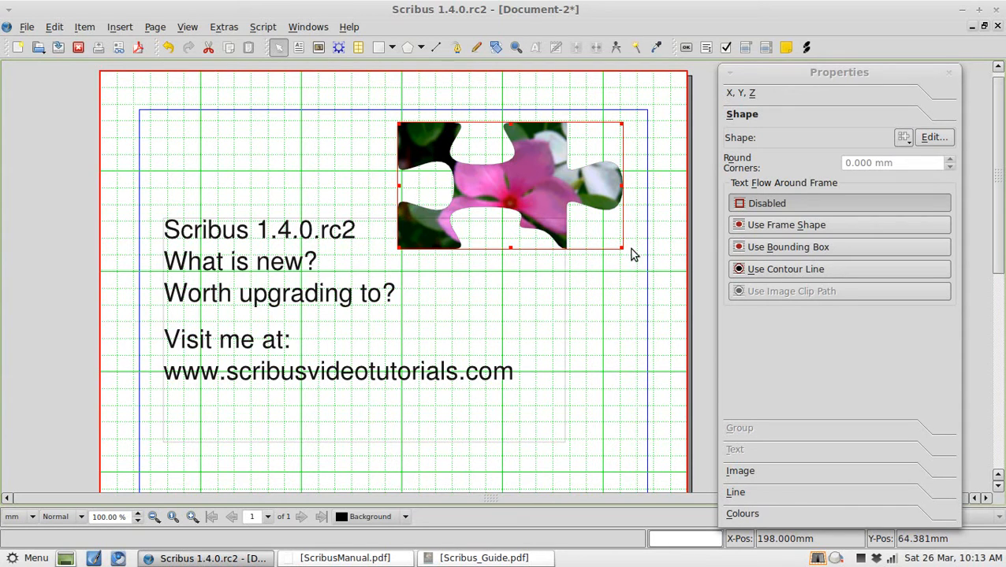
click(741, 92)
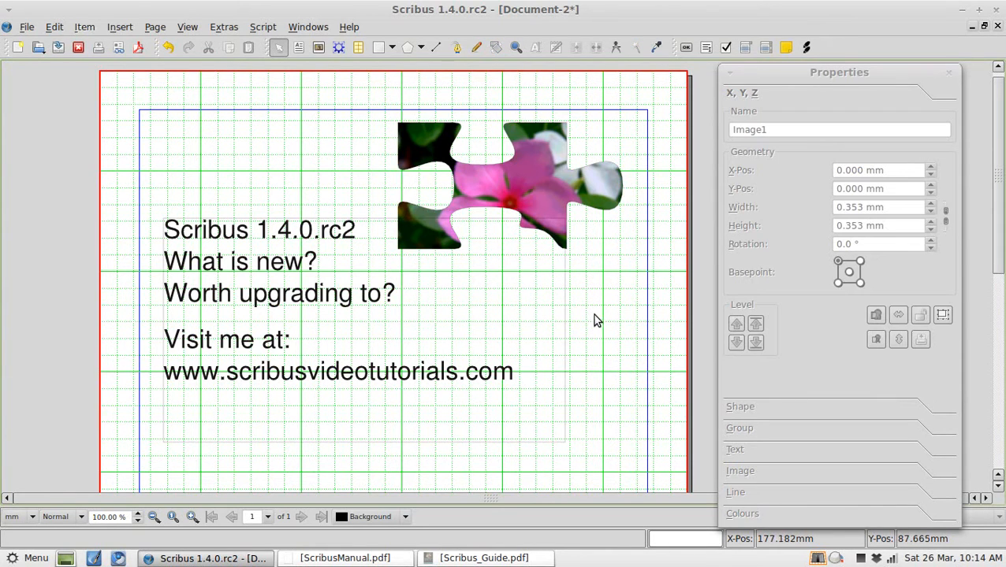
mouse_move(276, 251)
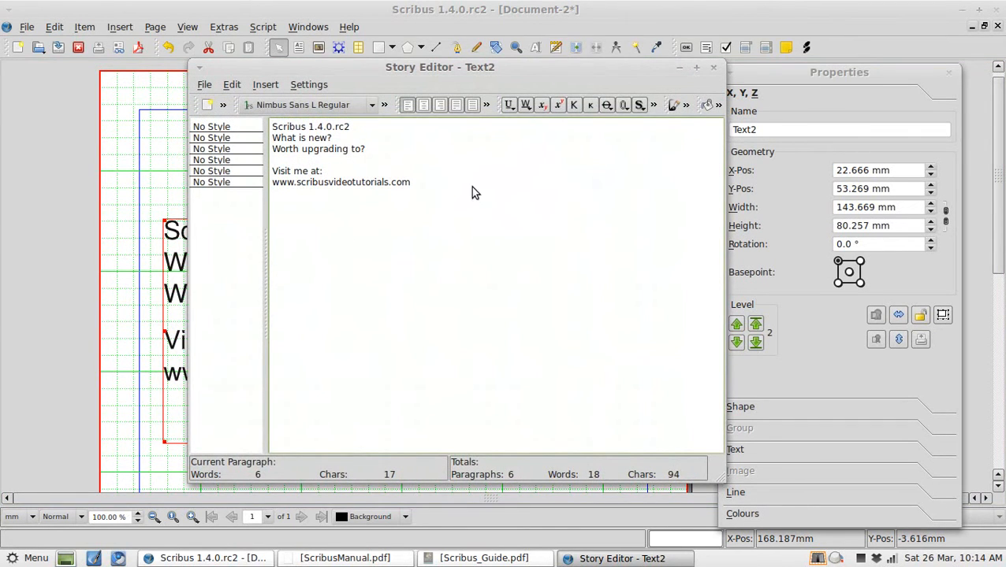
click(211, 160)
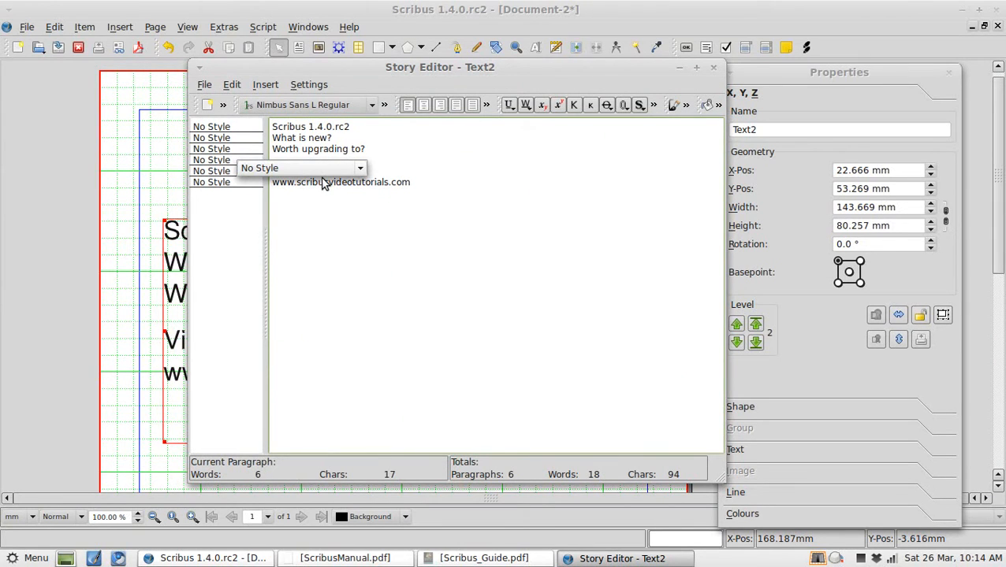
click(361, 168)
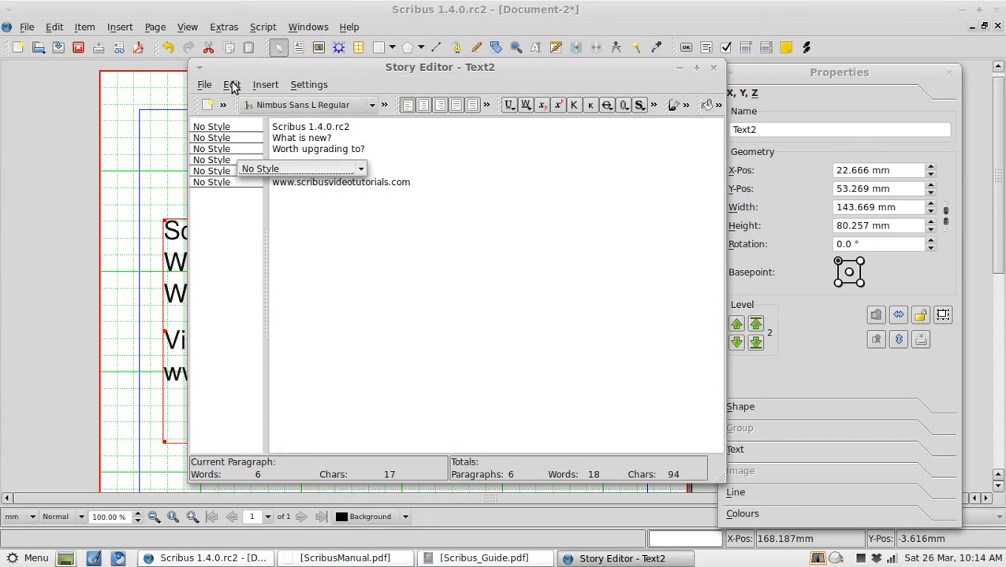
click(232, 84)
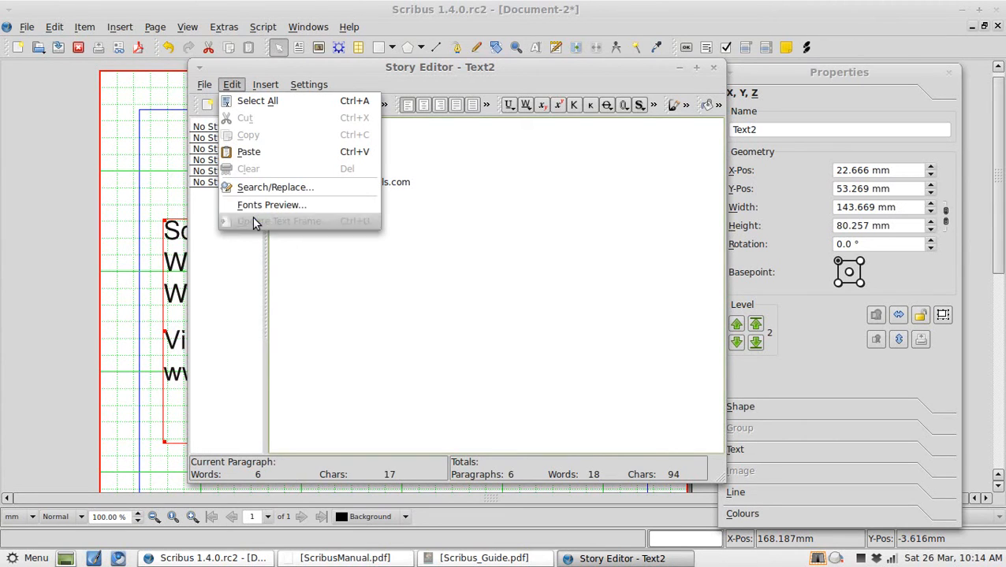
click(541, 227)
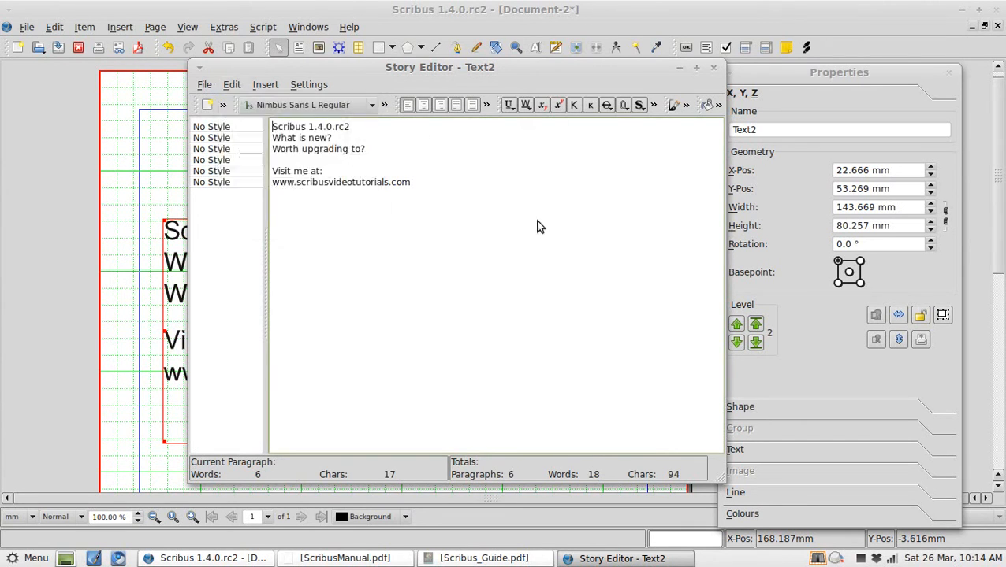
click(714, 67)
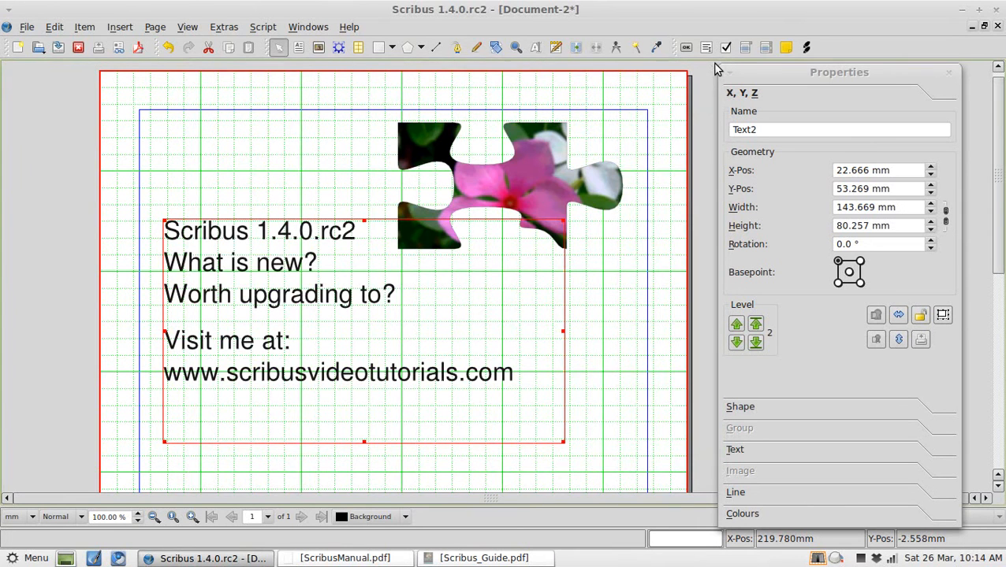
click(54, 26)
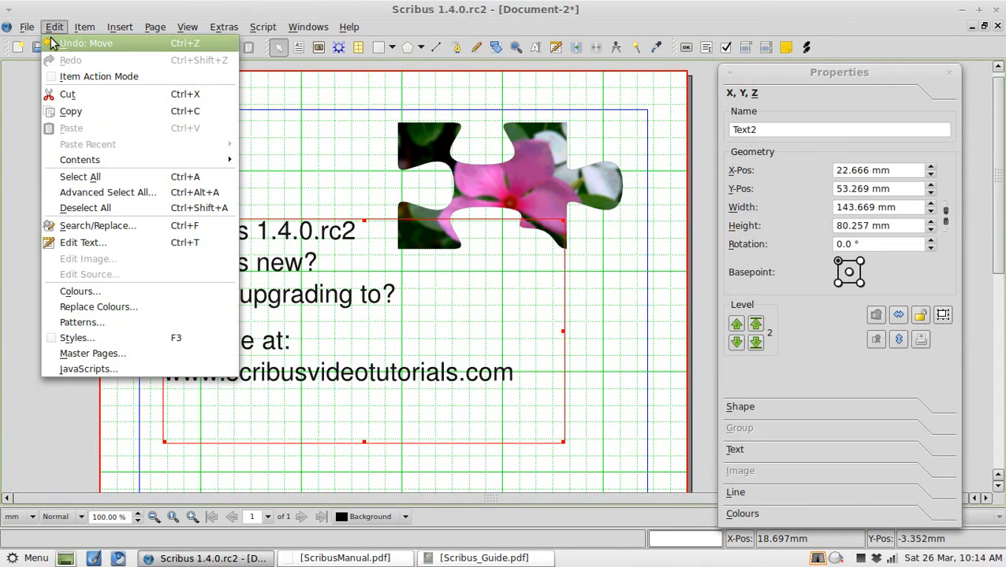
mouse_move(74, 338)
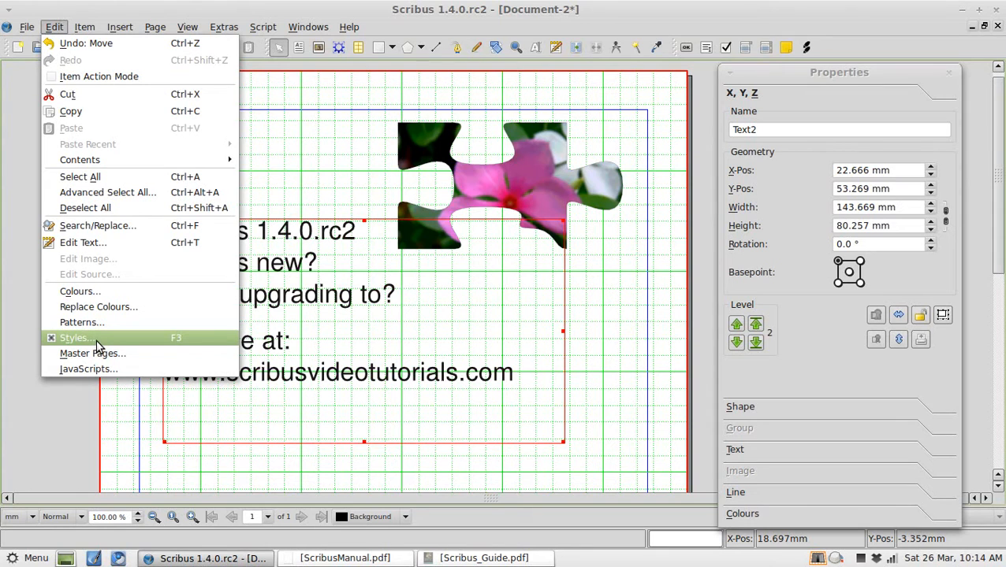
Create a paragraph style named 'New Style' in the Style Manager.
click(73, 337)
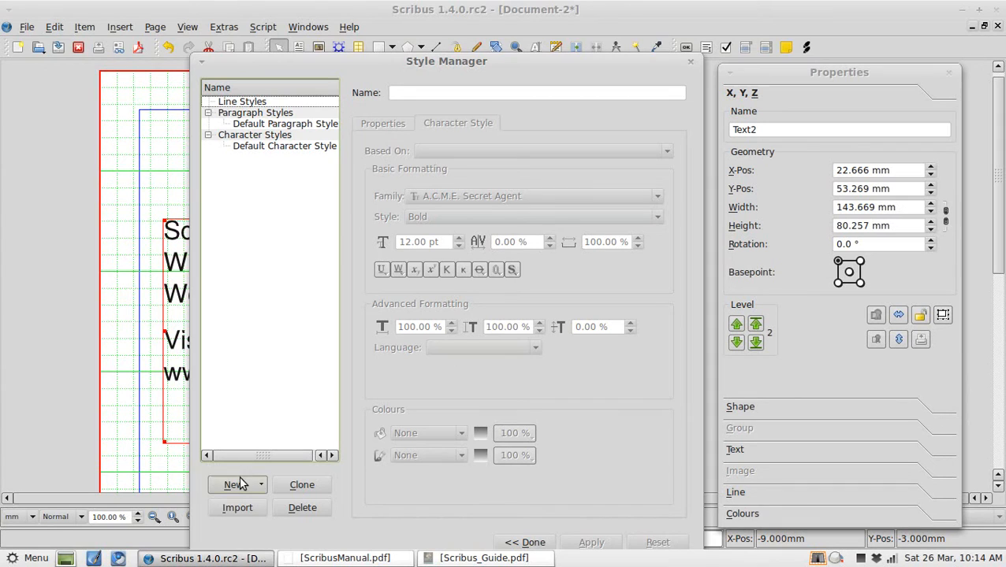
click(234, 485)
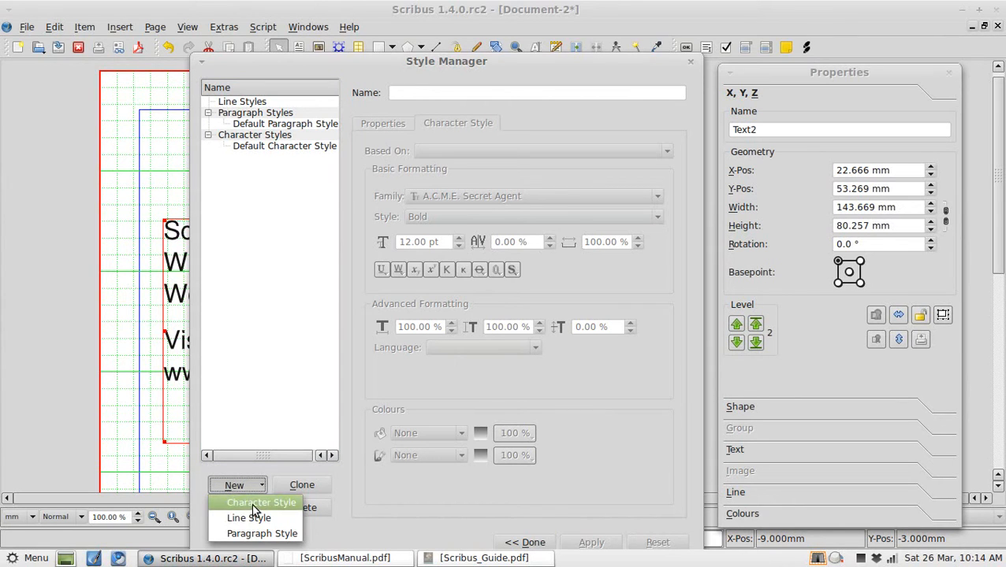
click(261, 502)
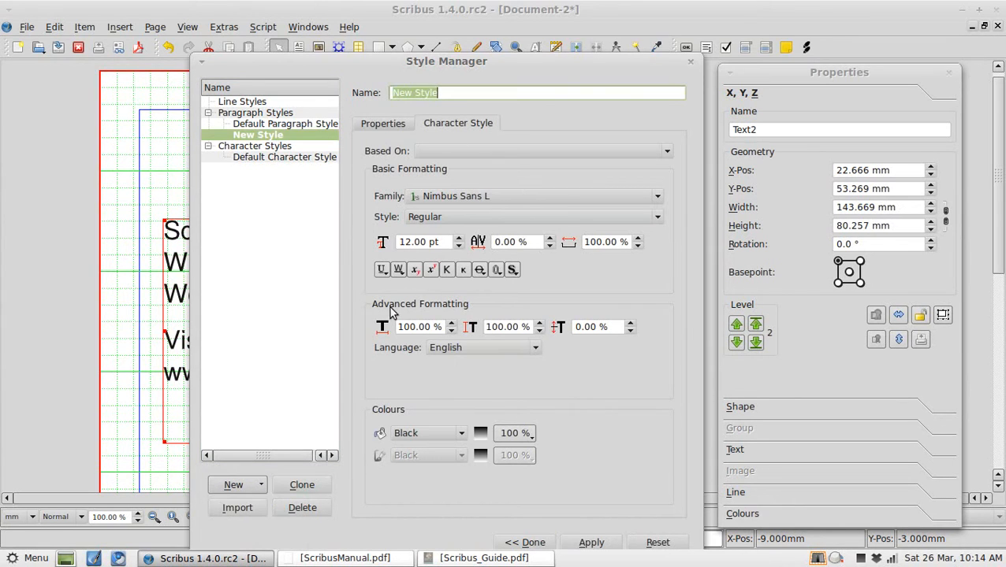
mouse_move(504, 127)
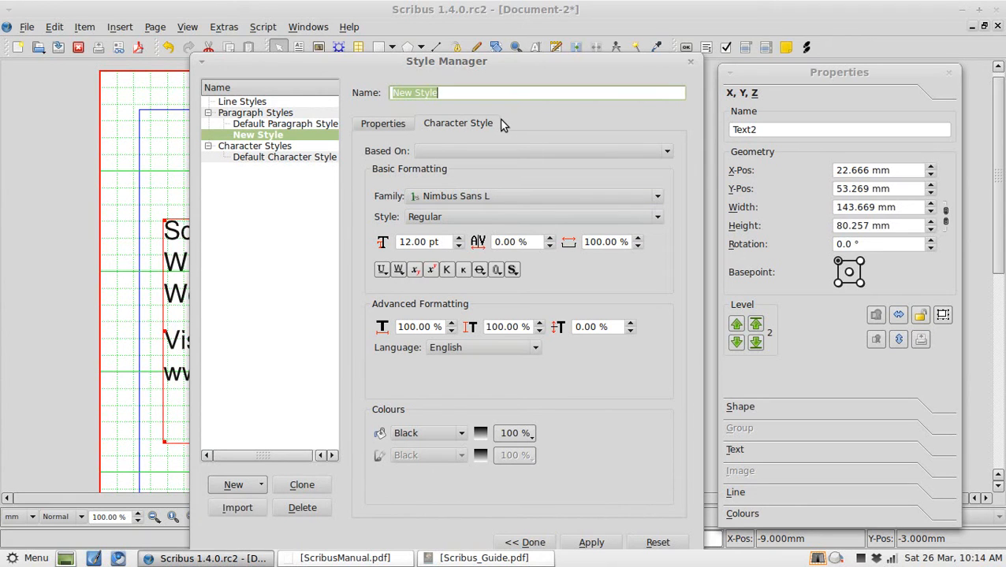
mouse_move(558, 441)
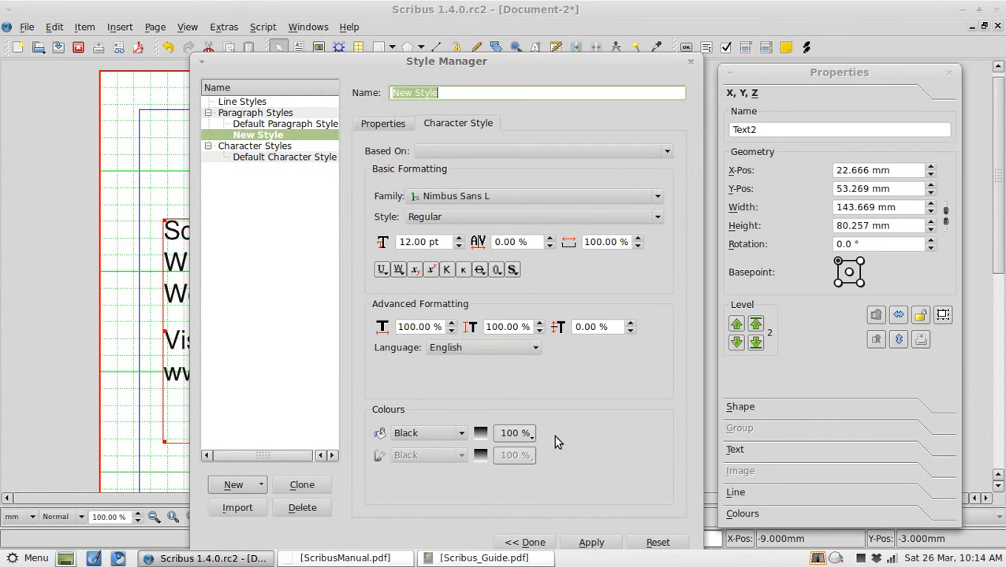
click(382, 123)
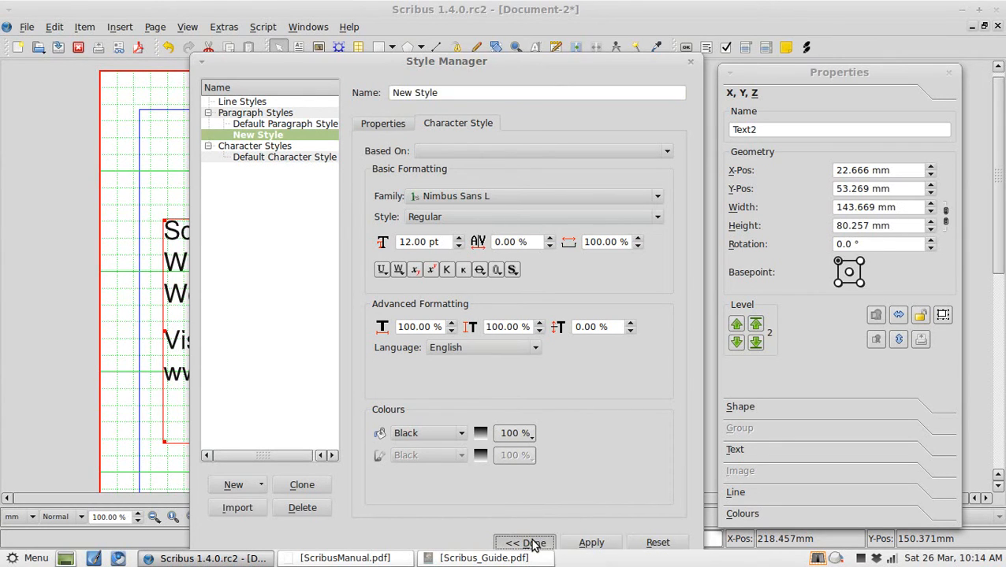
click(524, 542)
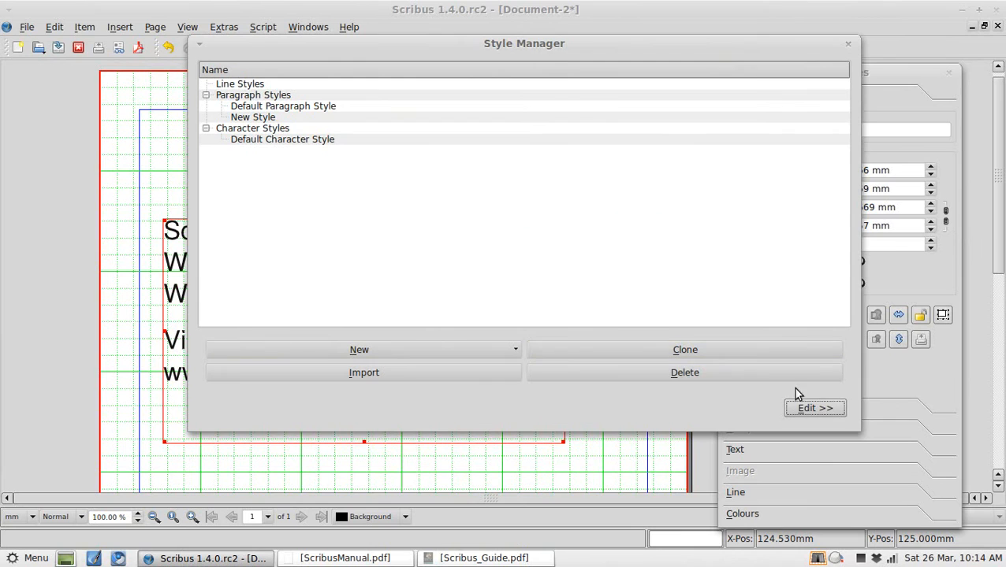
Close the Style Manager, browse the Colour Wheel's HSV, Document and CMYK views, then cancel.
click(847, 43)
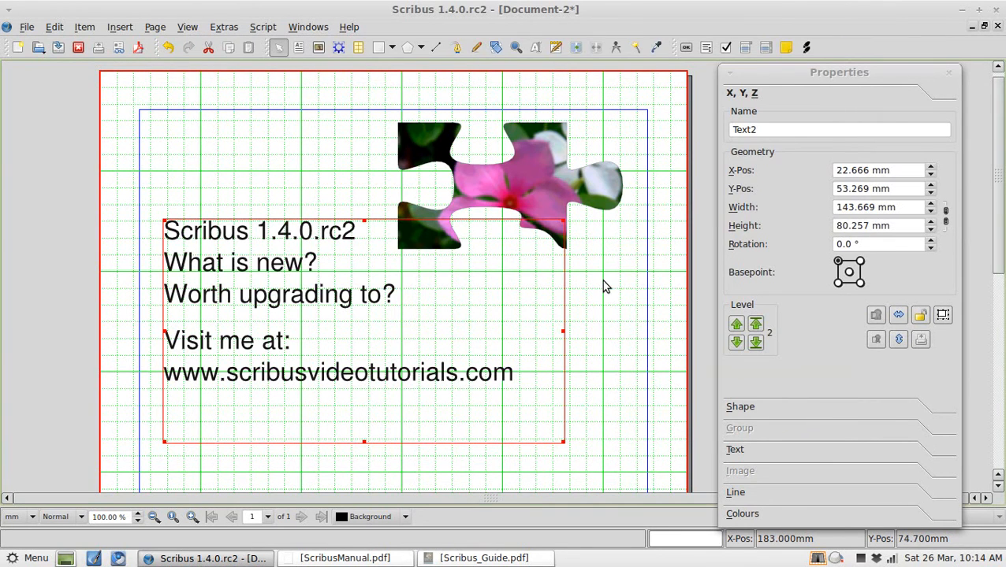
mouse_move(489, 209)
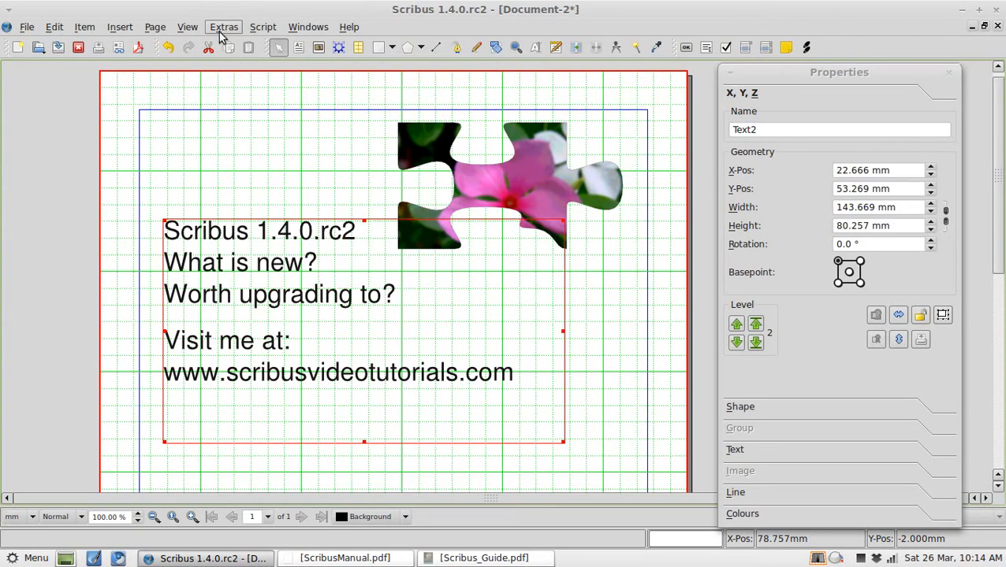
mouse_move(263, 27)
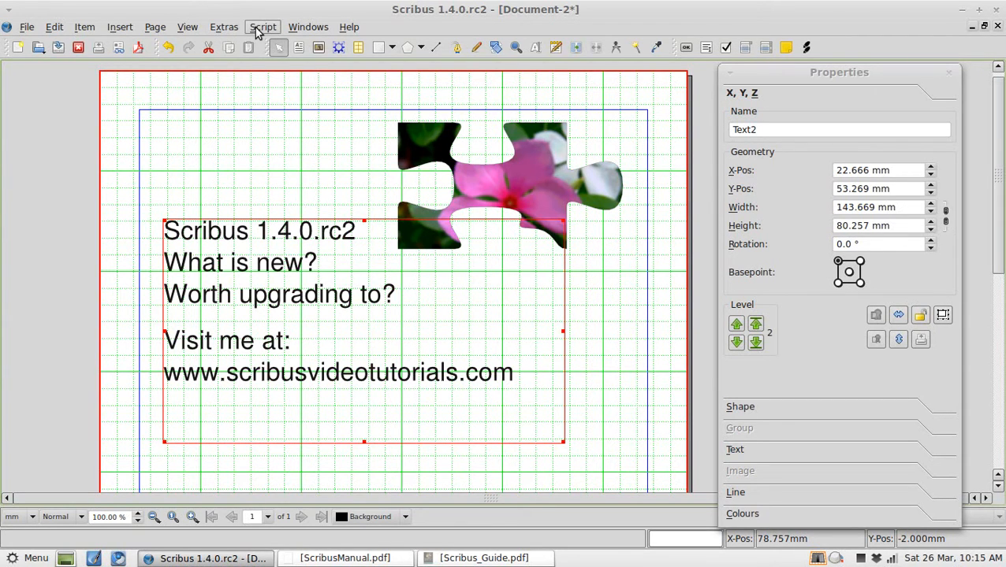
click(224, 26)
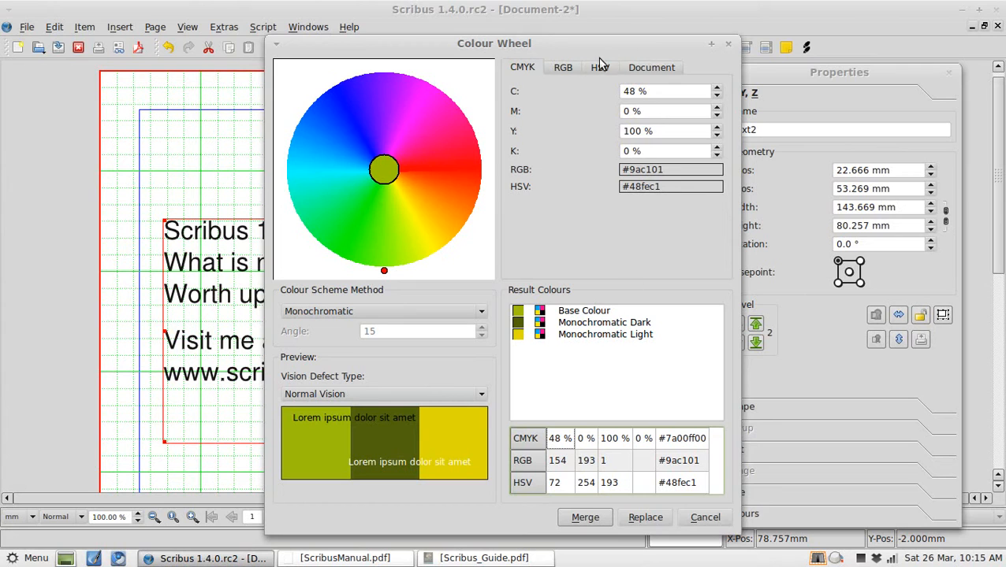
click(598, 67)
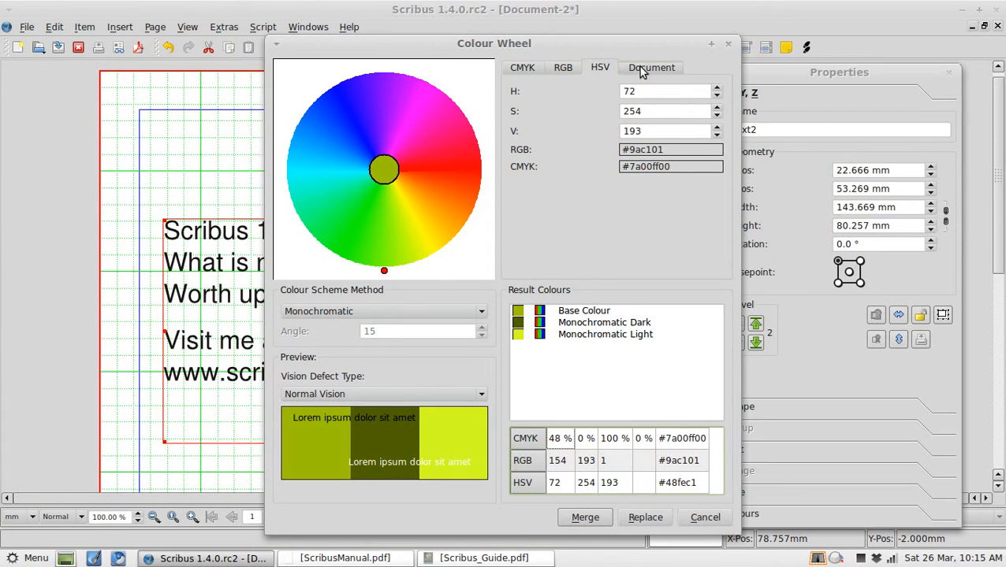
click(651, 67)
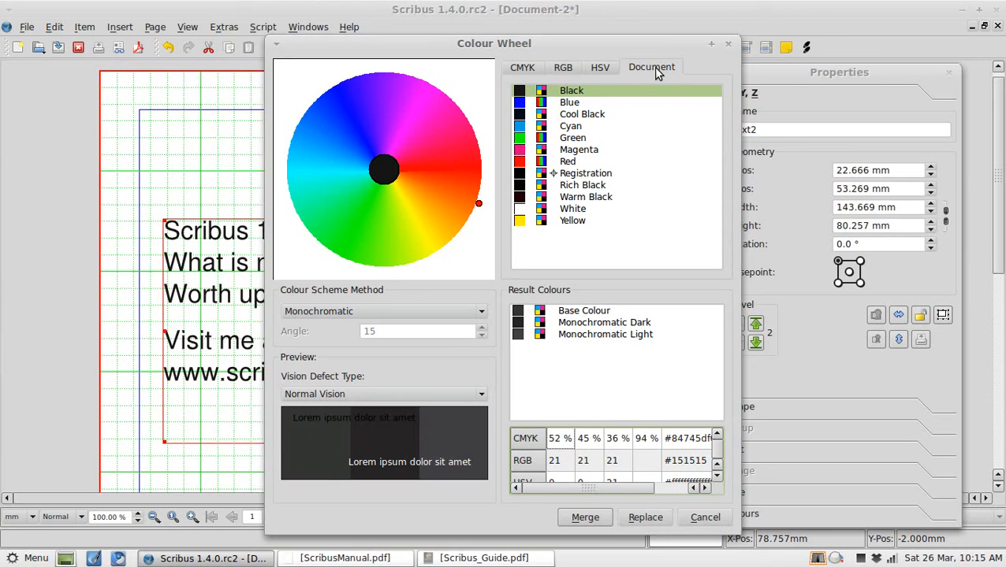
mouse_move(593, 85)
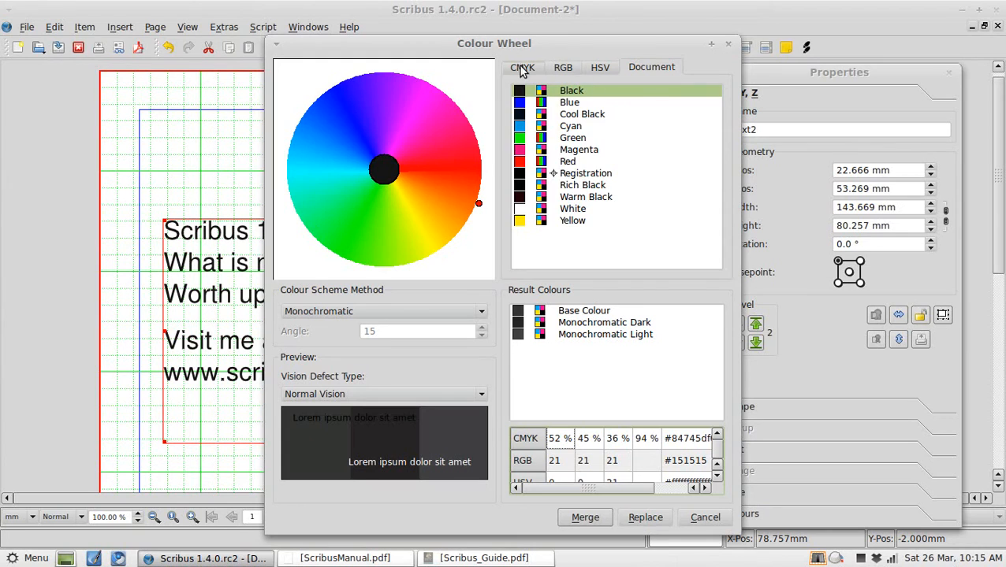
click(521, 67)
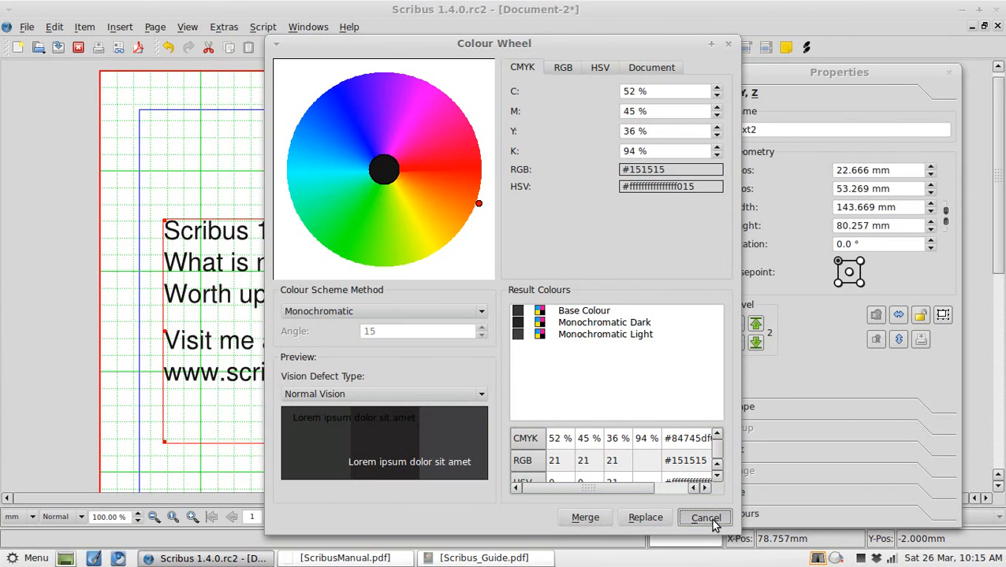
click(348, 27)
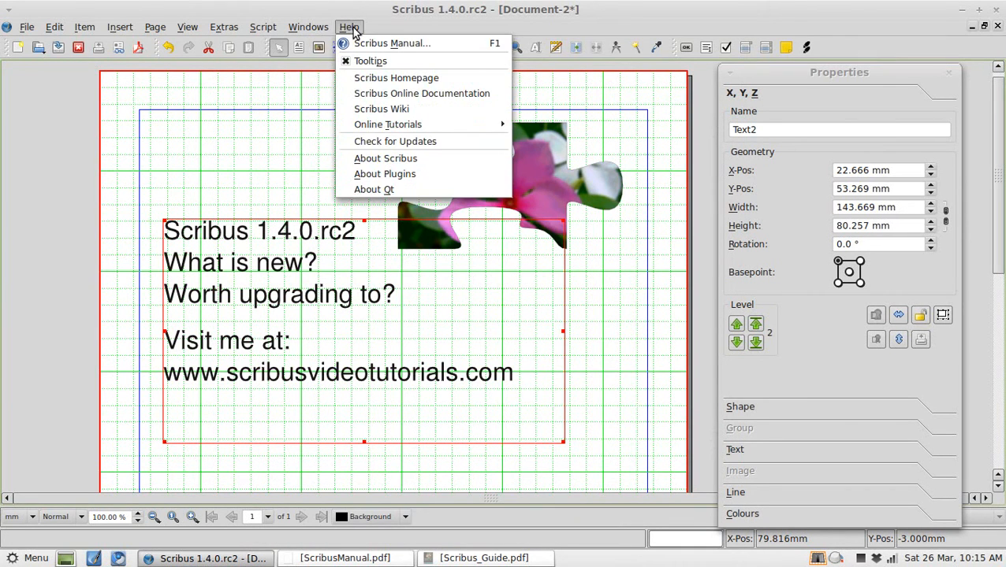
click(391, 43)
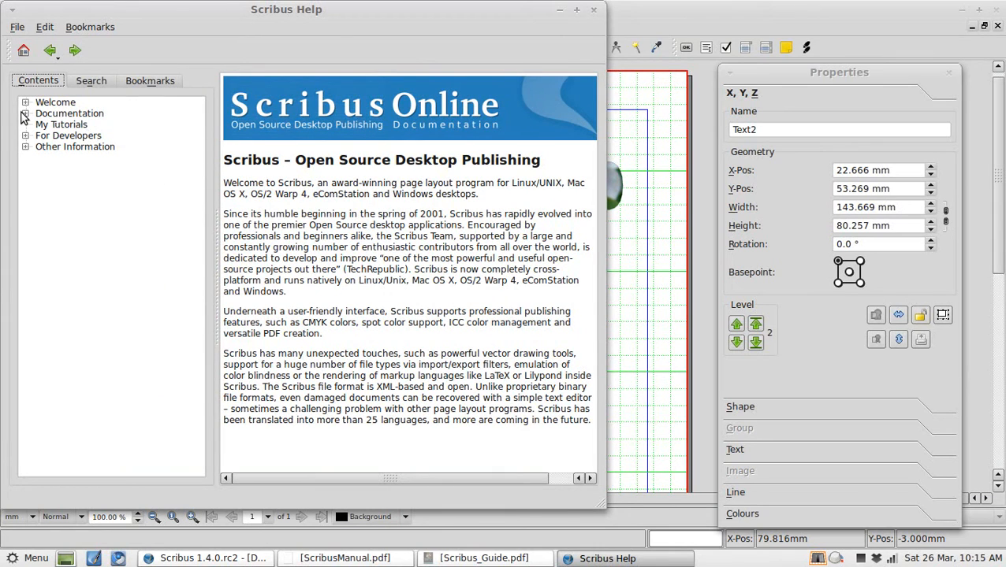
click(25, 112)
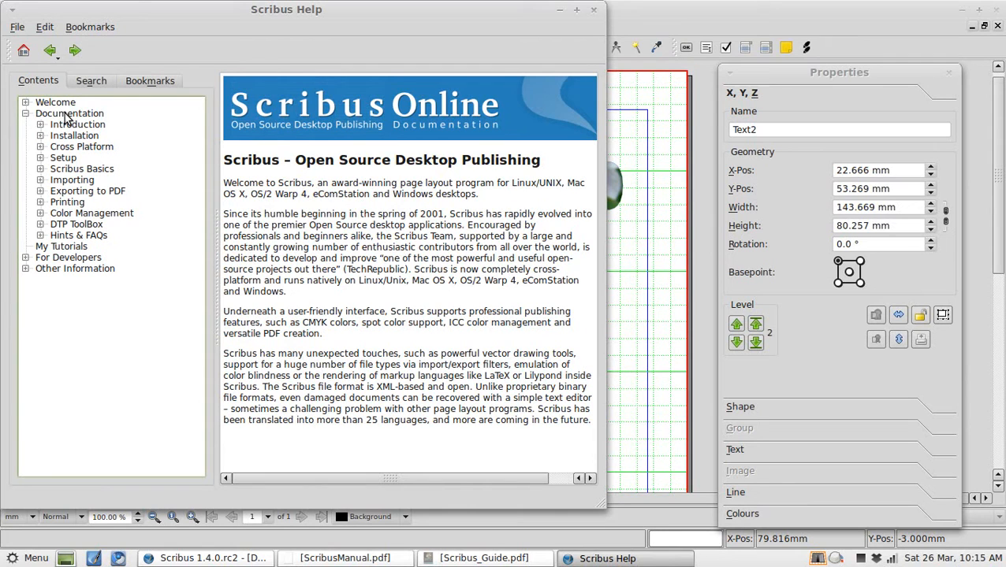
mouse_move(74, 146)
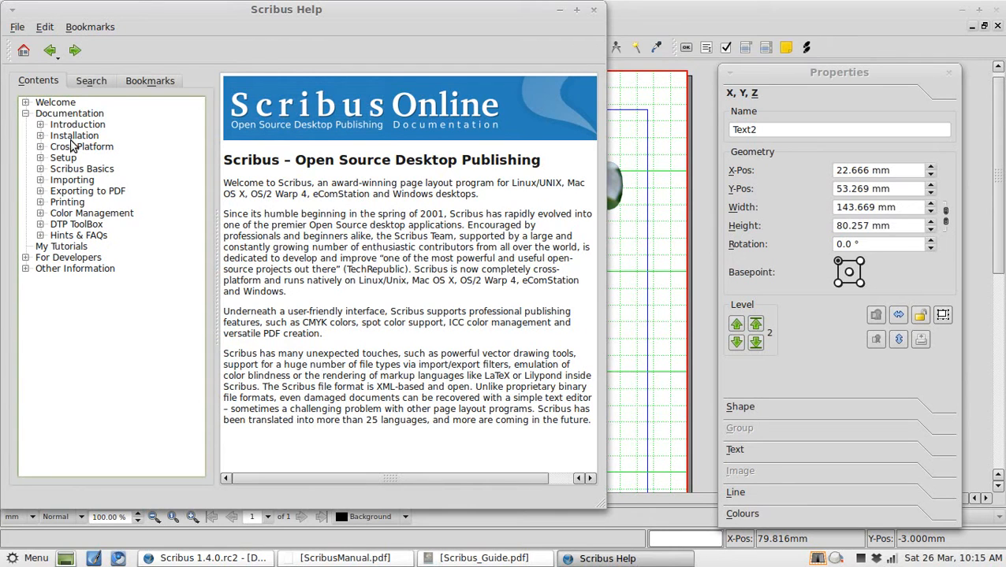
click(63, 157)
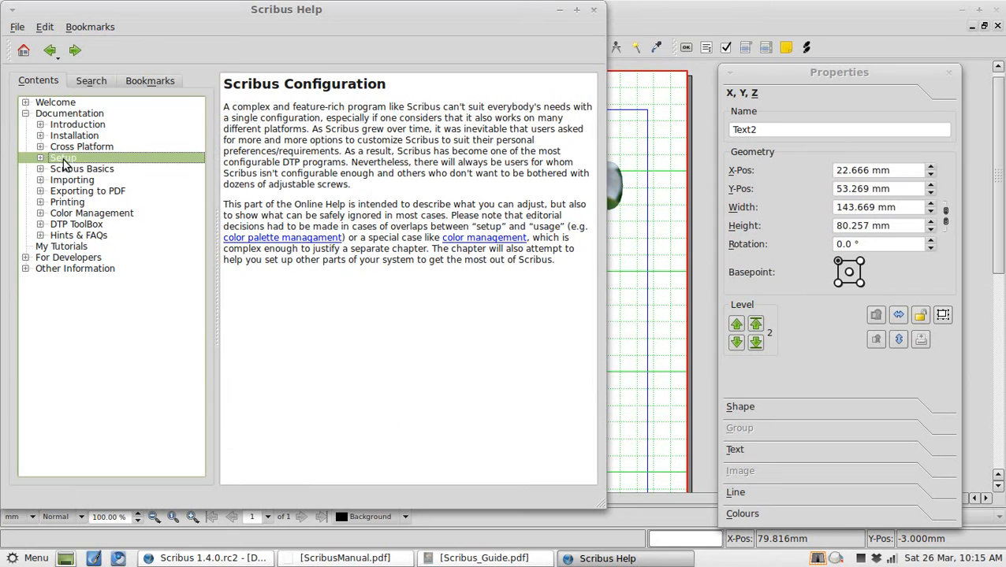
click(82, 169)
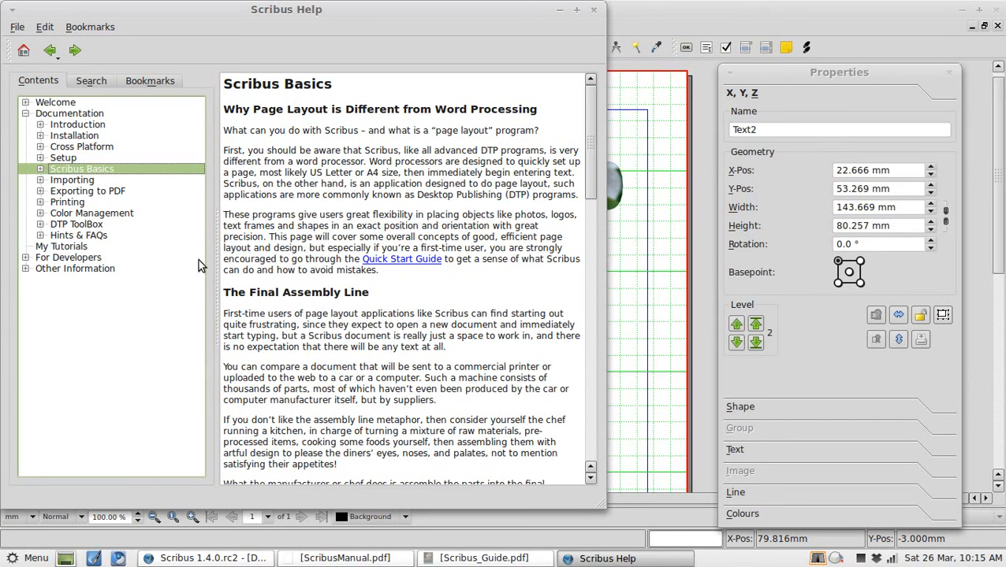
scroll(down, 3)
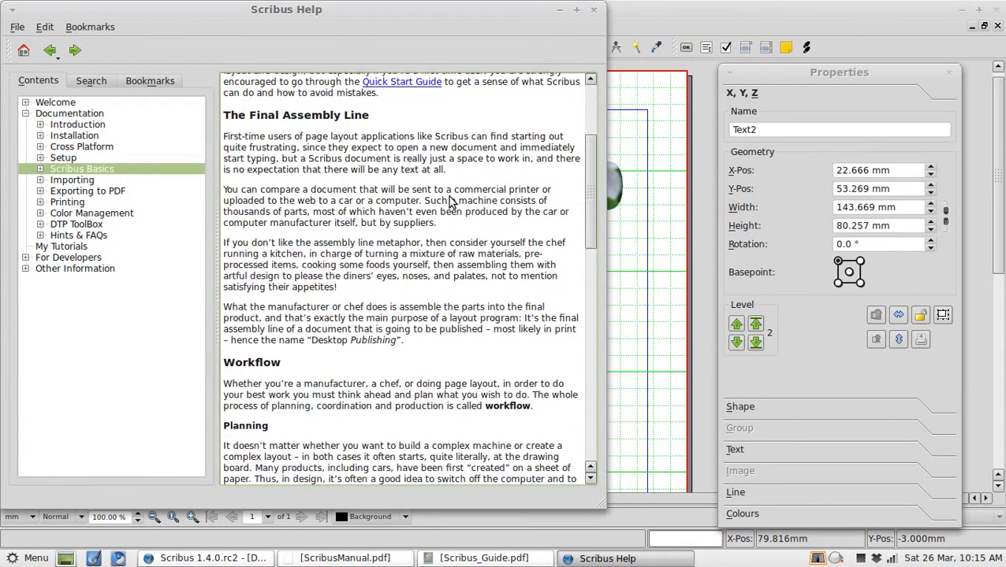
scroll(down, 3)
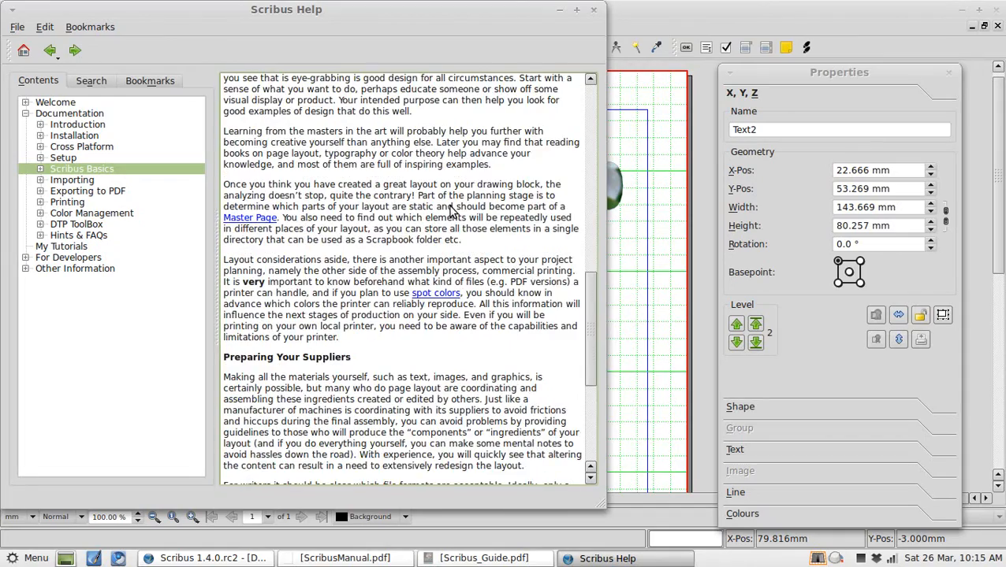
scroll(down, 3)
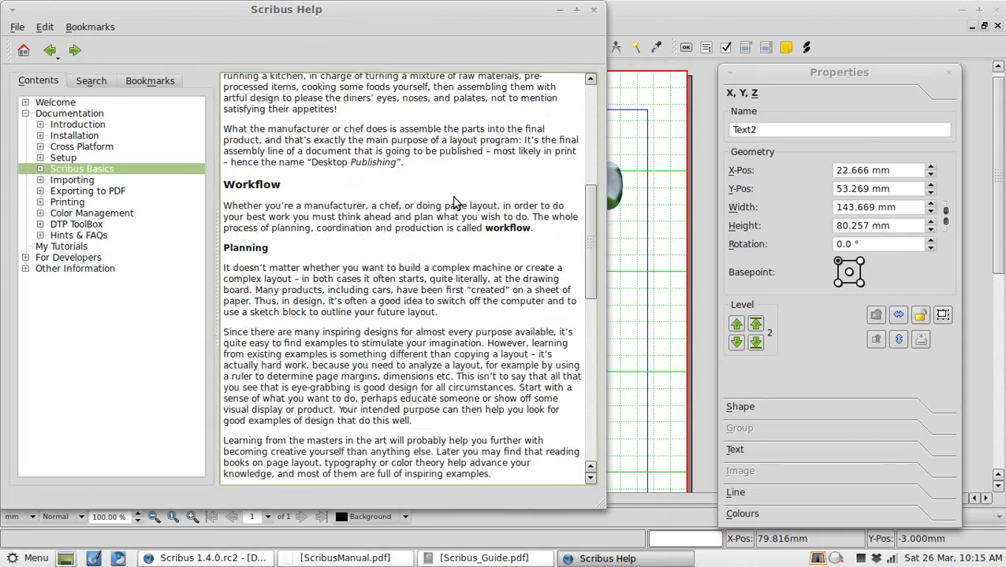
scroll(up, 3)
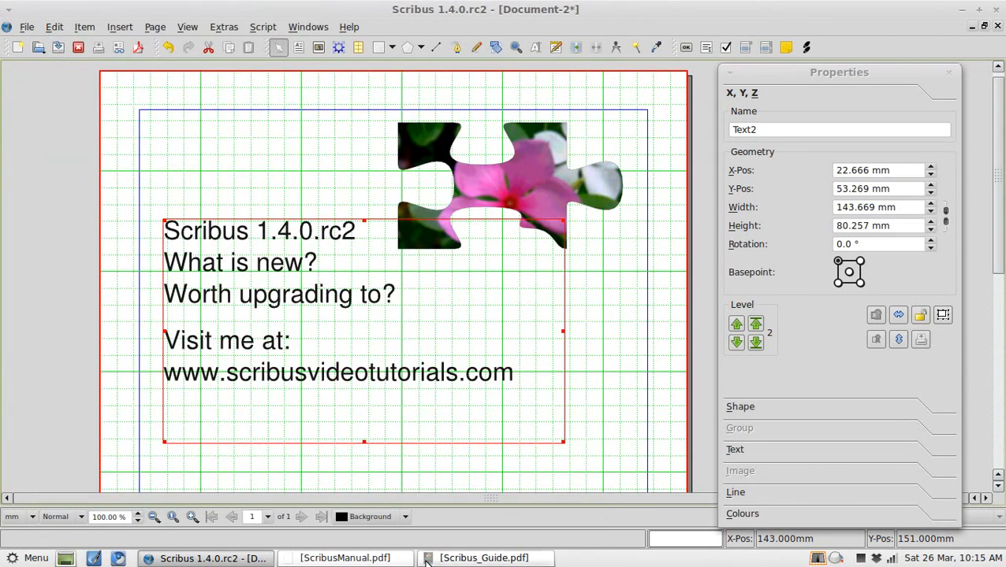
mouse_move(362, 558)
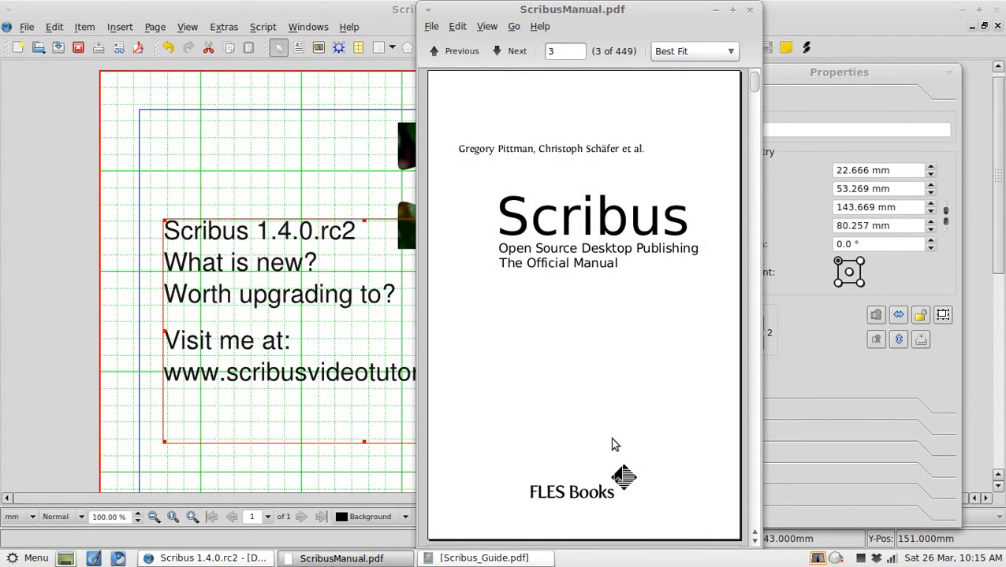
mouse_move(617, 404)
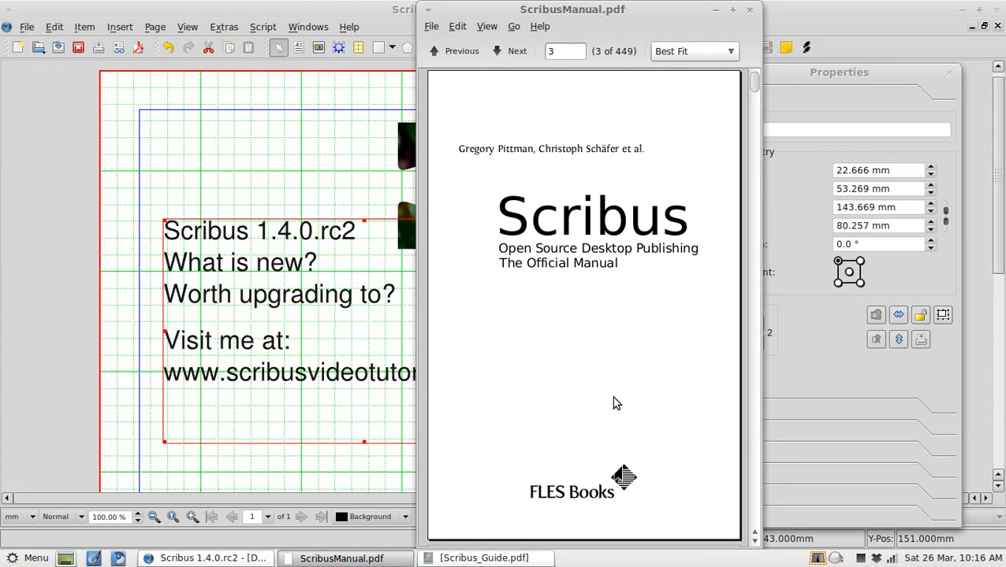
mouse_move(584, 514)
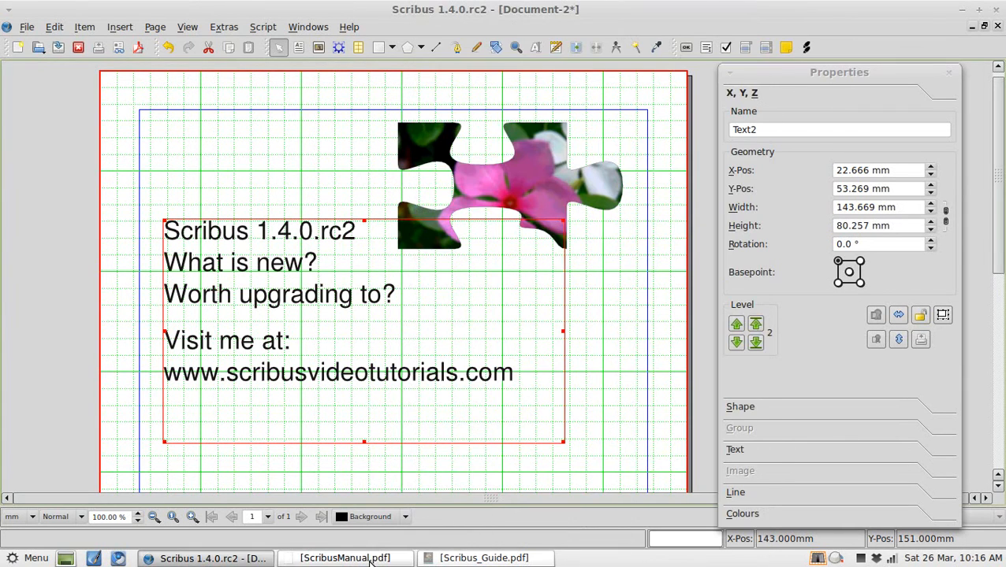
click(484, 558)
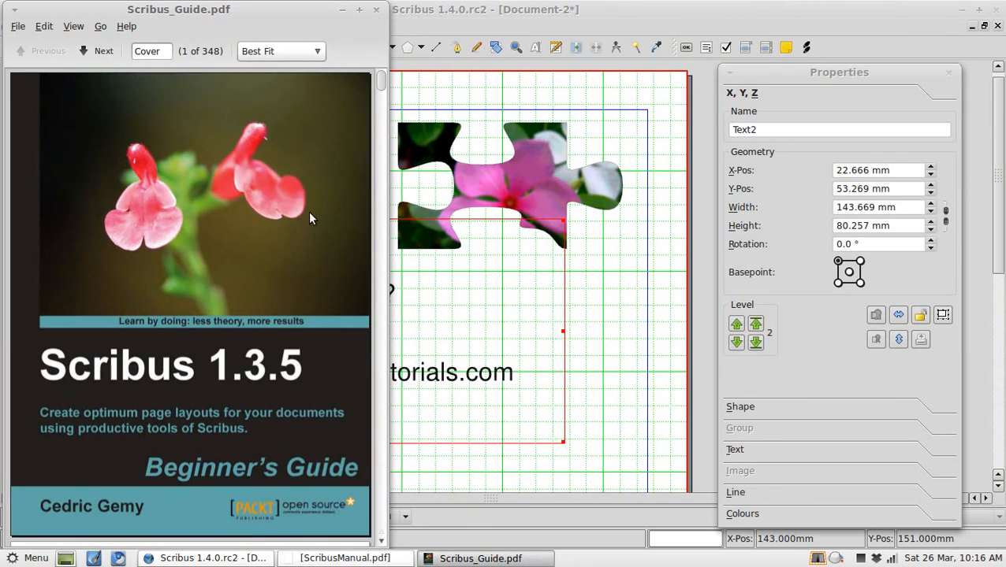
mouse_move(196, 462)
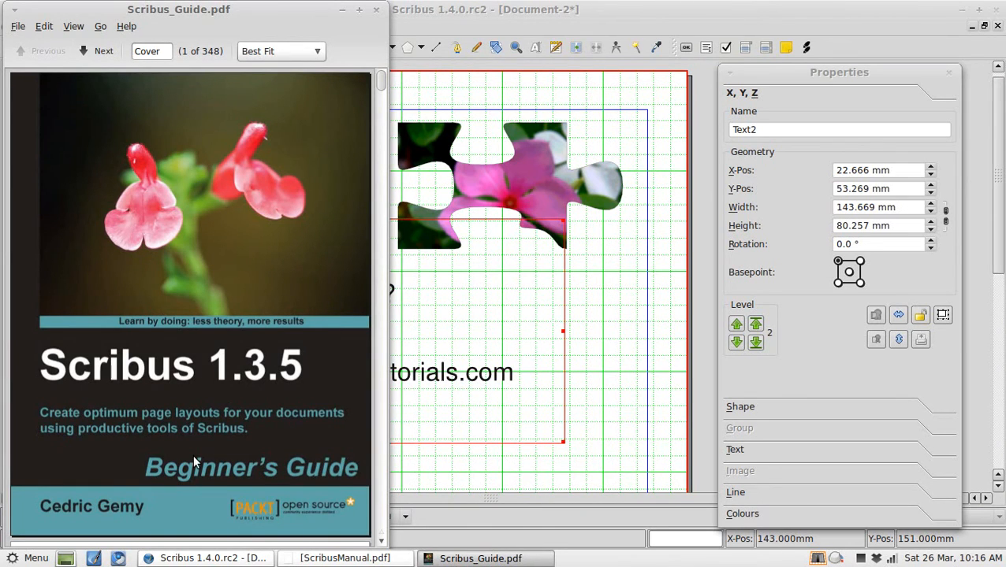
mouse_move(244, 459)
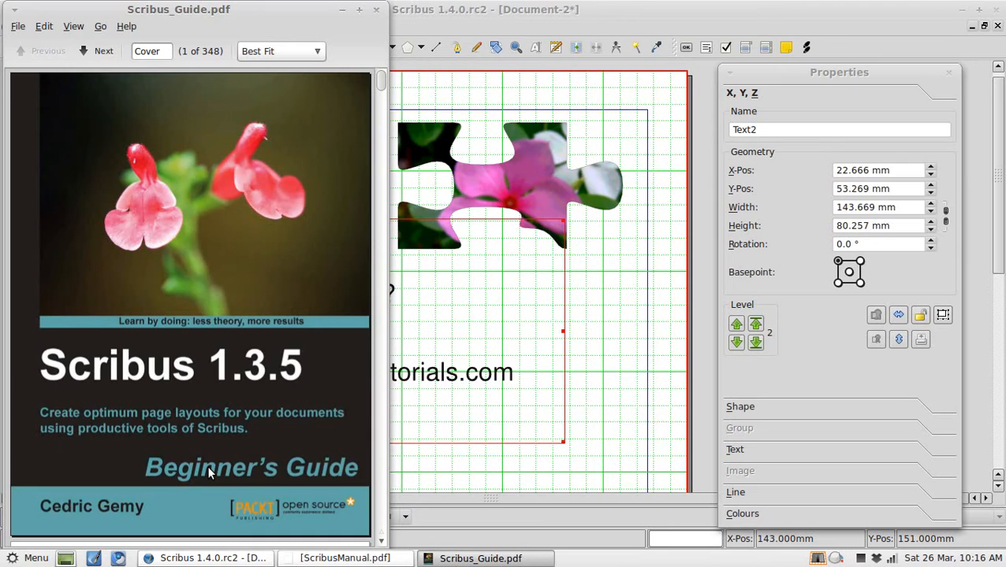
mouse_move(293, 213)
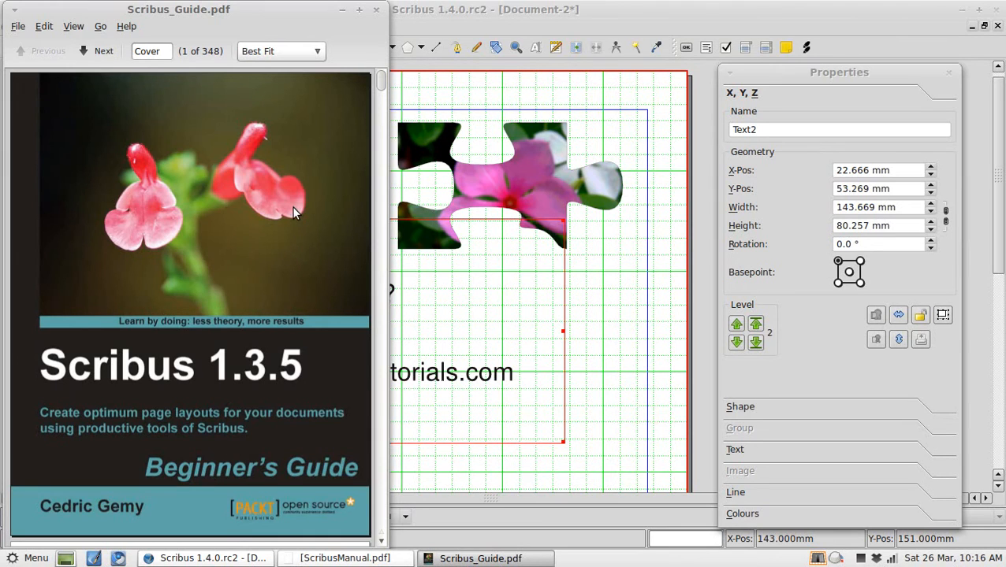
mouse_move(309, 339)
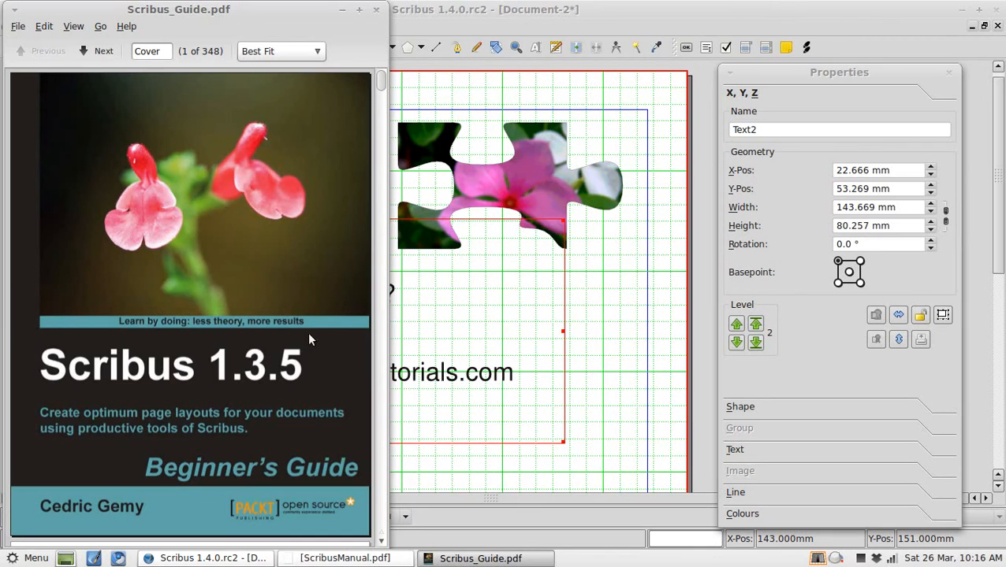
mouse_move(359, 10)
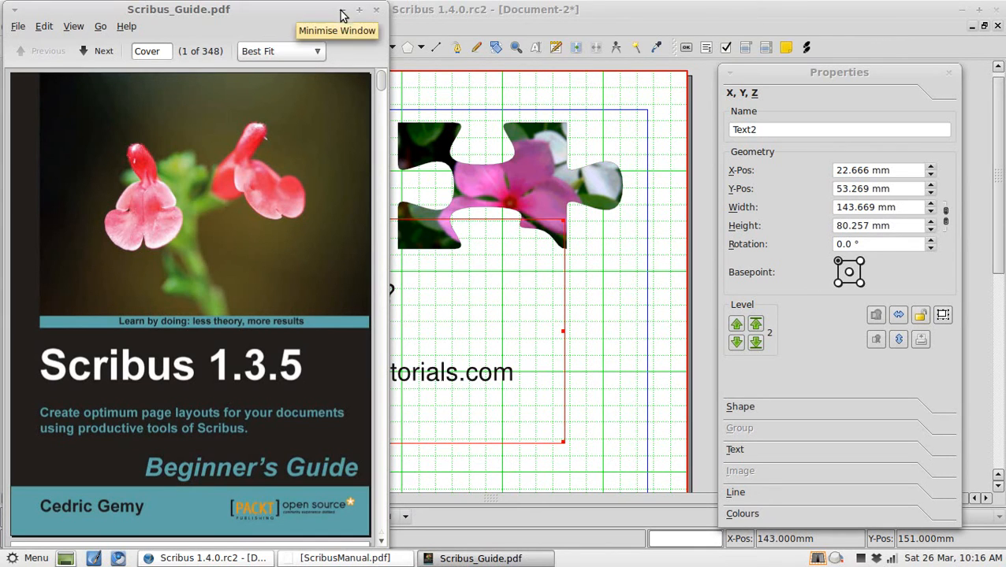
click(360, 10)
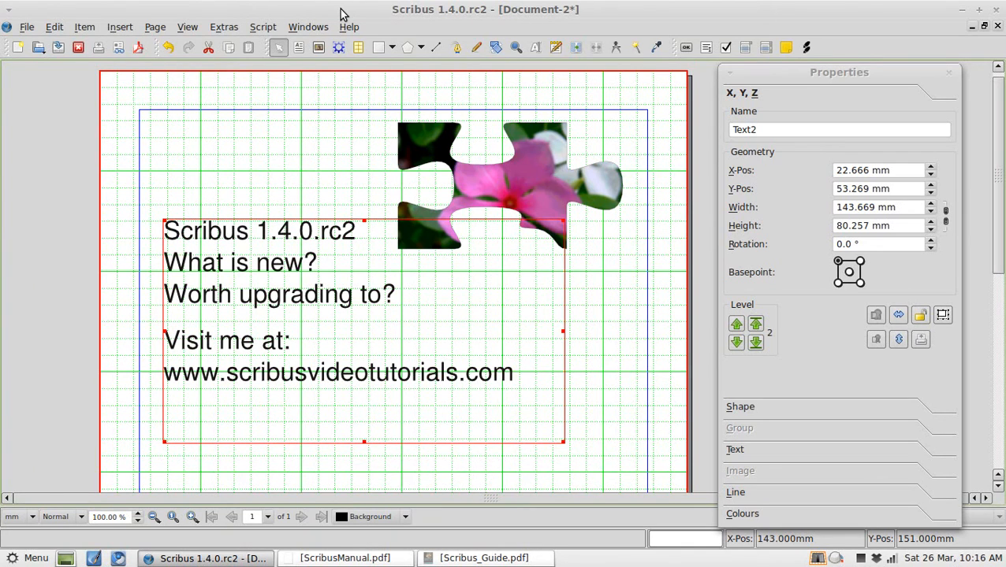
mouse_move(358, 47)
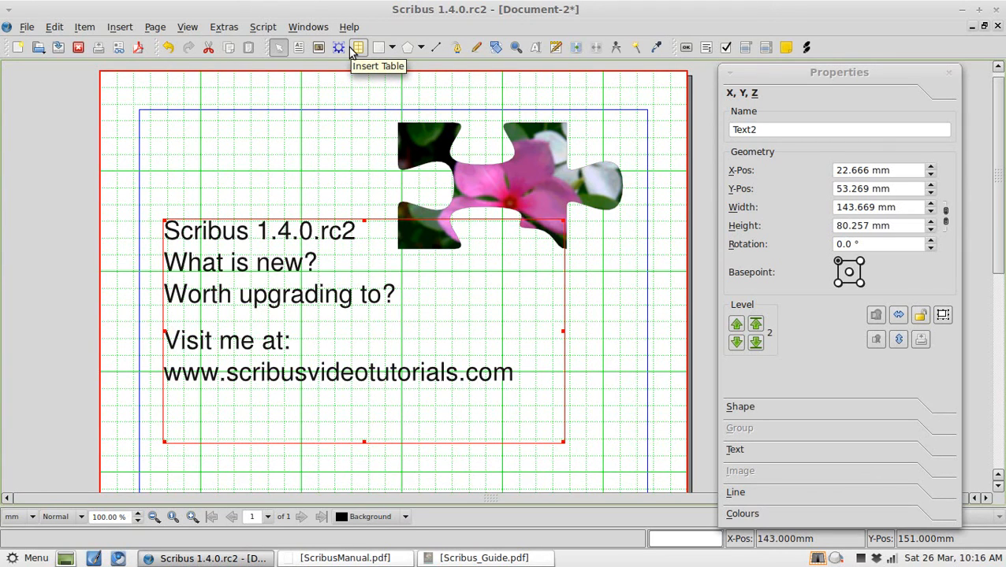
mouse_move(394, 221)
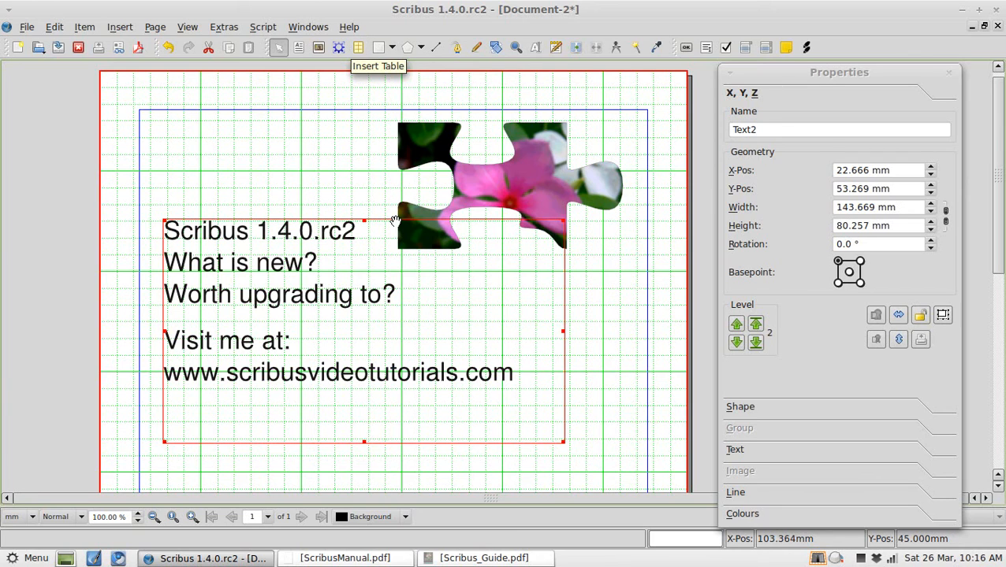
mouse_move(540, 392)
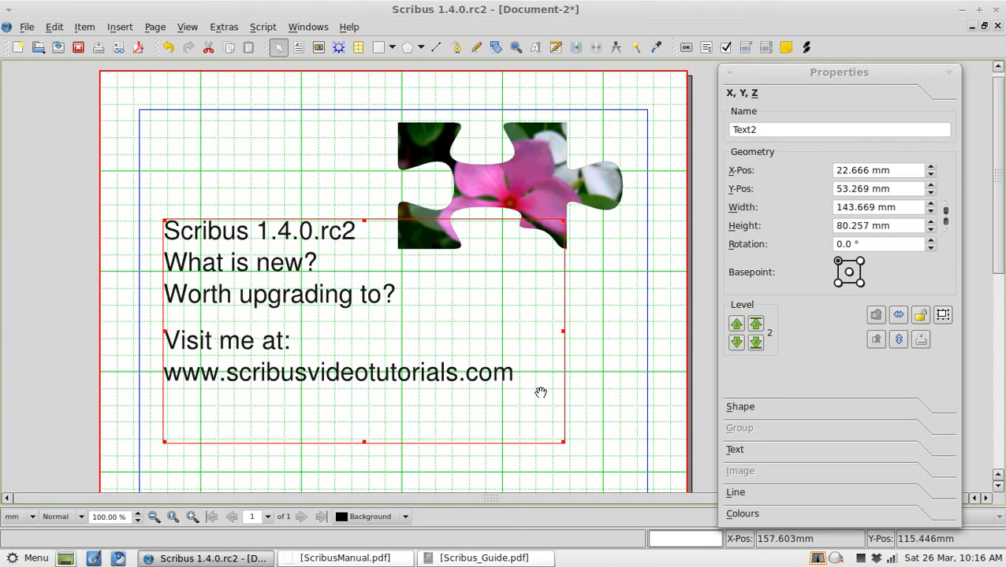
mouse_move(755, 550)
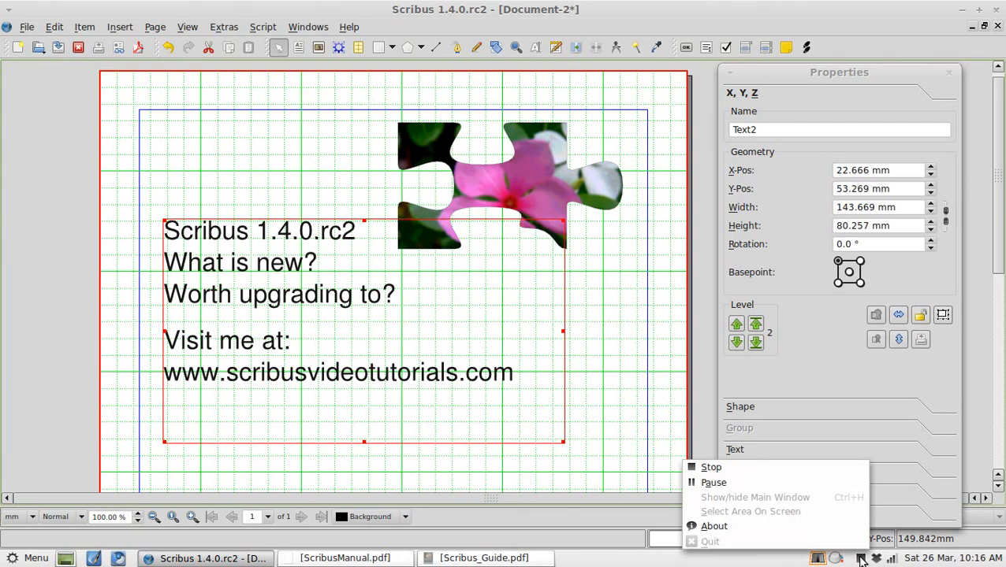
mouse_move(712, 482)
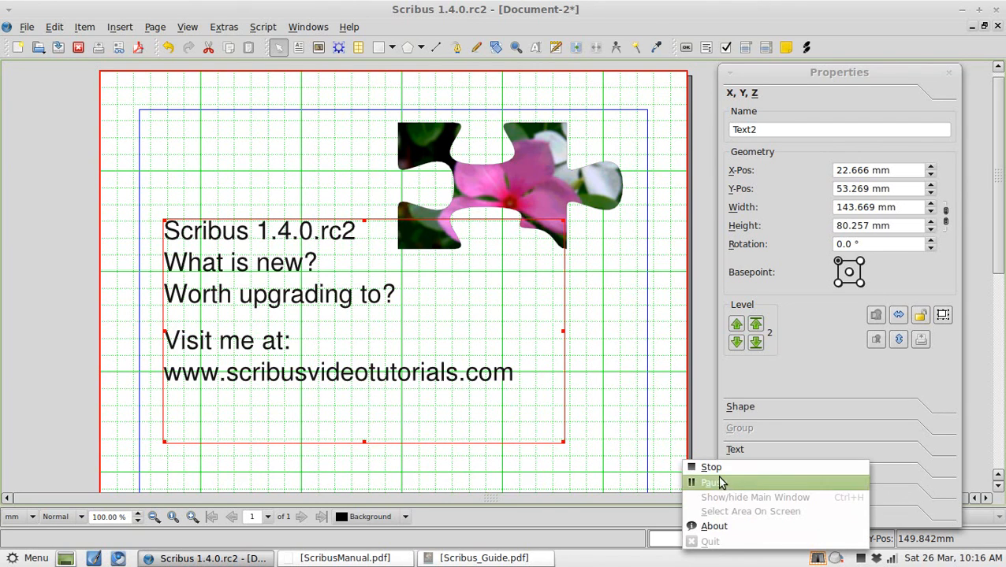